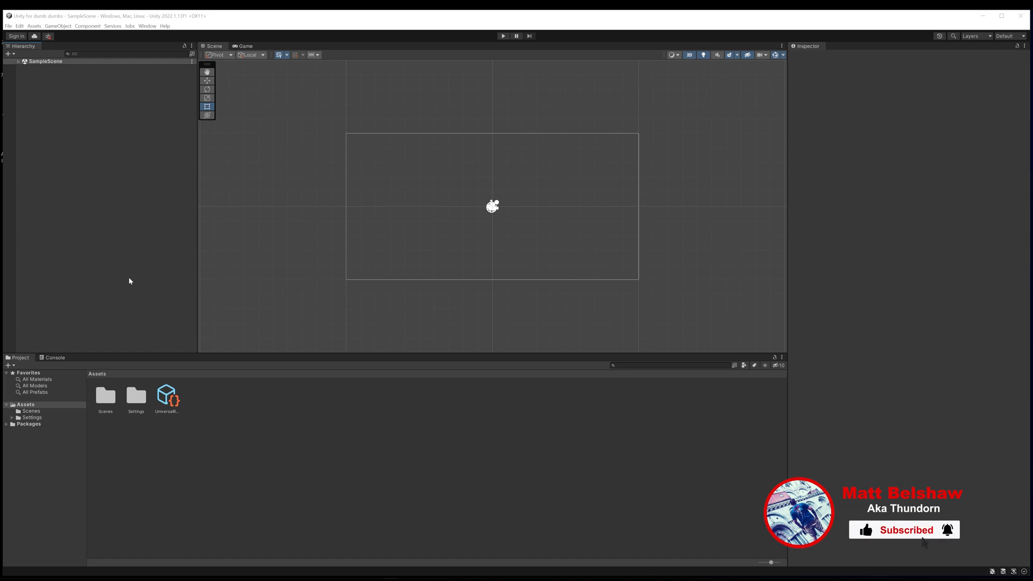
pyautogui.moveTo(213, 301)
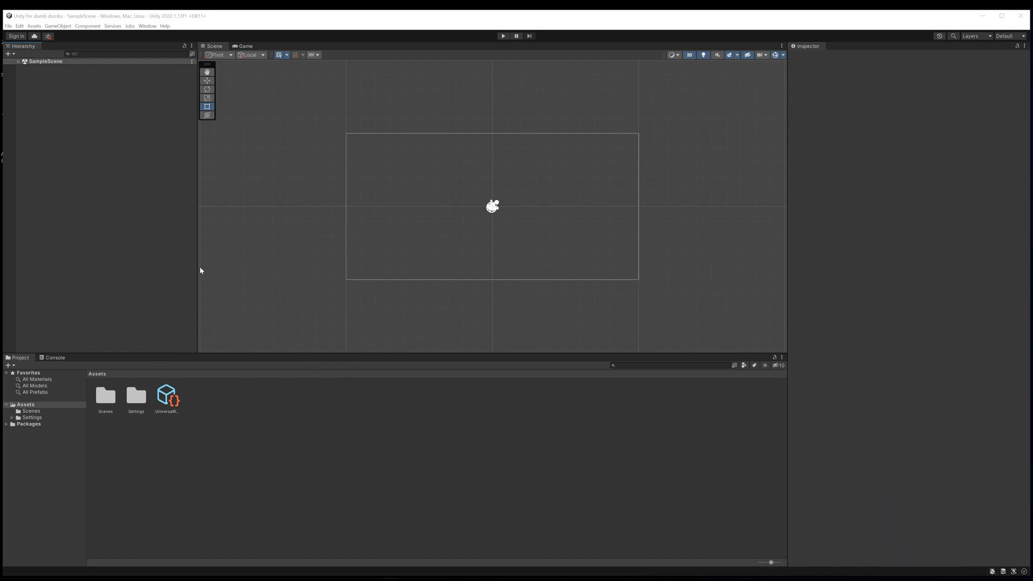
pyautogui.moveTo(212, 392)
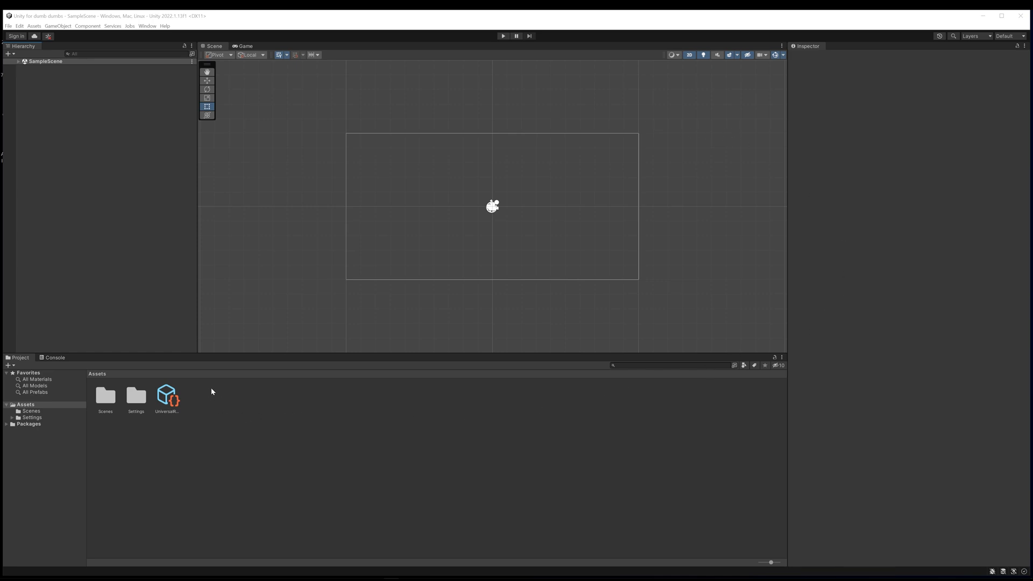
pyautogui.moveTo(667, 84)
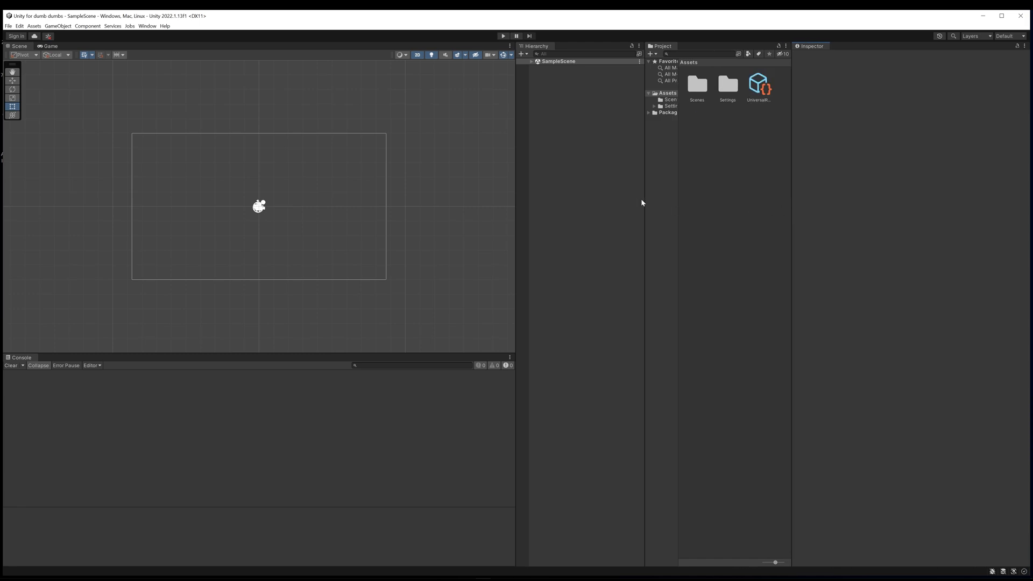
# Step: Switch Project assets to One Column Layout, dock Console beside Scene and Game below it
pyautogui.click(786, 45)
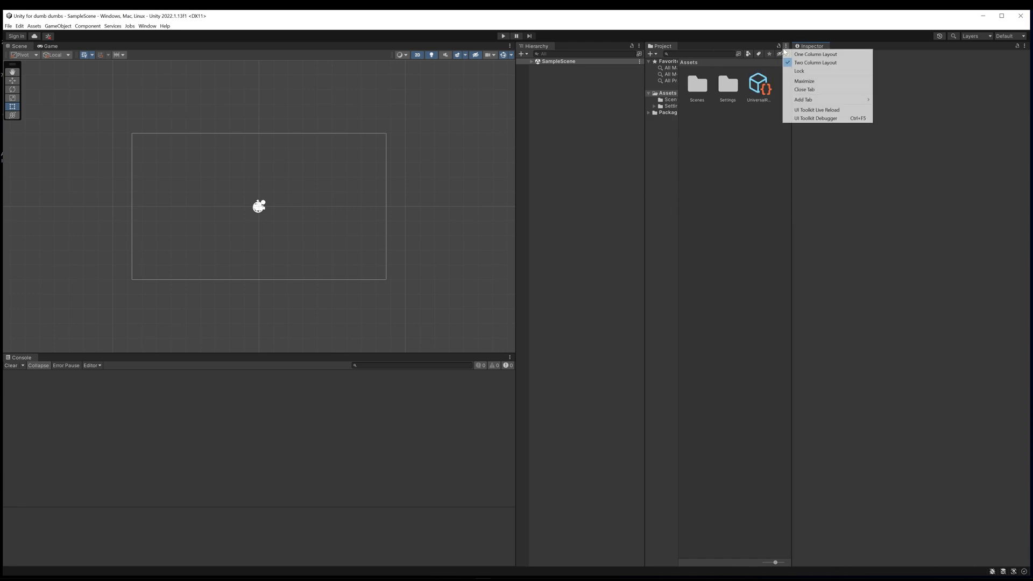
pyautogui.click(810, 54)
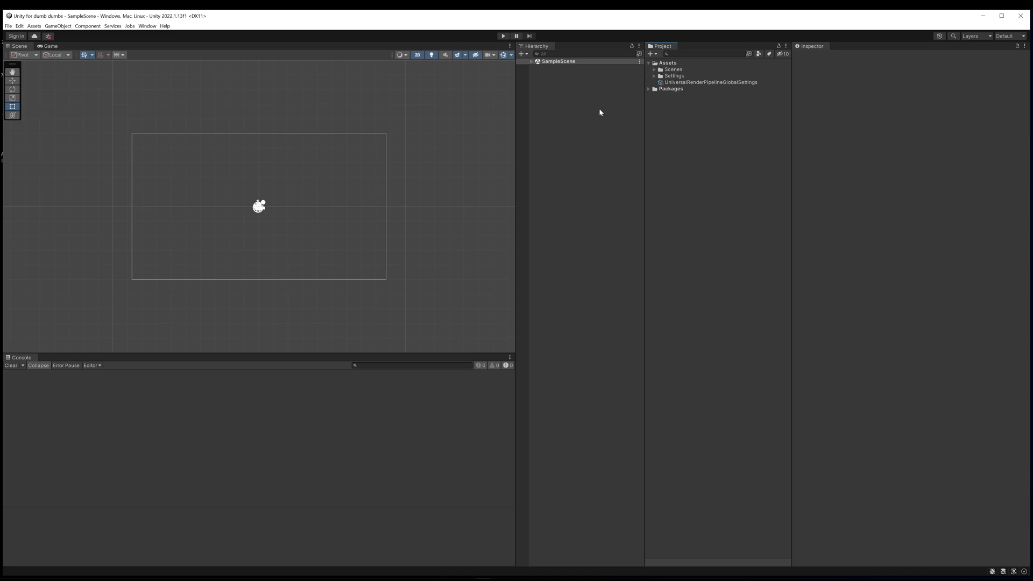
pyautogui.moveTo(43, 144)
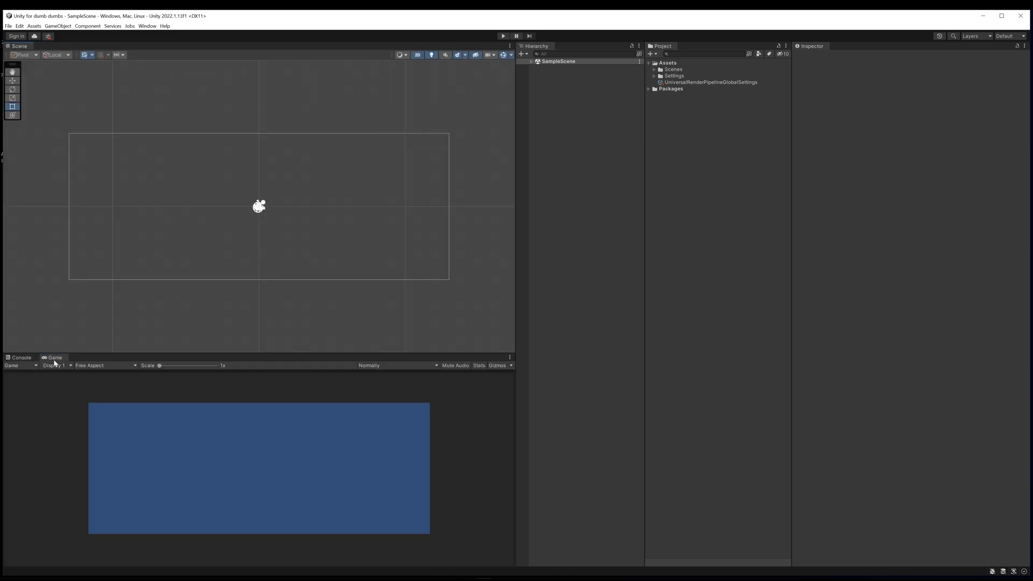
pyautogui.click(51, 46)
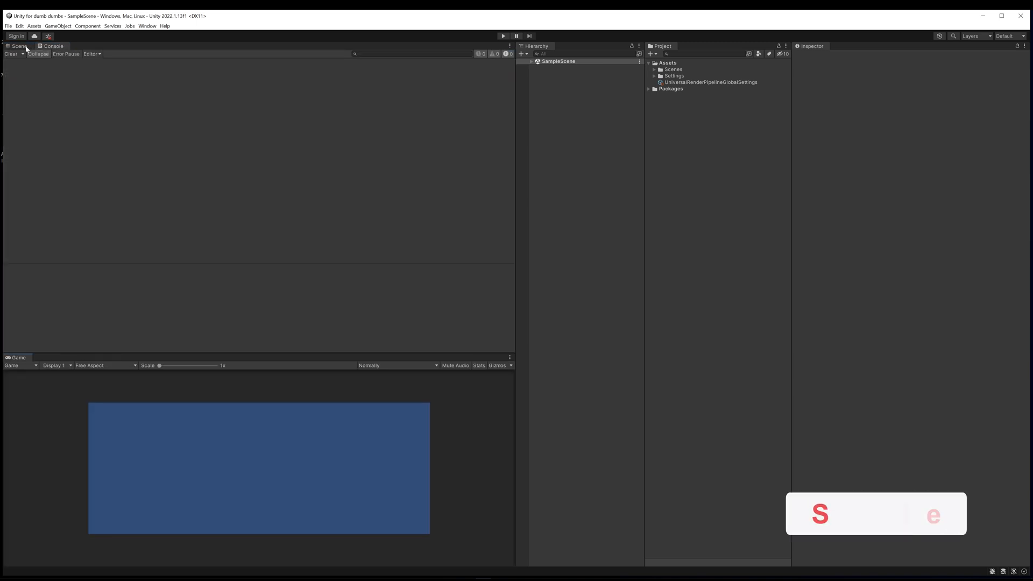
pyautogui.click(18, 45)
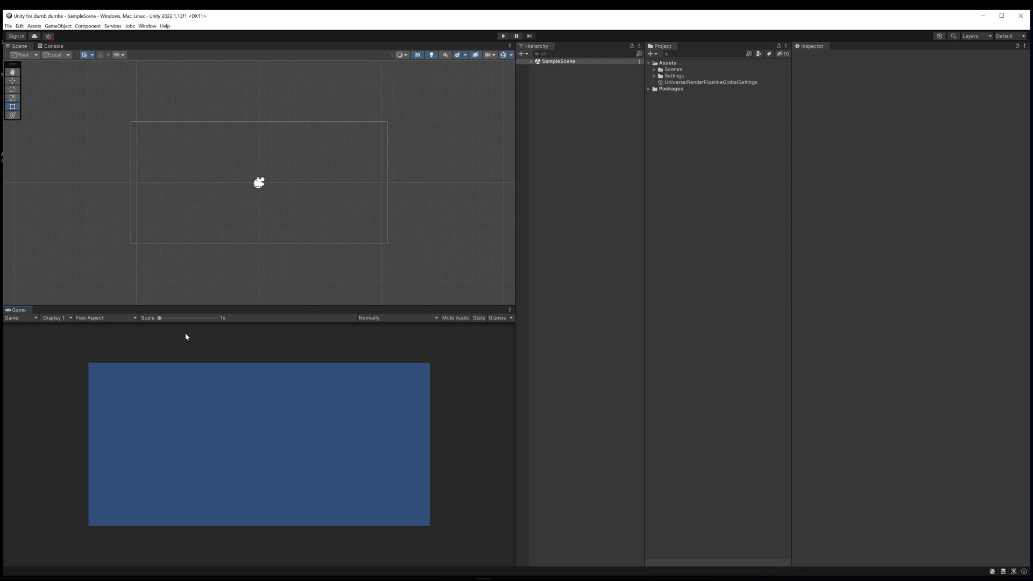
pyautogui.moveTo(48, 320)
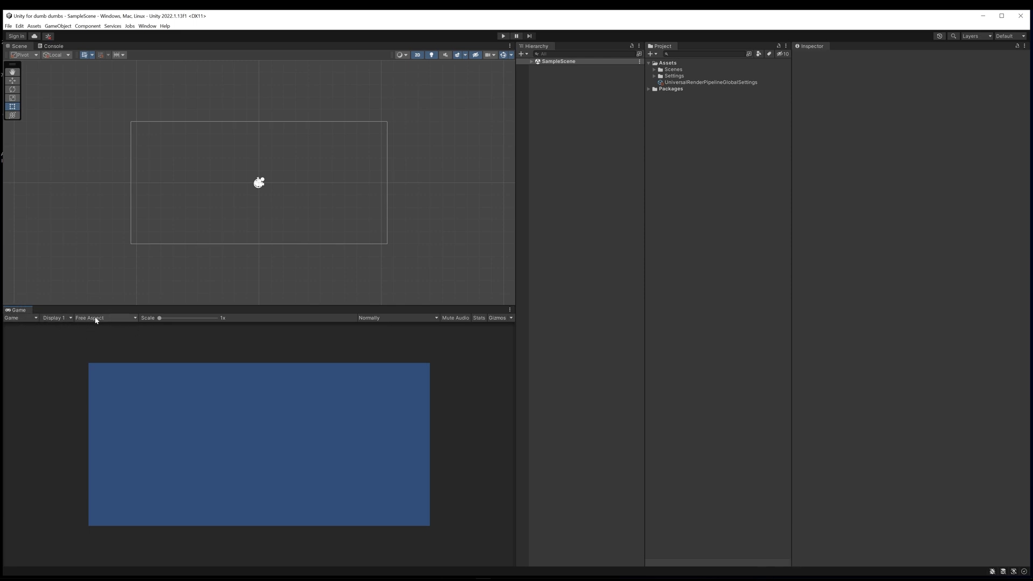
# Step: Set the Game view's aspect ratio to 16:9 Aspect
pyautogui.click(106, 318)
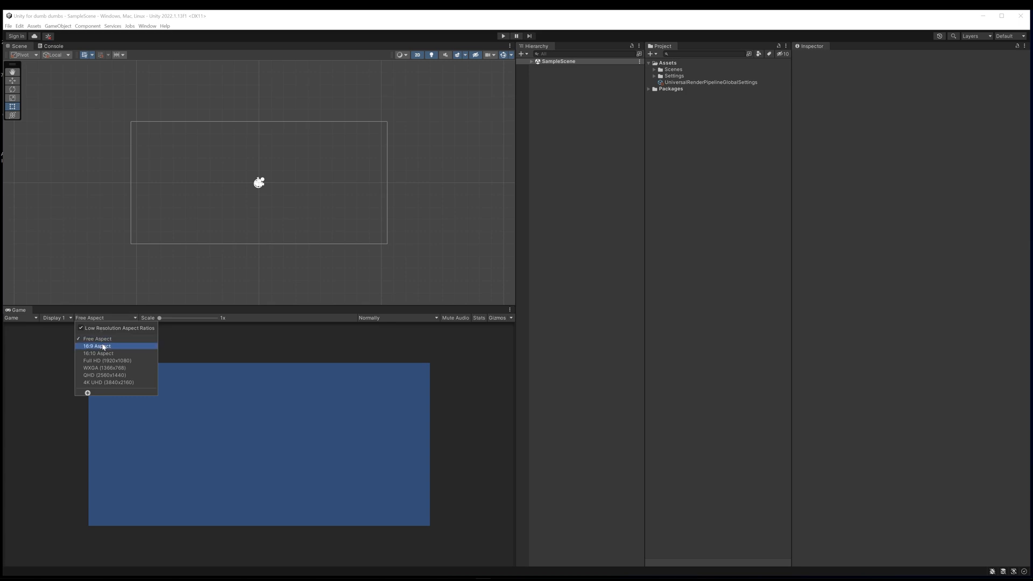
pyautogui.click(94, 347)
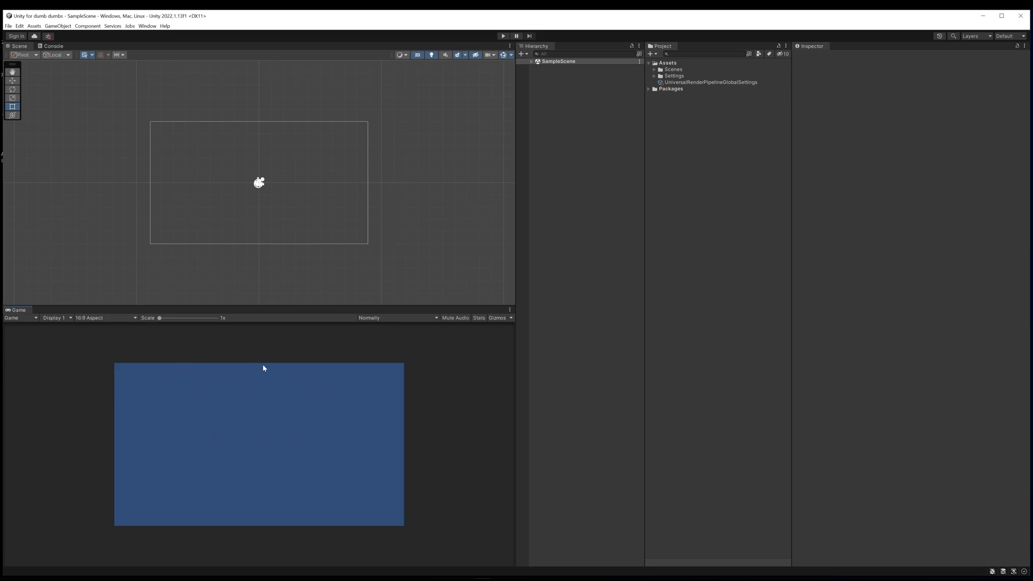
pyautogui.moveTo(203, 428)
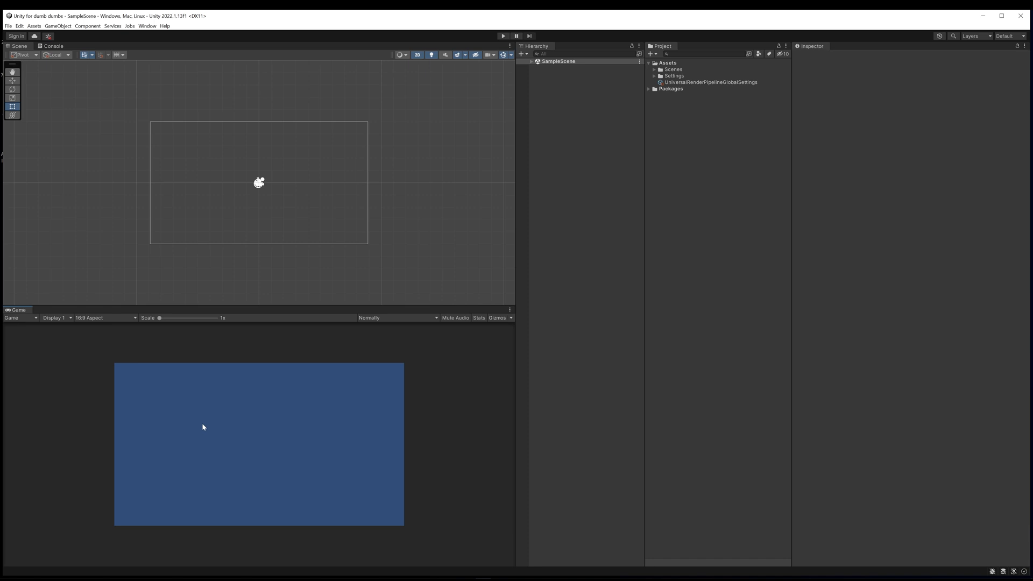
pyautogui.moveTo(330, 466)
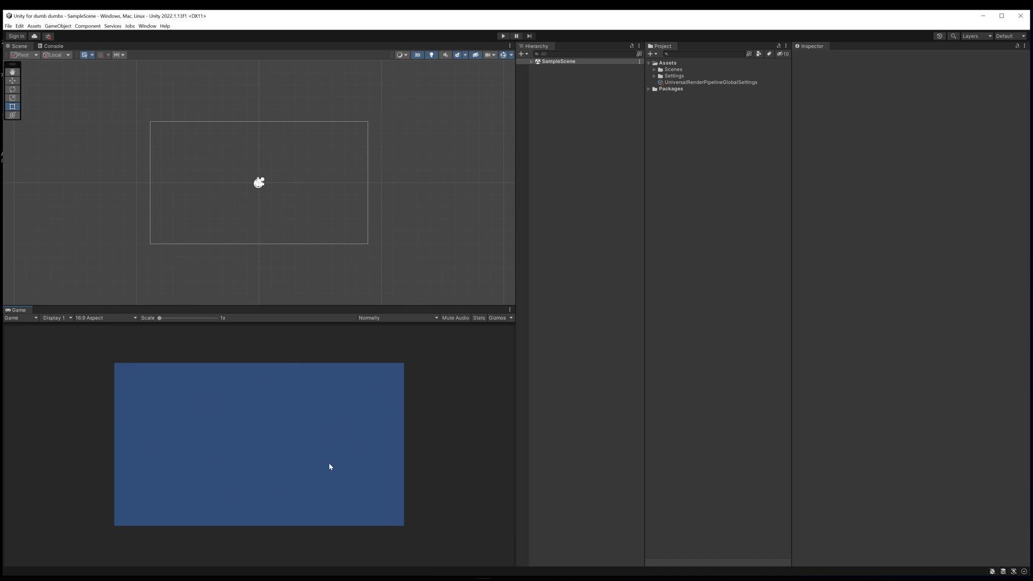
pyautogui.moveTo(336, 383)
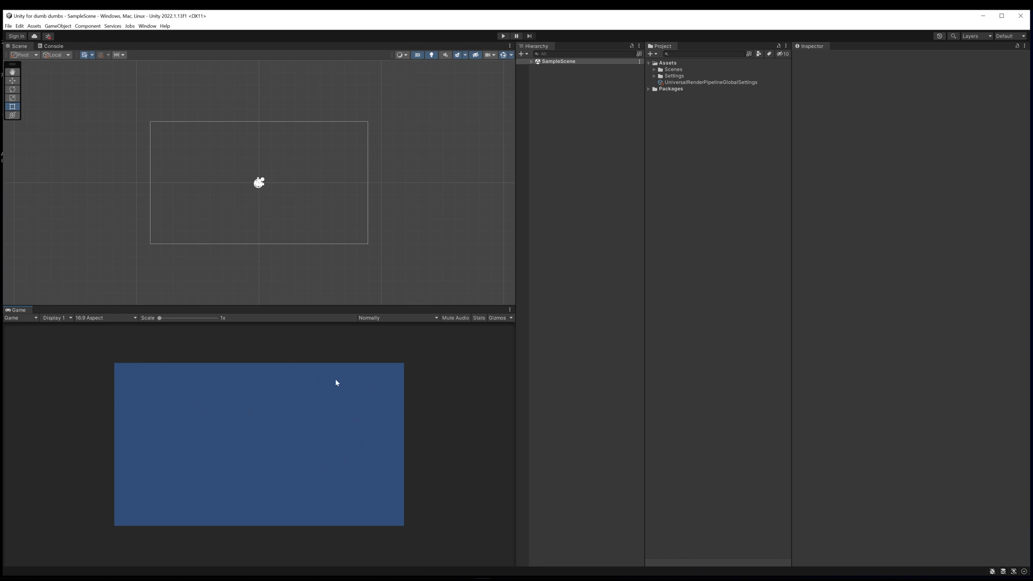
pyautogui.moveTo(249, 432)
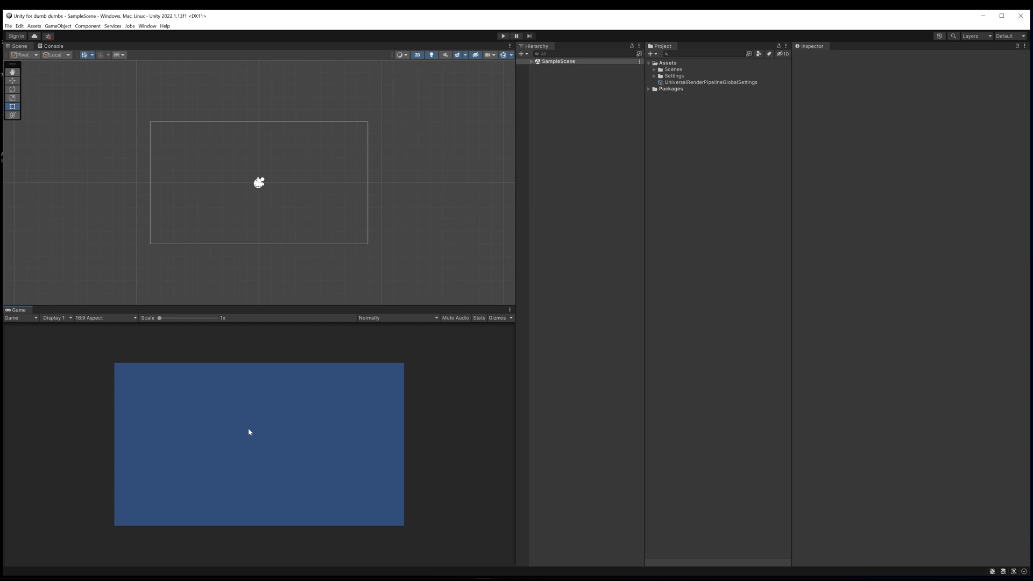
pyautogui.moveTo(227, 423)
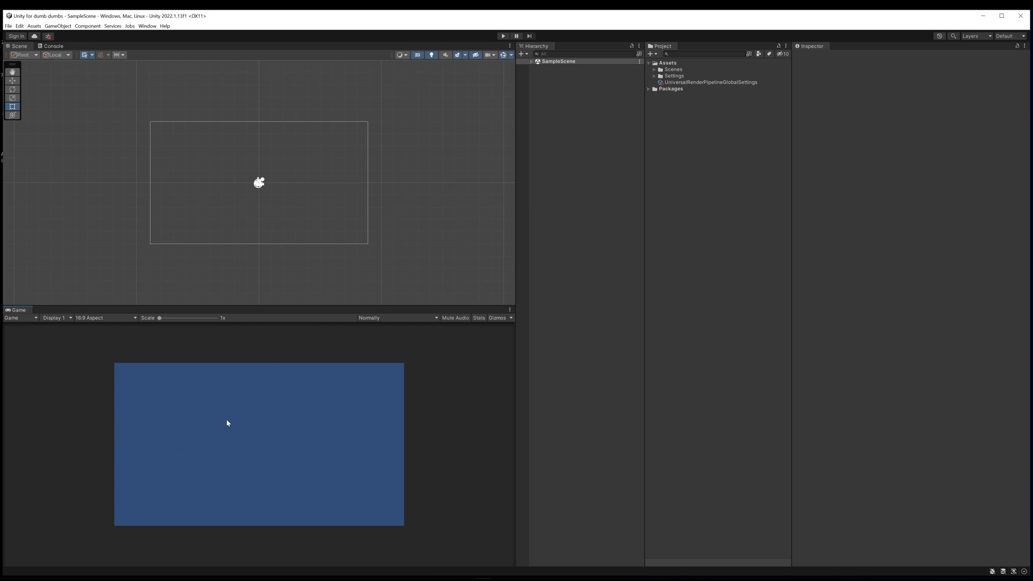
pyautogui.moveTo(168, 399)
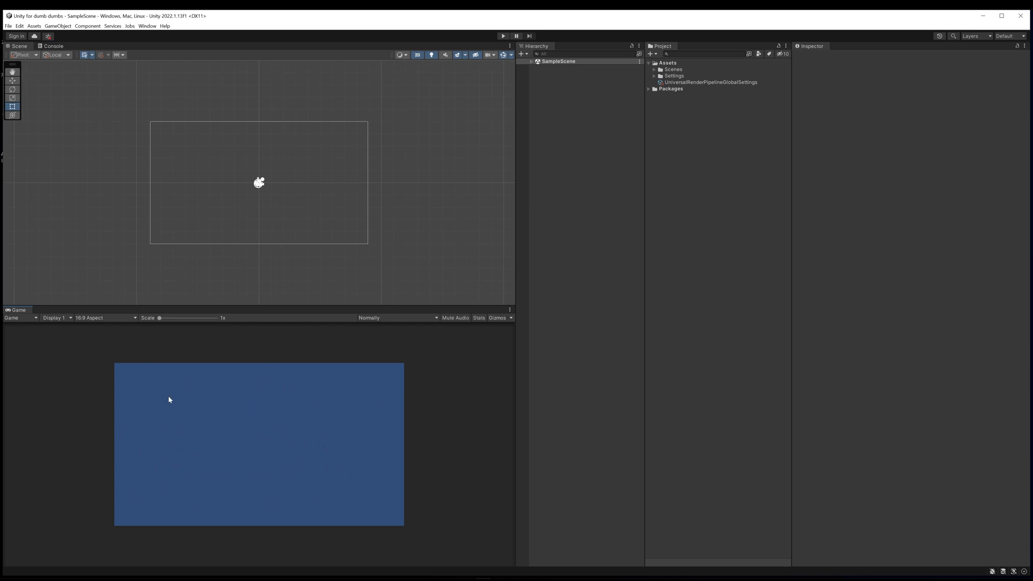
pyautogui.moveTo(21, 318)
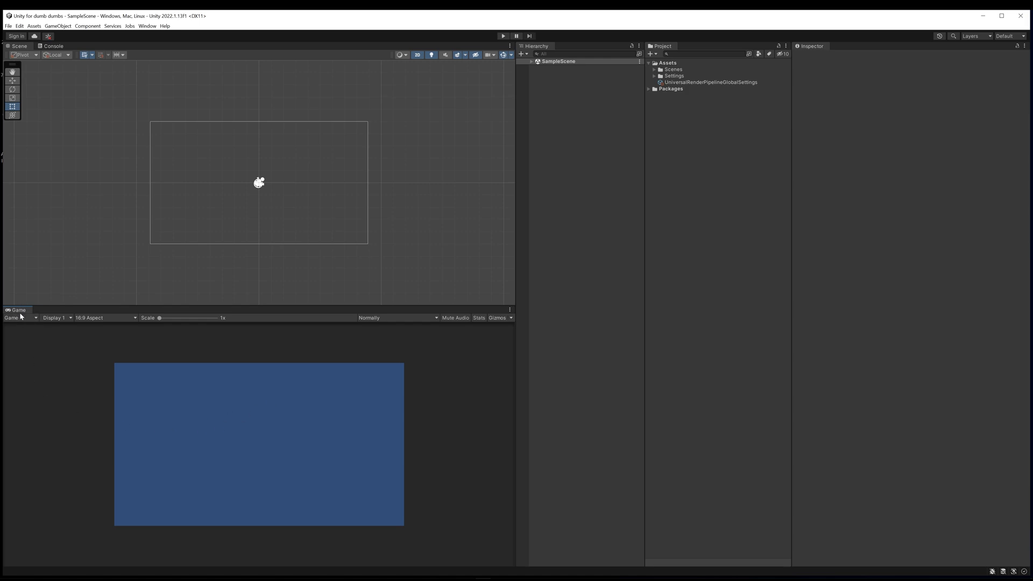
pyautogui.moveTo(256, 433)
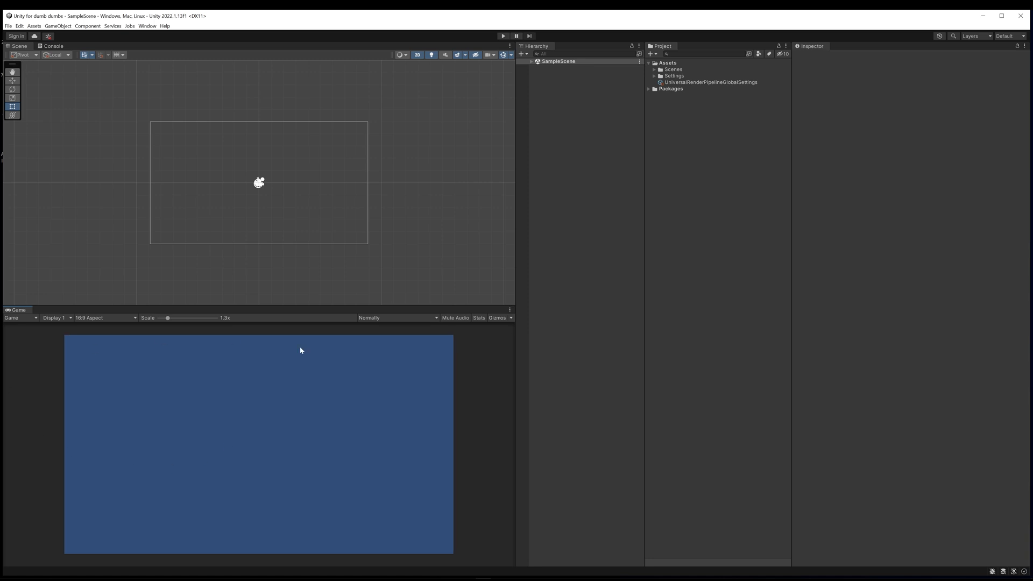
pyautogui.moveTo(193, 93)
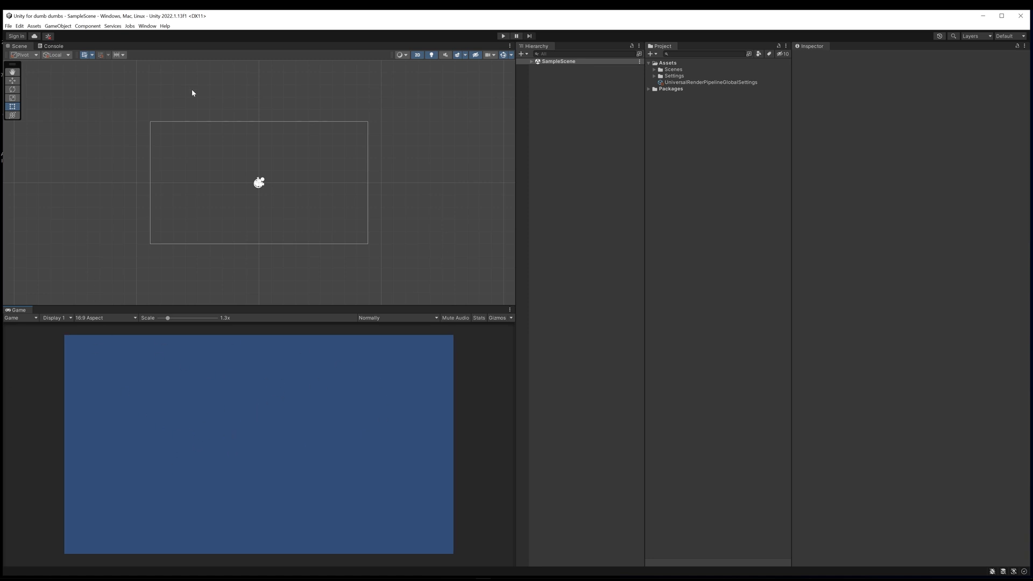
pyautogui.moveTo(269, 340)
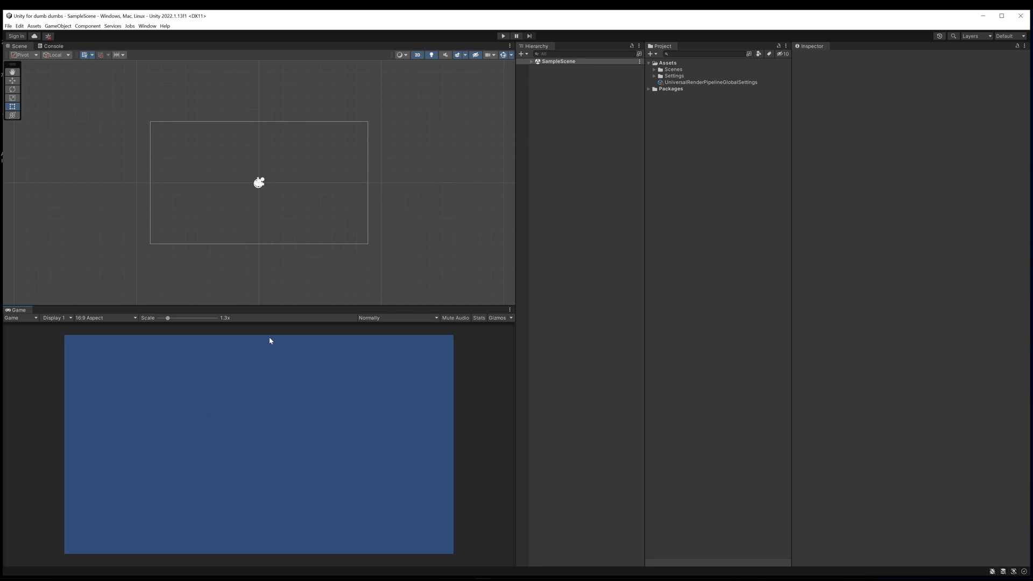
pyautogui.moveTo(363, 318)
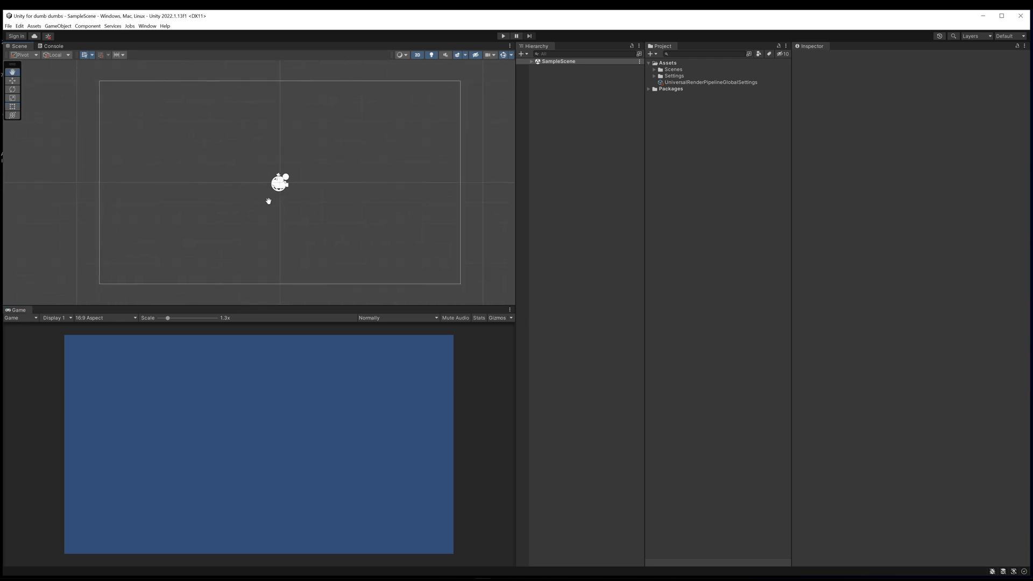
# Step: Expand SampleScene, inspect Main Camera with its Camera component collapsed, then select Global Light 2D
pyautogui.click(564, 68)
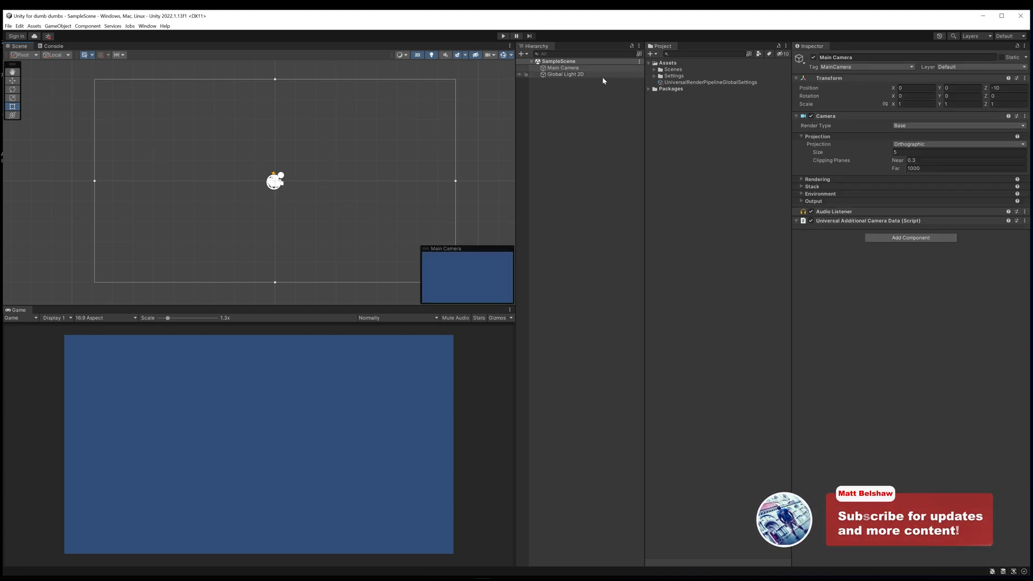
pyautogui.click(564, 74)
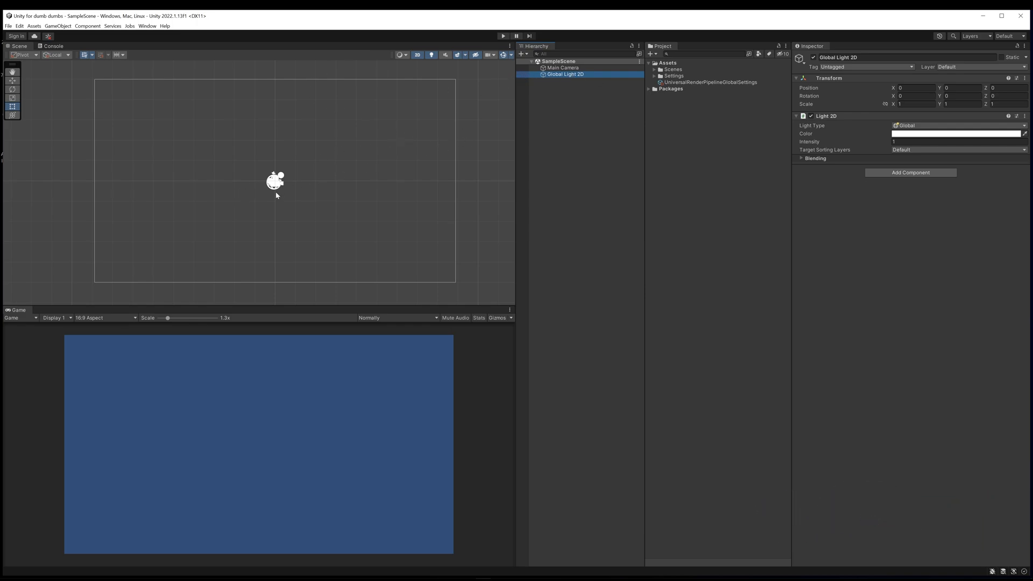
pyautogui.moveTo(288, 174)
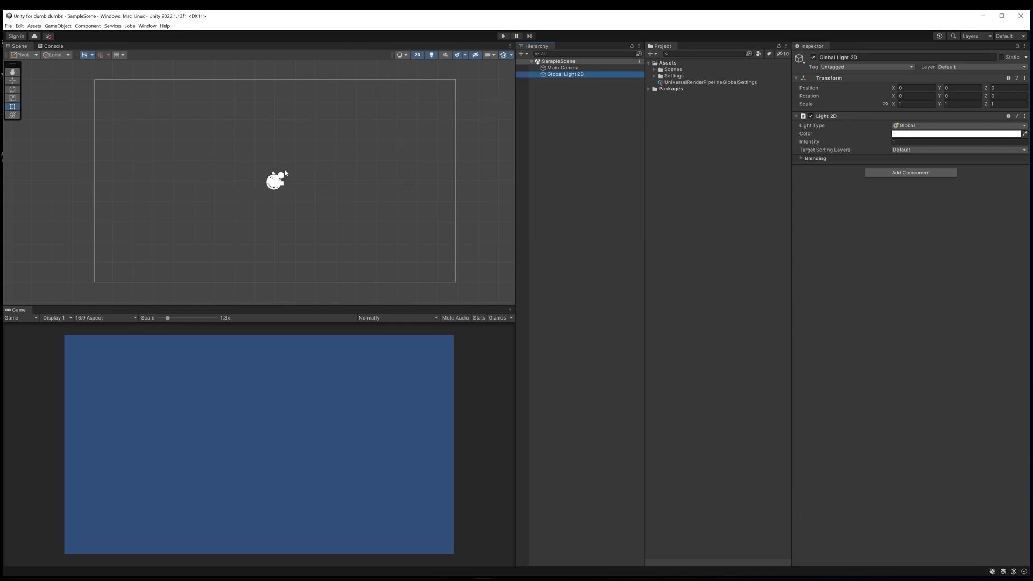
pyautogui.moveTo(284, 192)
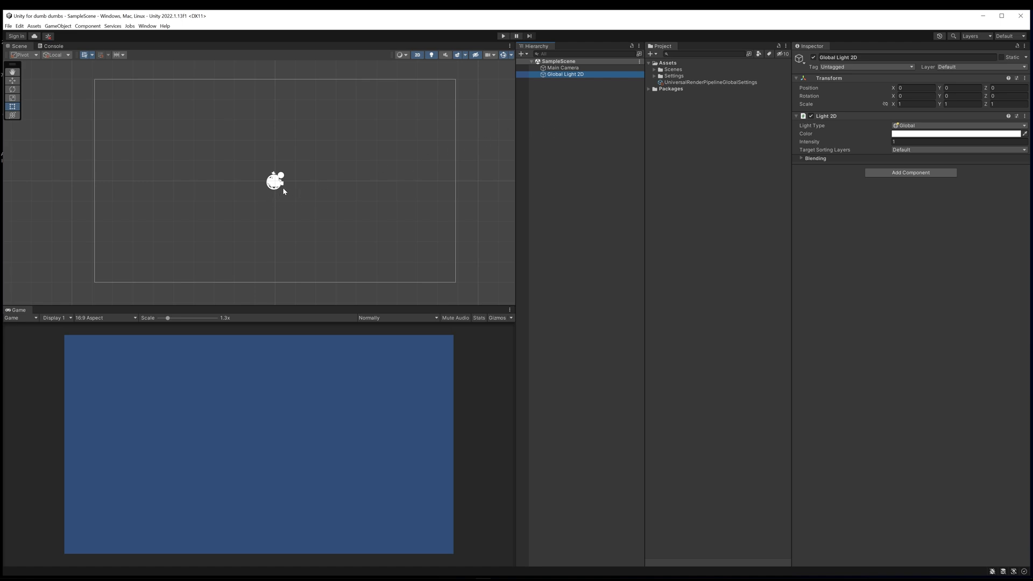
pyautogui.click(564, 68)
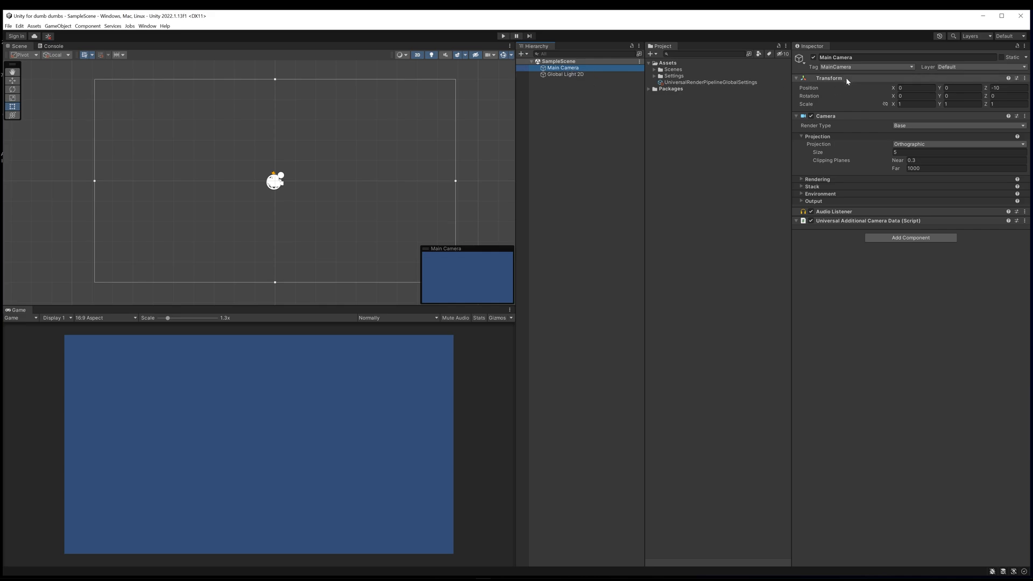
pyautogui.click(796, 117)
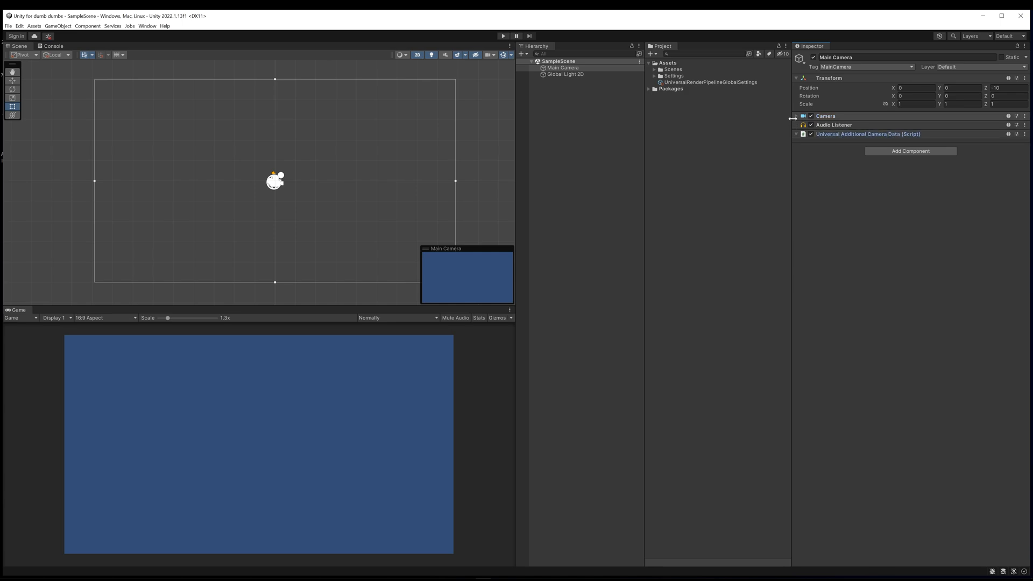
pyautogui.click(797, 116)
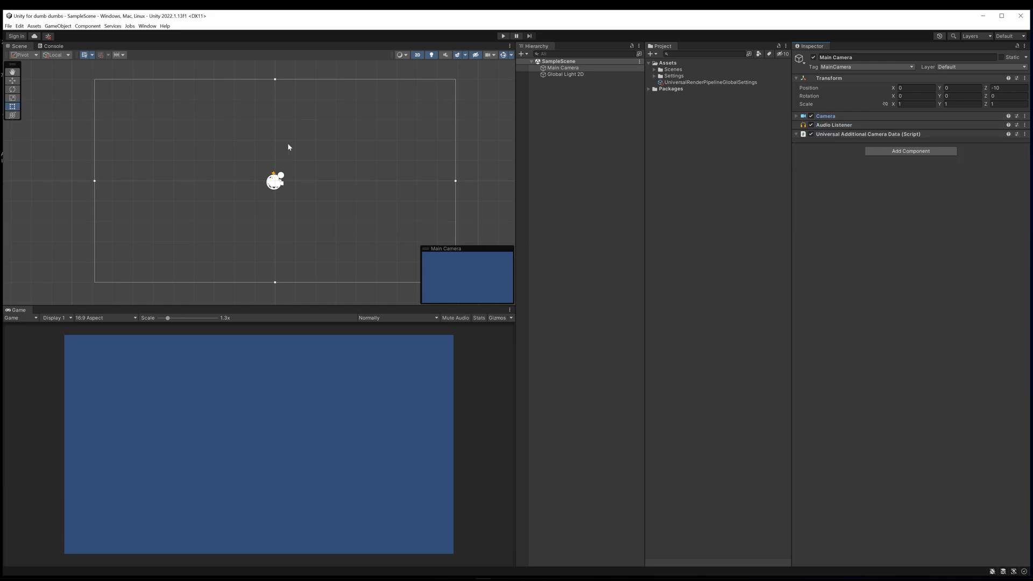
pyautogui.moveTo(401, 208)
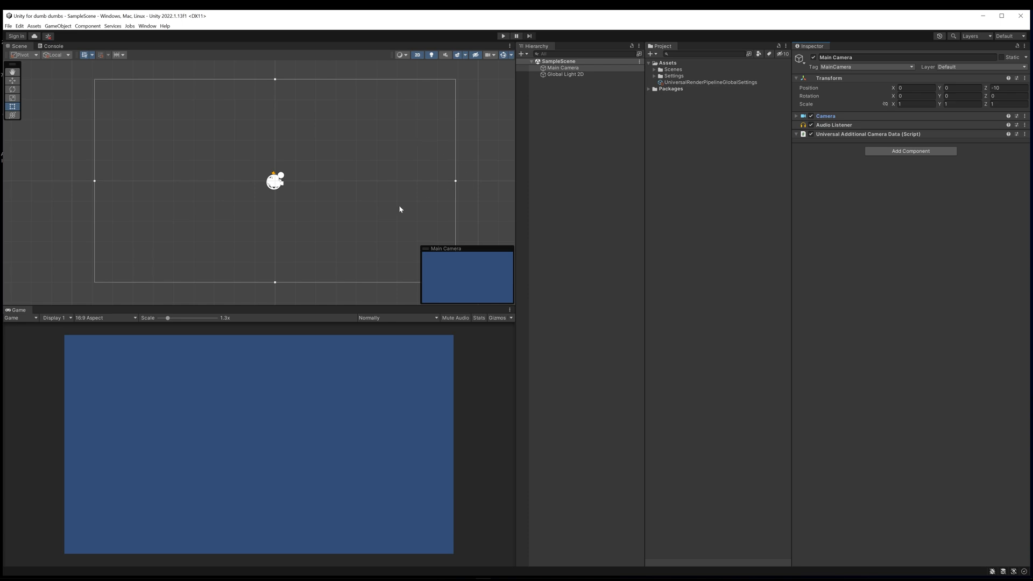
pyautogui.moveTo(546, 95)
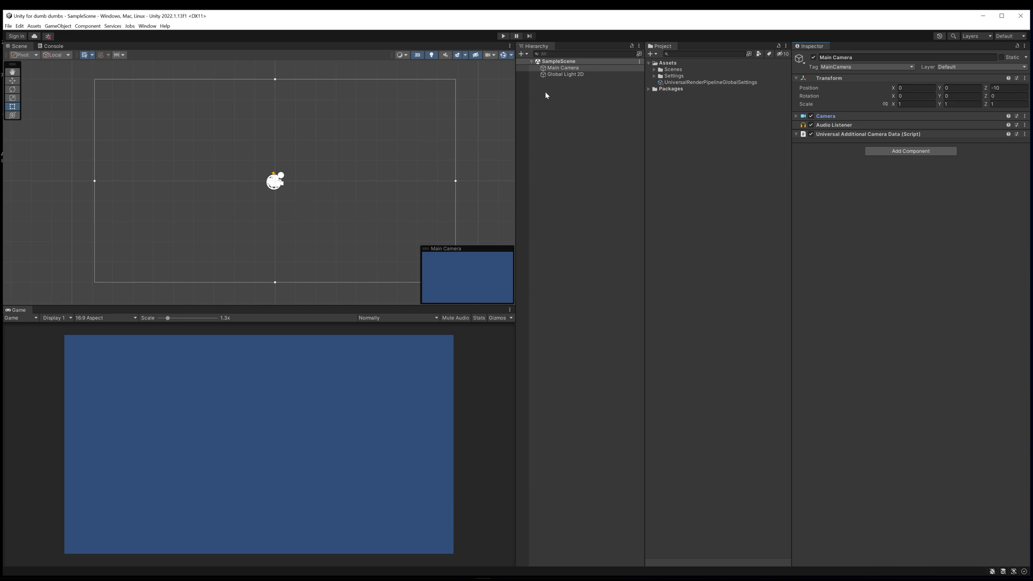
pyautogui.click(566, 74)
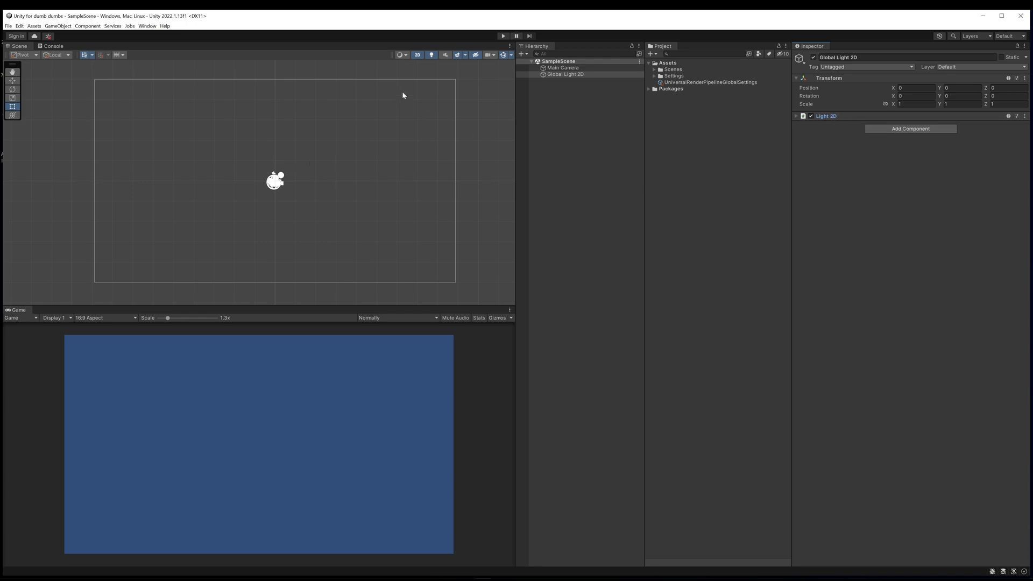
pyautogui.moveTo(359, 182)
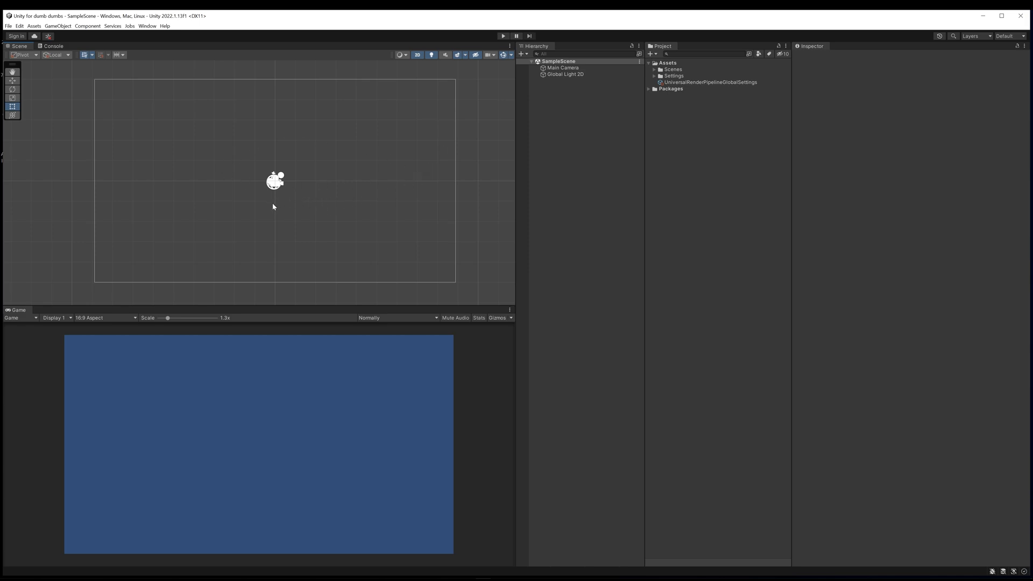
pyautogui.moveTo(228, 96)
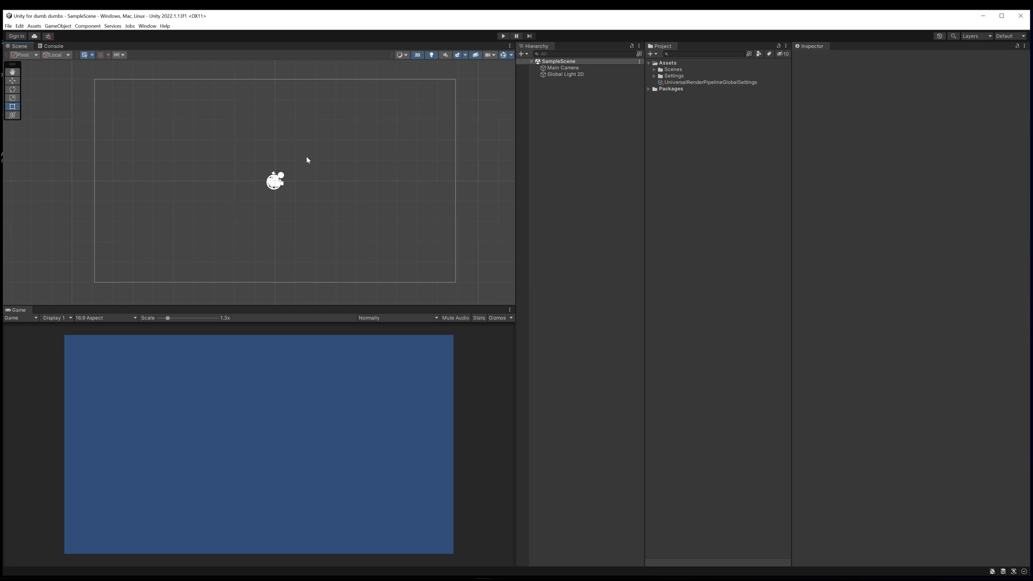
pyautogui.moveTo(582, 118)
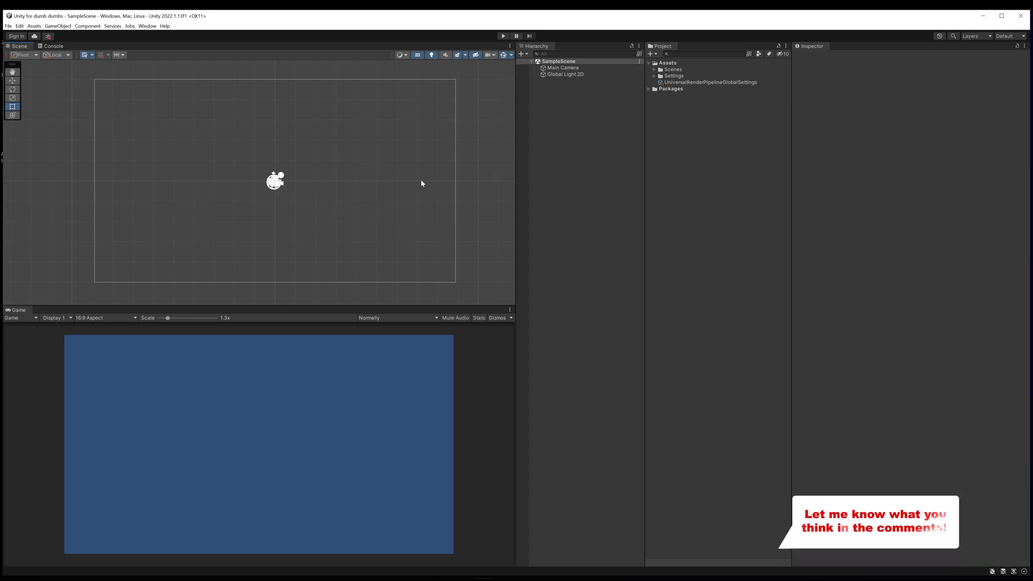
pyautogui.moveTo(284, 193)
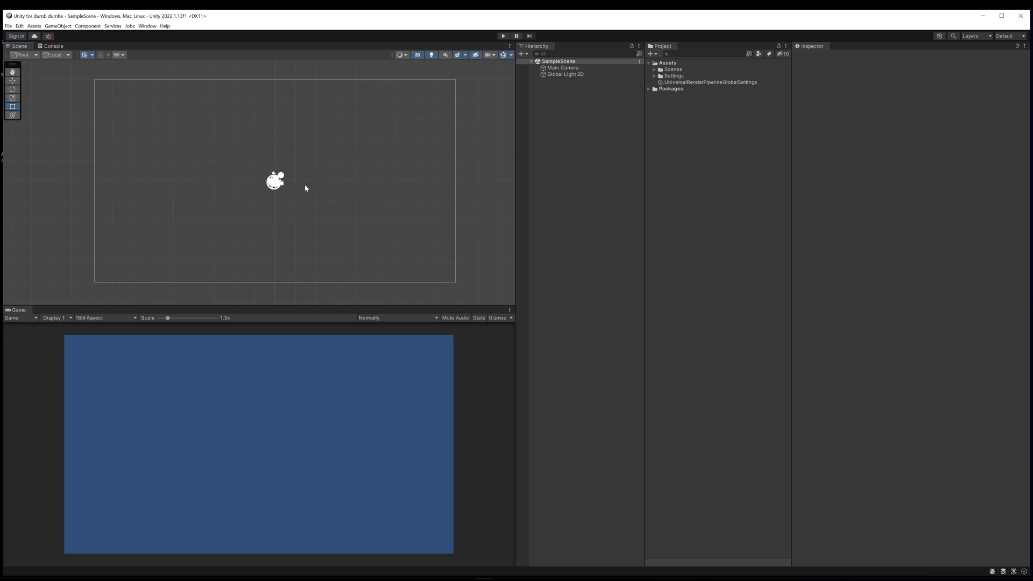
pyautogui.moveTo(281, 187)
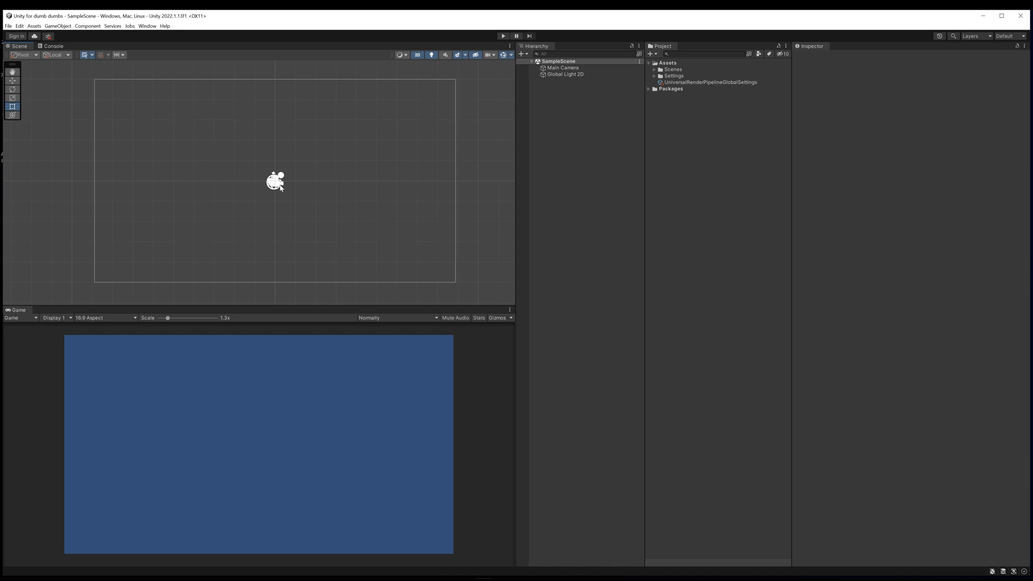
pyautogui.moveTo(282, 193)
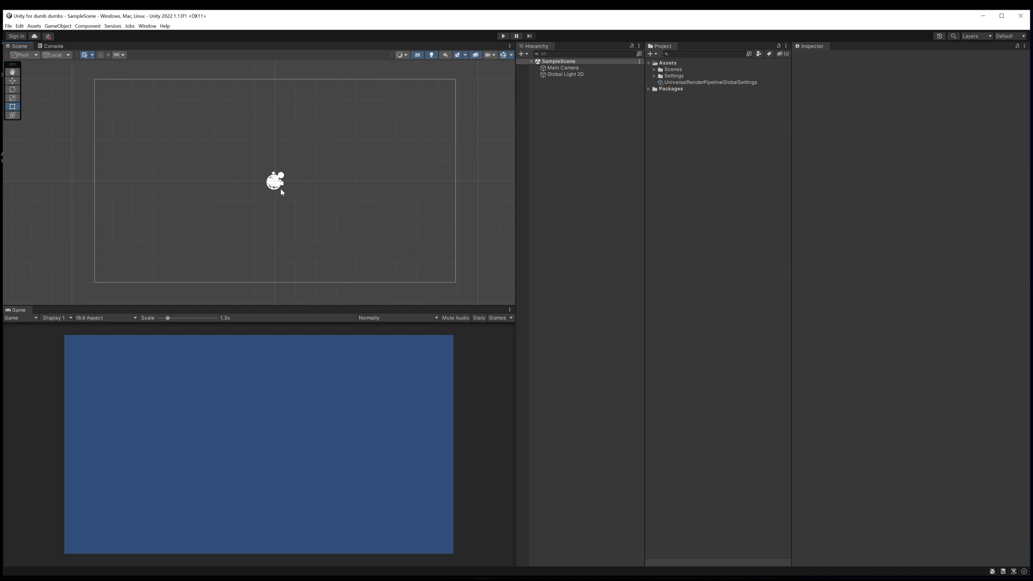
pyautogui.moveTo(445, 182)
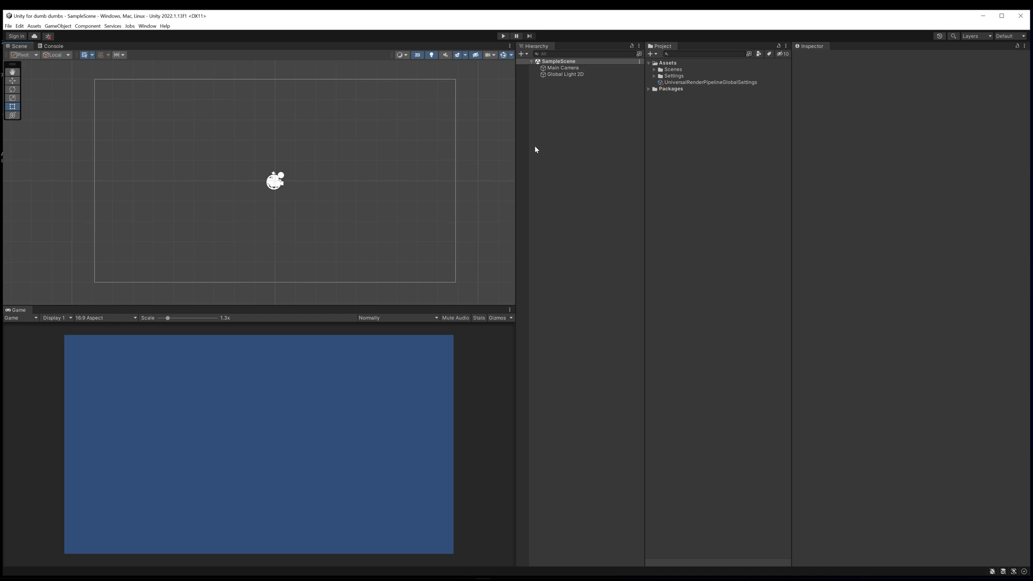
pyautogui.moveTo(353, 154)
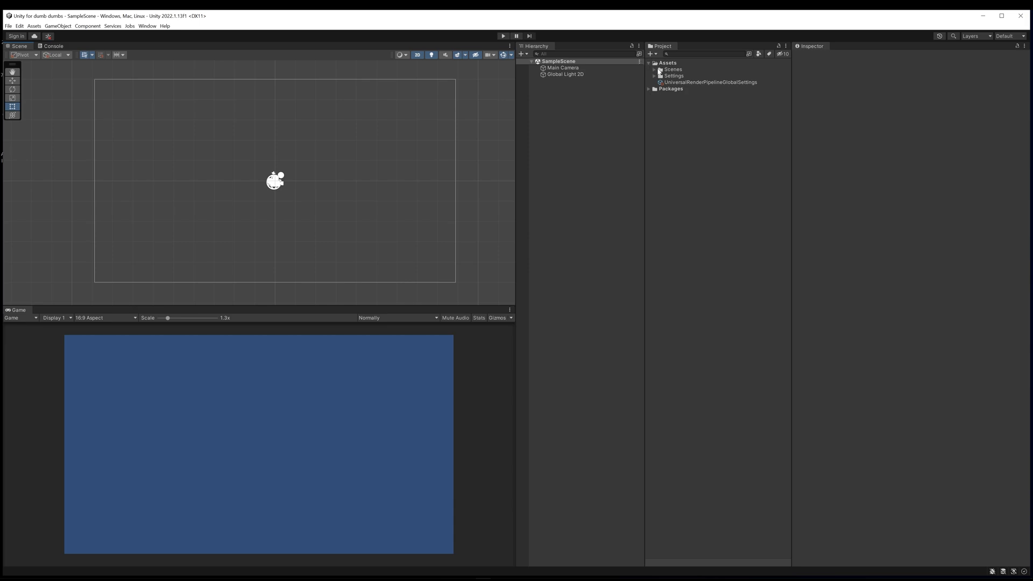
pyautogui.click(654, 68)
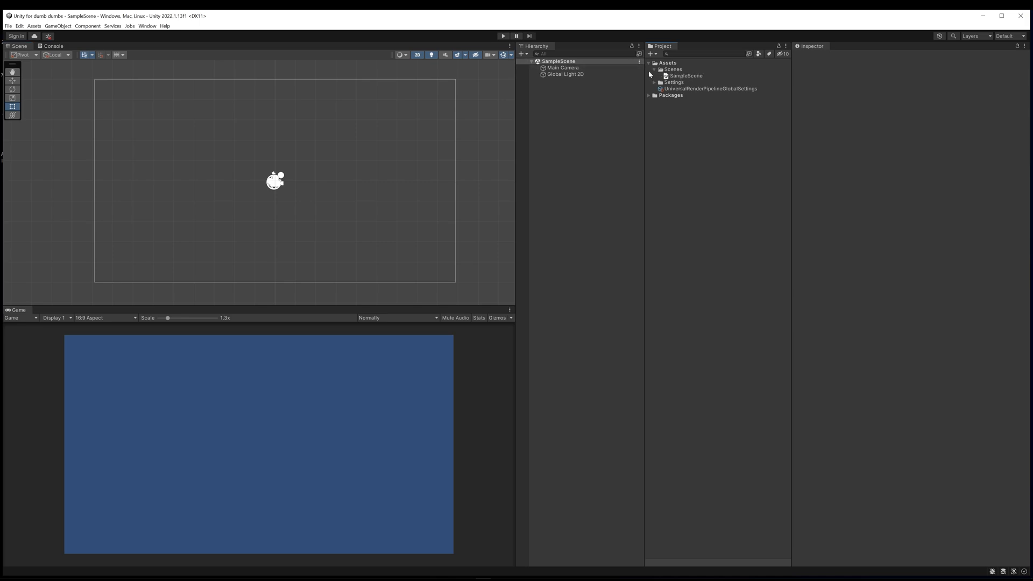
pyautogui.click(658, 82)
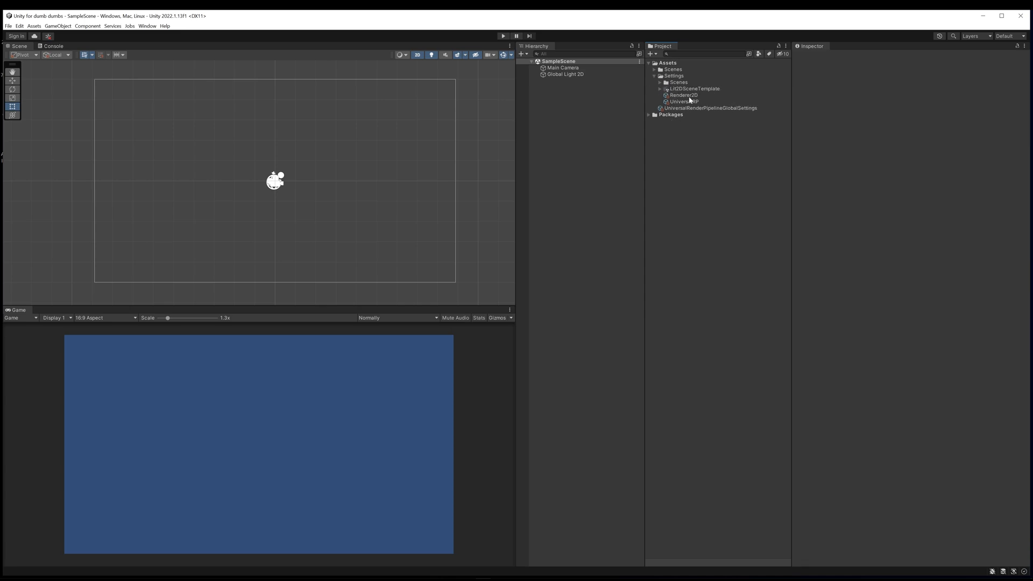
pyautogui.click(657, 75)
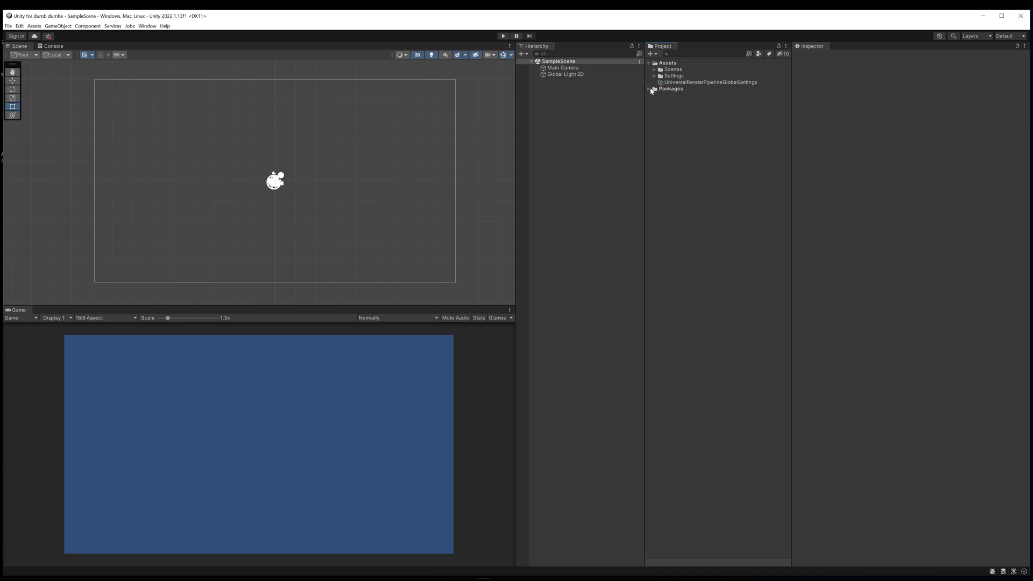
pyautogui.click(653, 88)
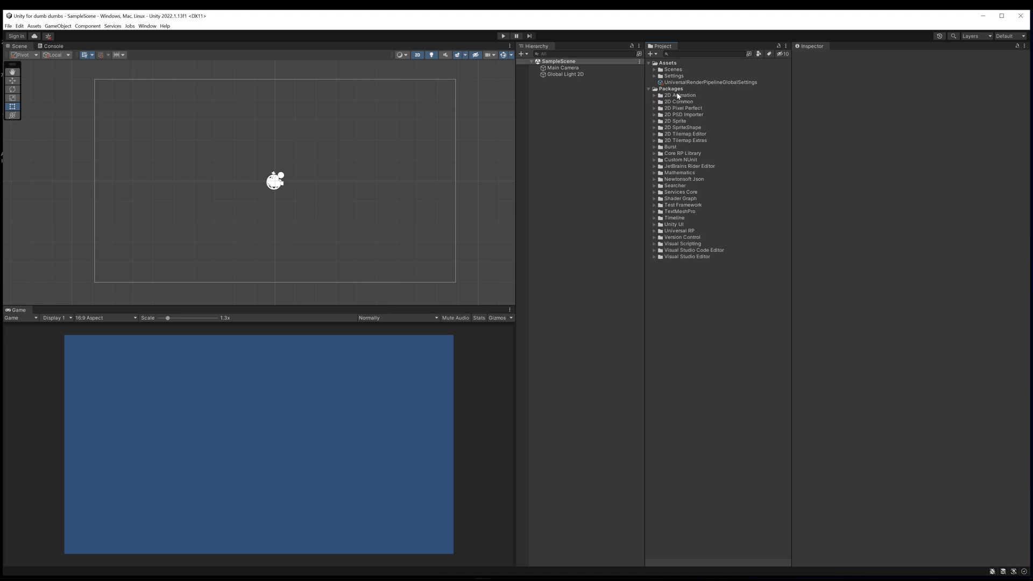
pyautogui.moveTo(689, 263)
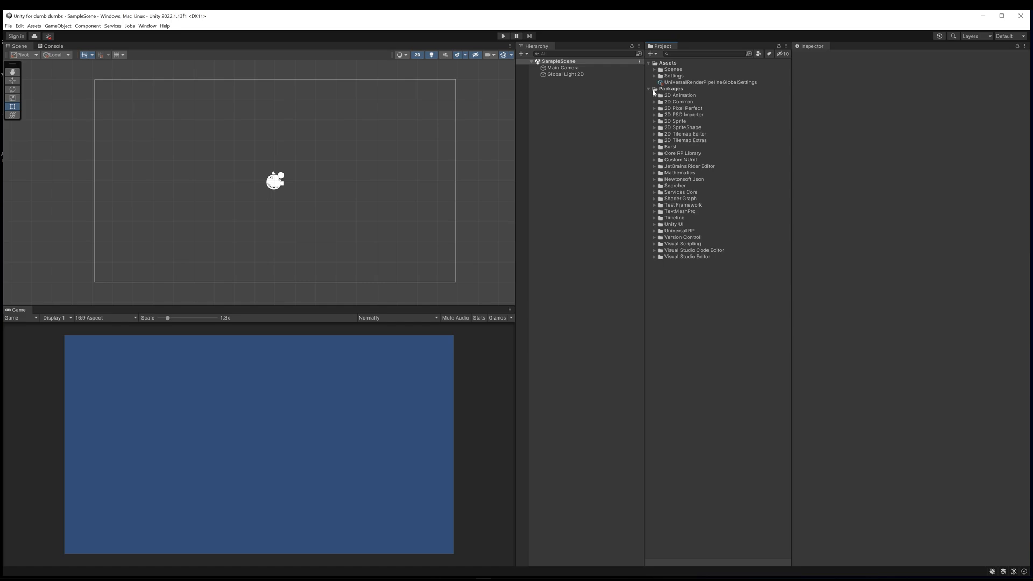
pyautogui.click(652, 88)
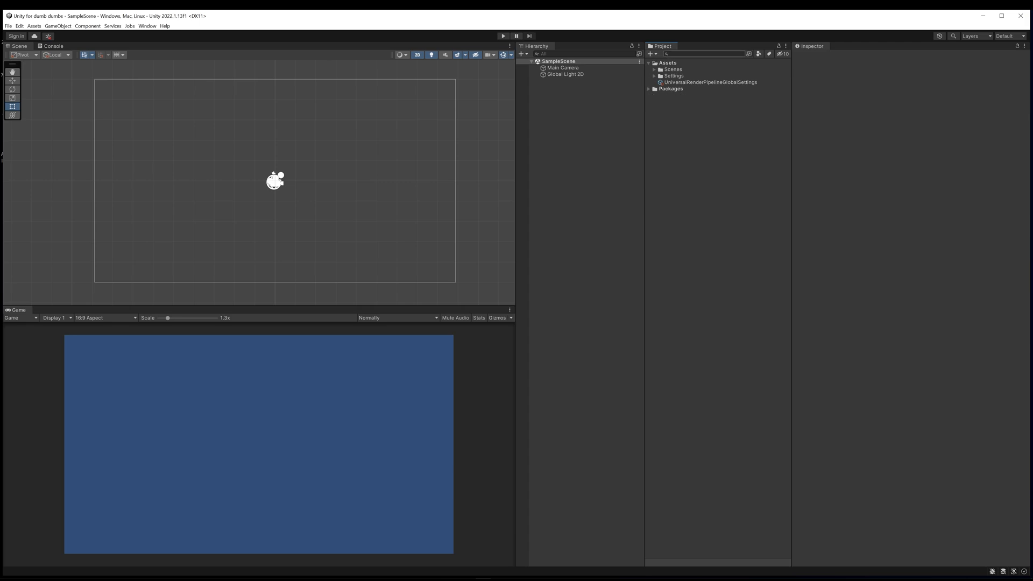
# Step: Create a new folder named Scripts under Assets
pyautogui.rightClick(665, 63)
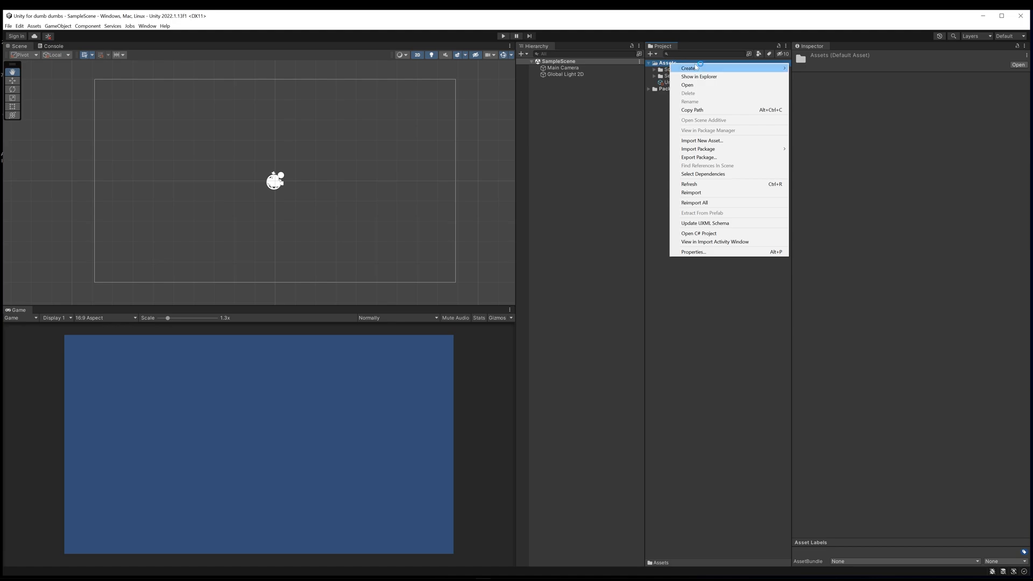
pyautogui.click(688, 68)
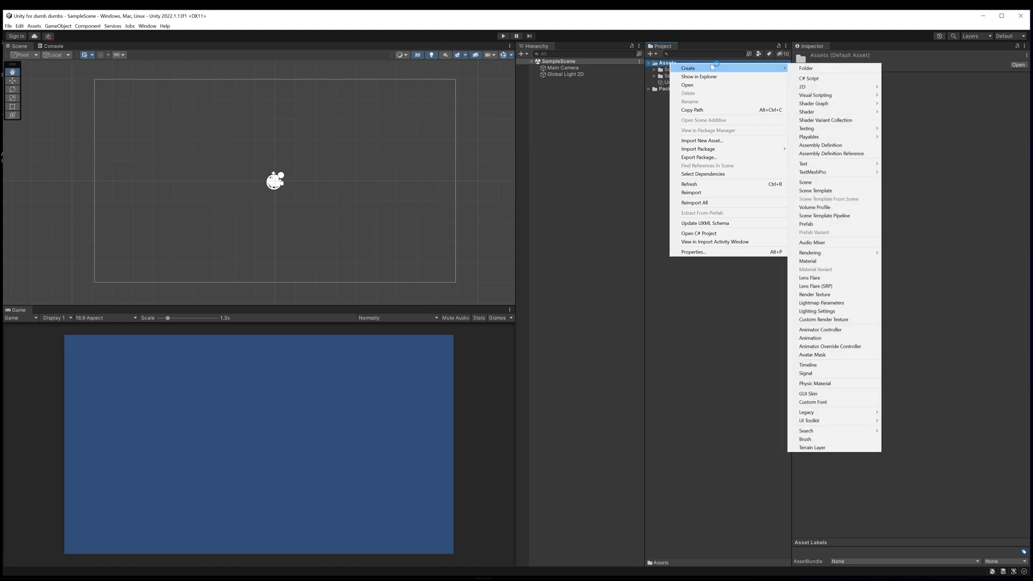
pyautogui.click(806, 69)
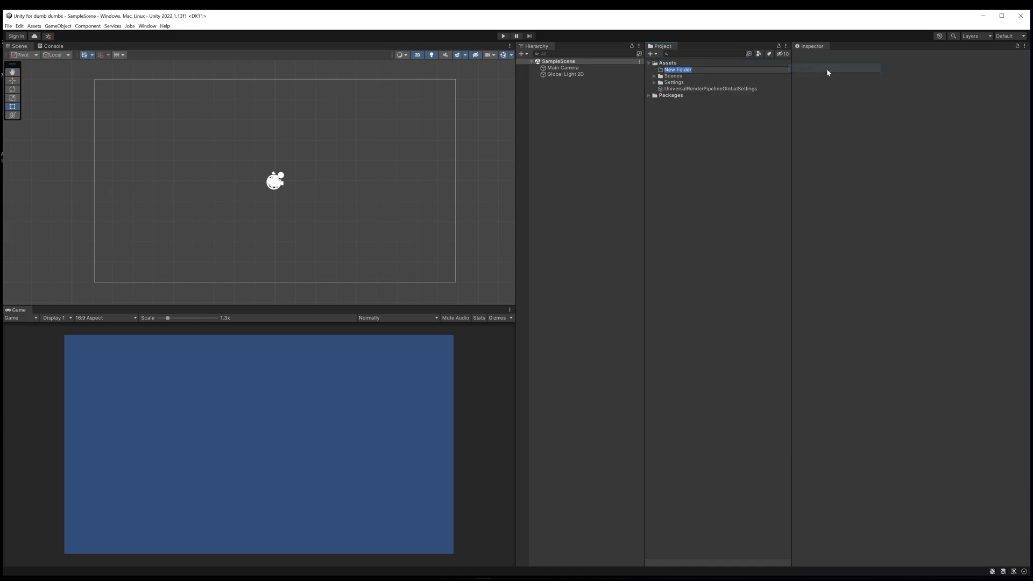
pyautogui.write('Scripts')
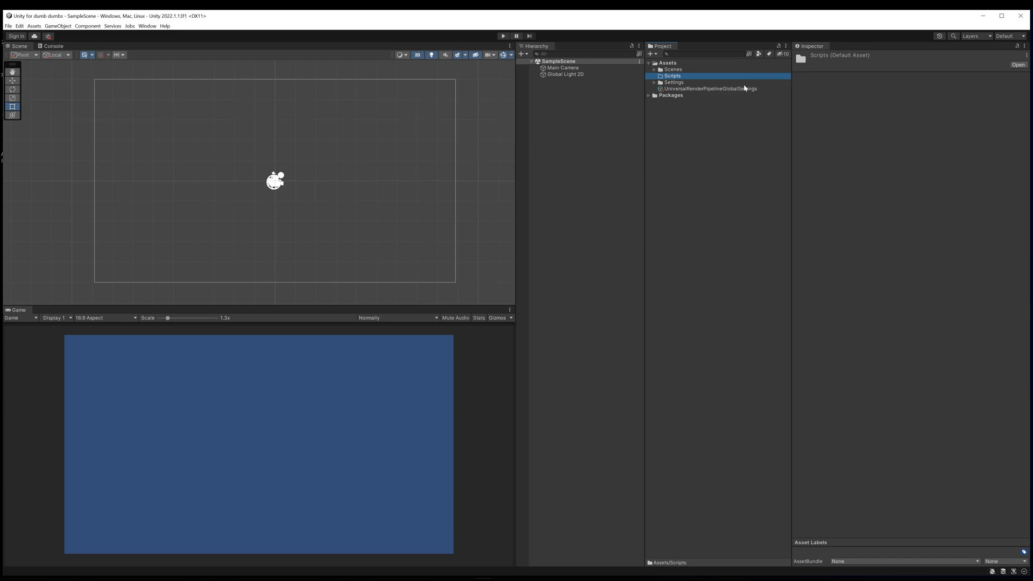
pyautogui.moveTo(689, 82)
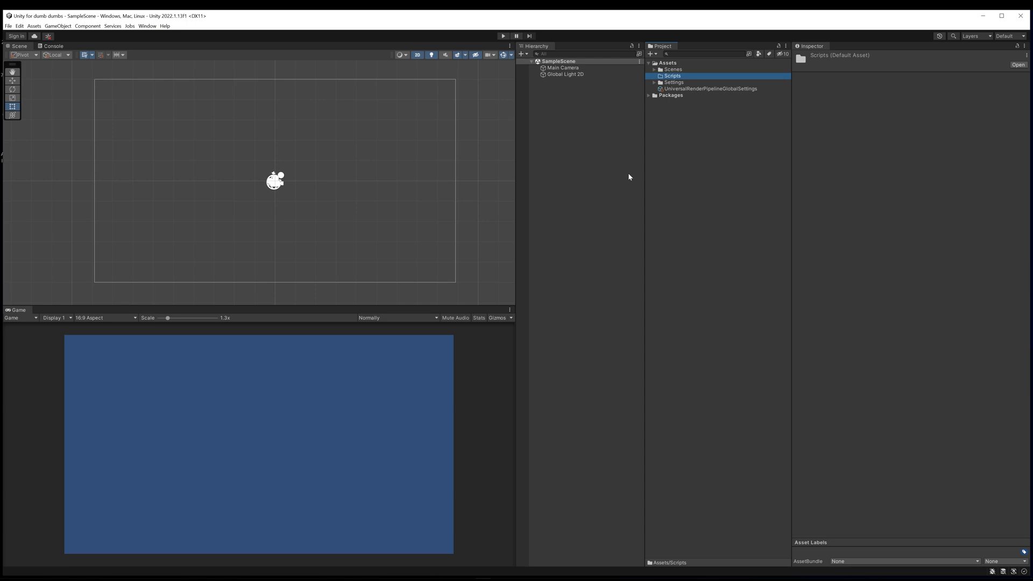
pyautogui.moveTo(641, 166)
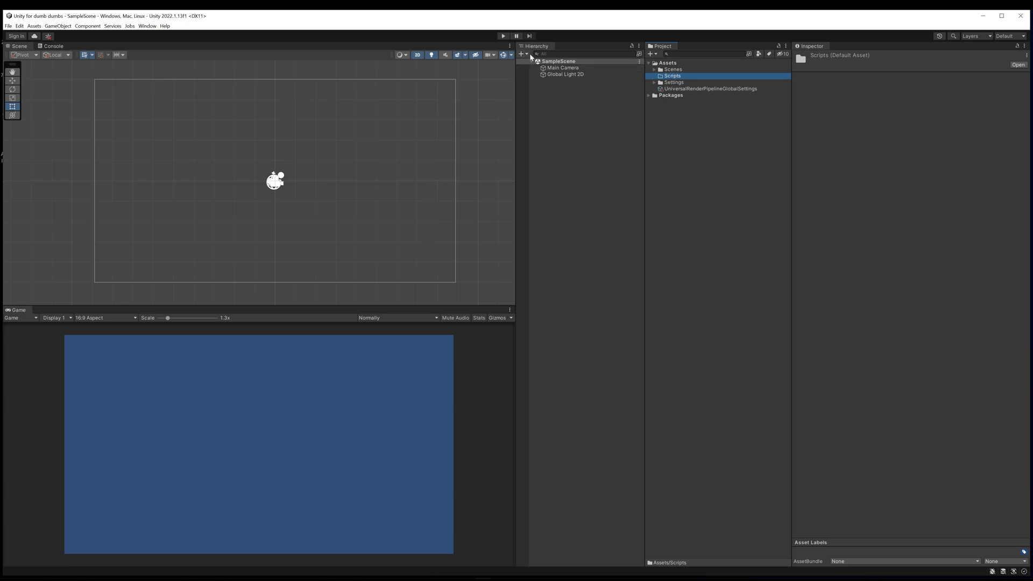
# Step: Create an empty game object in the Hierarchy named GDT_GameObject and select it
pyautogui.rightClick(556, 128)
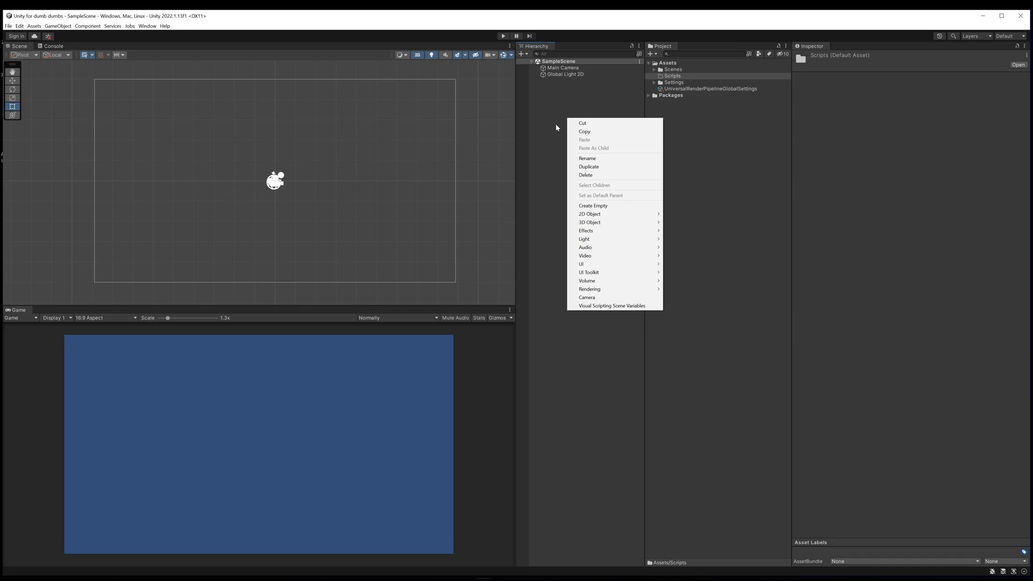
pyautogui.moveTo(605, 205)
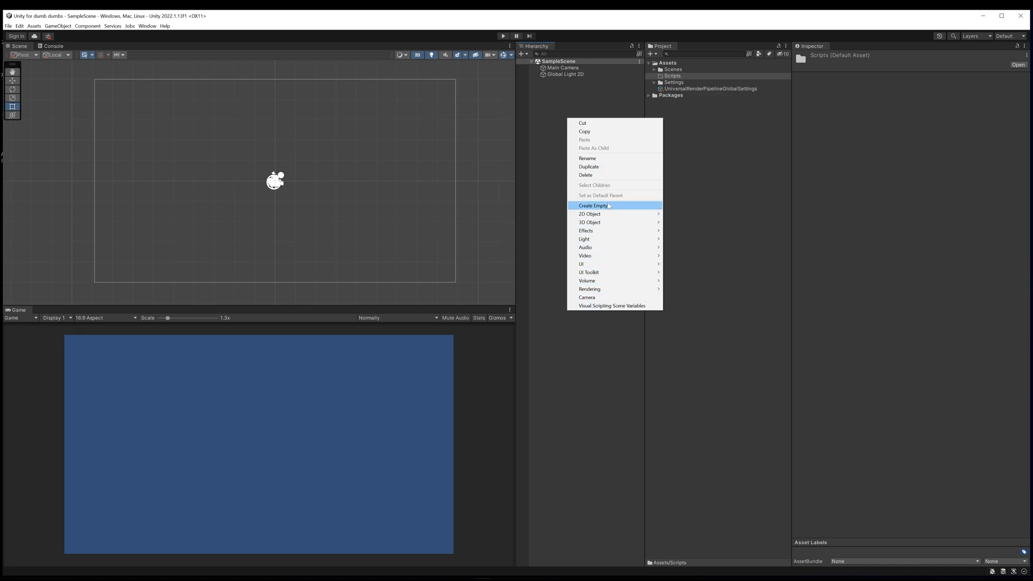
pyautogui.moveTo(589, 213)
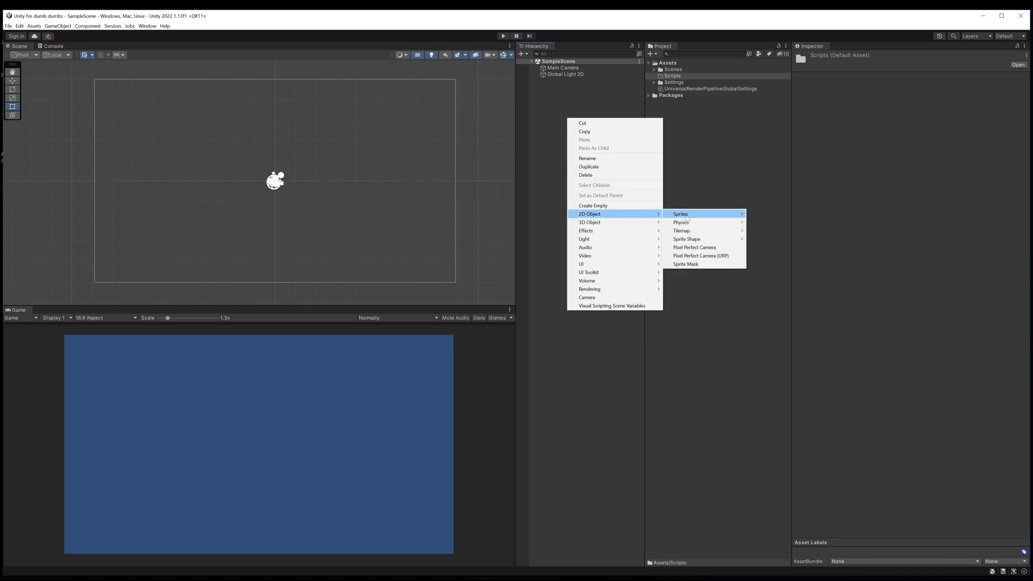
pyautogui.moveTo(682, 231)
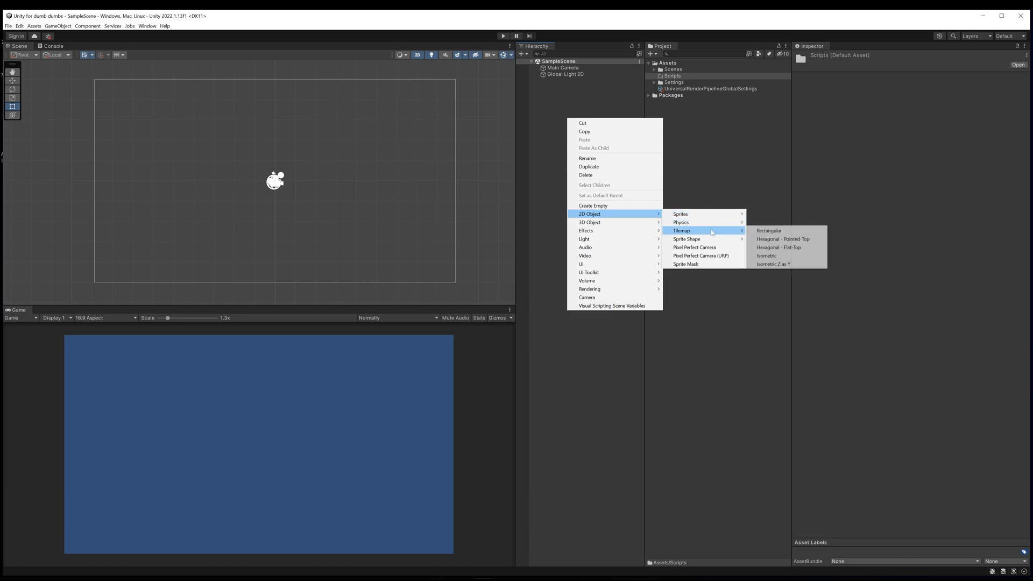
pyautogui.moveTo(641, 196)
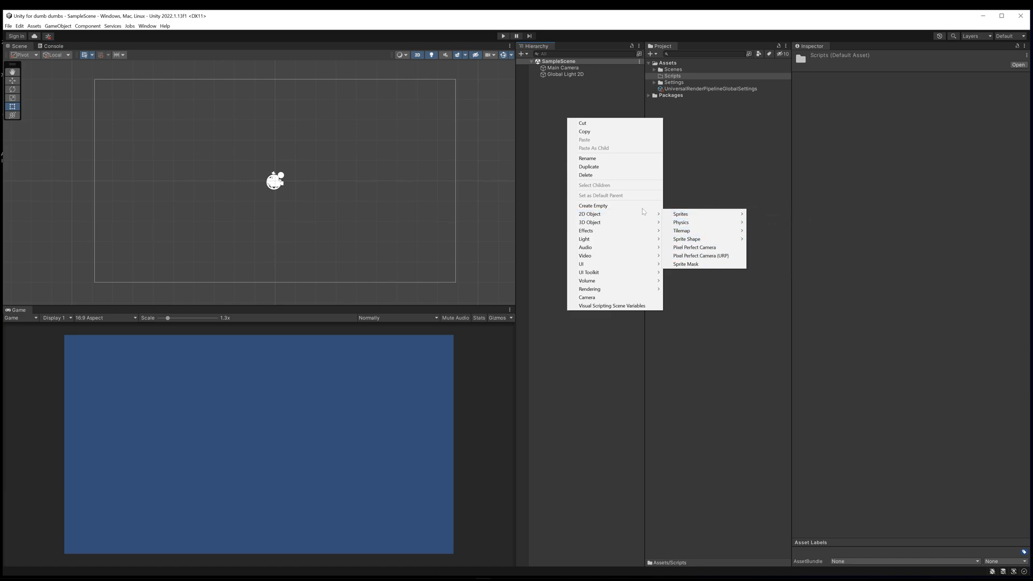
pyautogui.moveTo(609, 209)
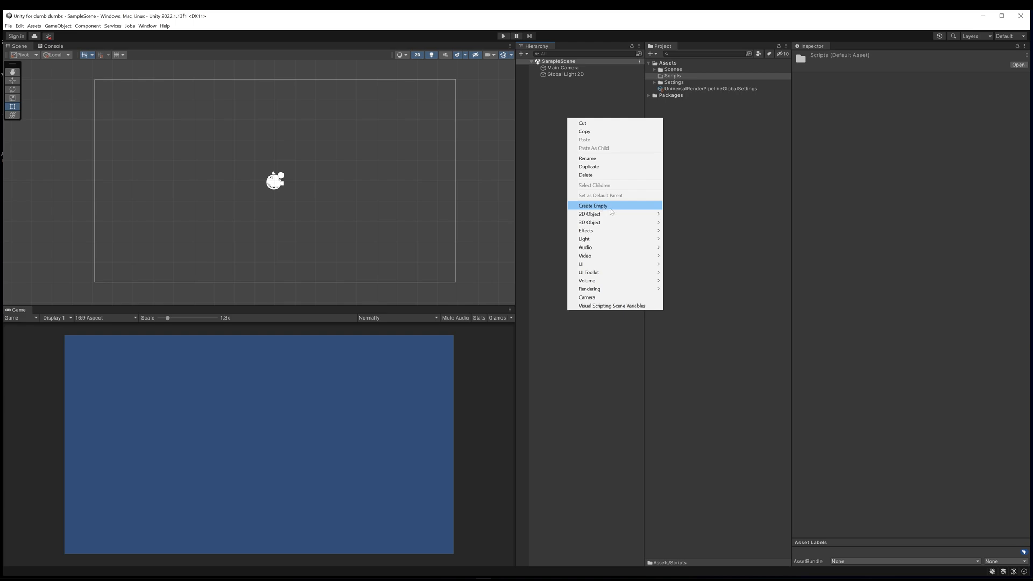
pyautogui.click(593, 206)
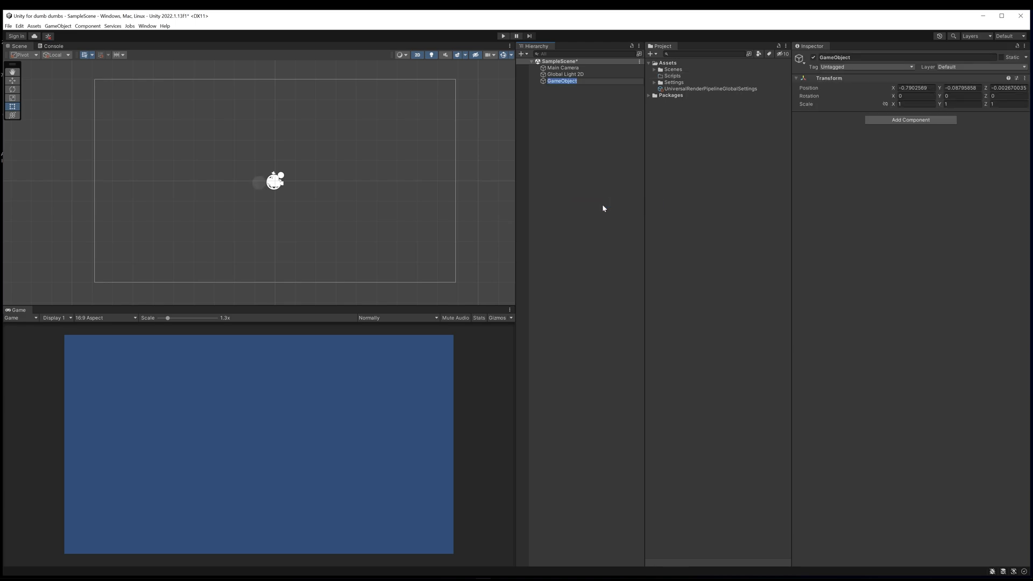
pyautogui.moveTo(620, 93)
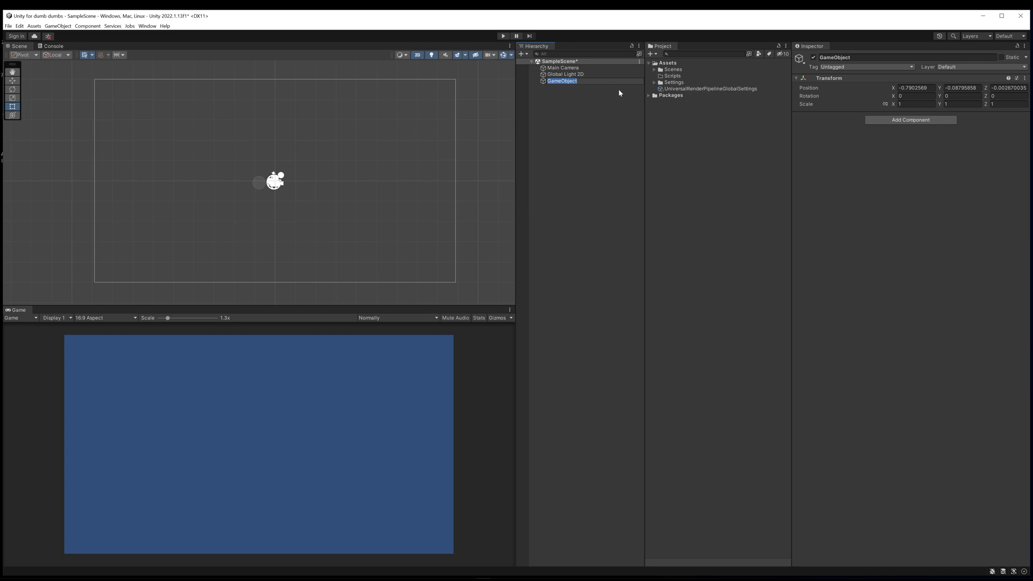
pyautogui.write('GDT_G')
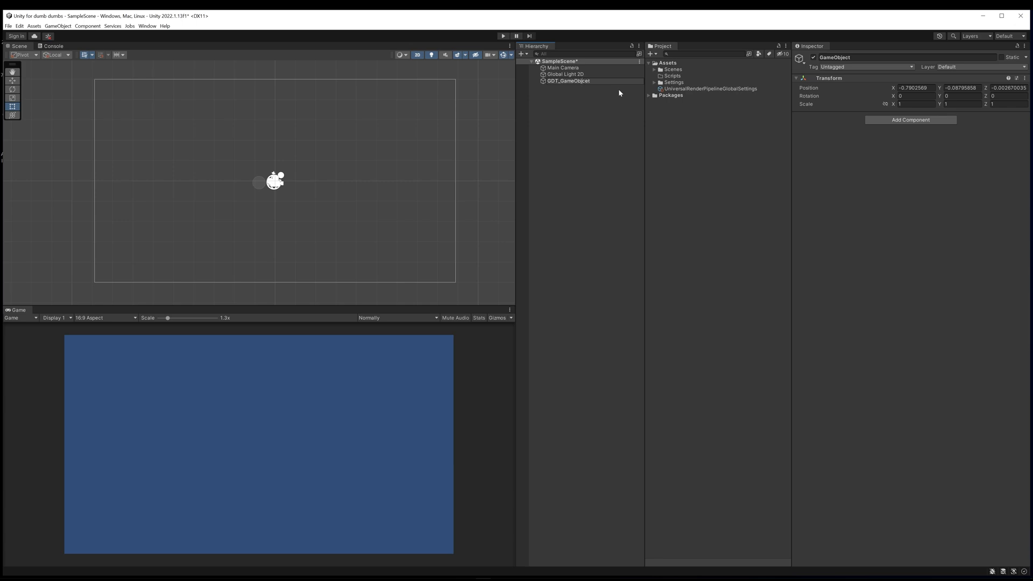
pyautogui.click(568, 80)
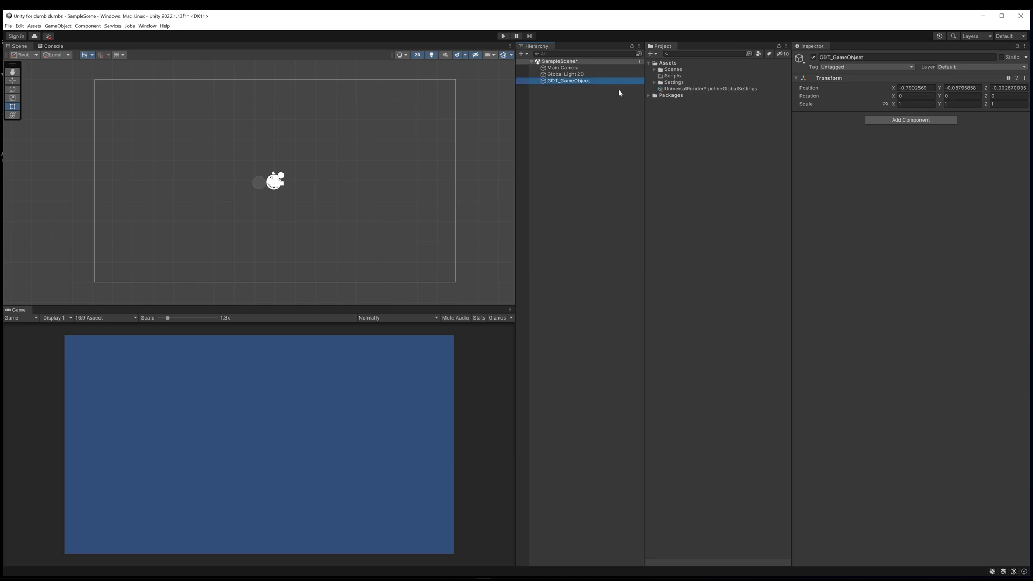
pyautogui.moveTo(609, 126)
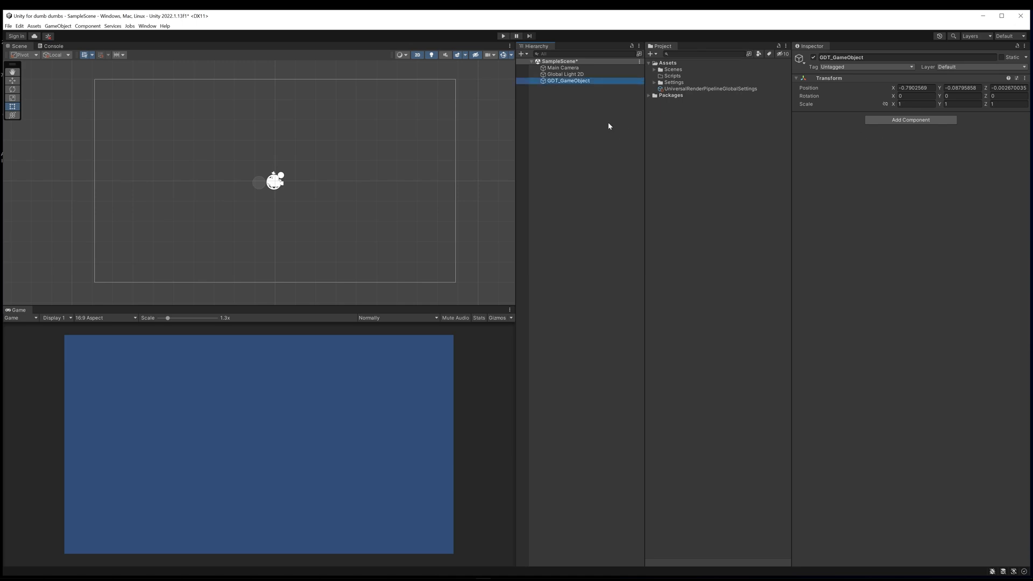
pyautogui.moveTo(594, 114)
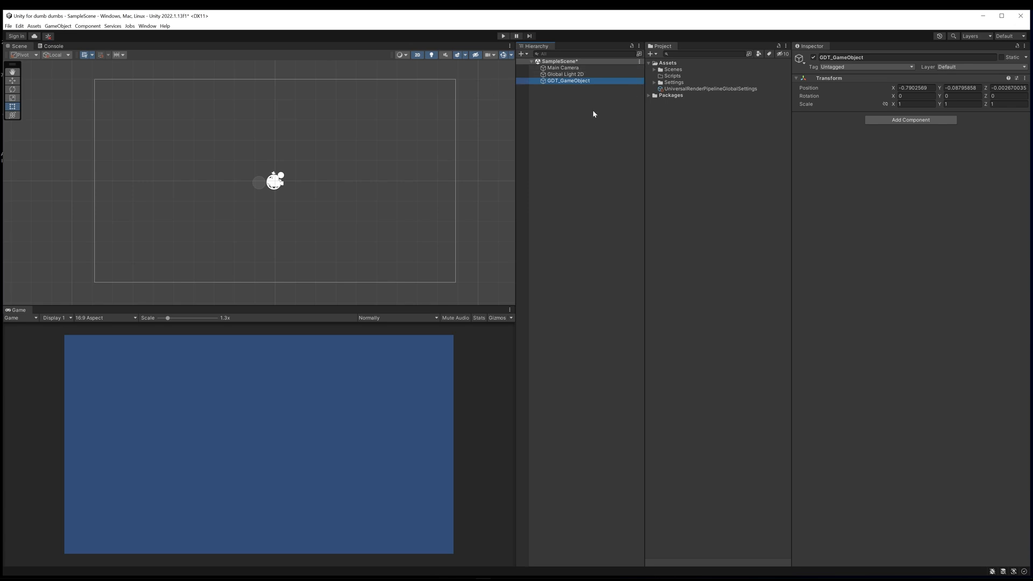
pyautogui.moveTo(866, 151)
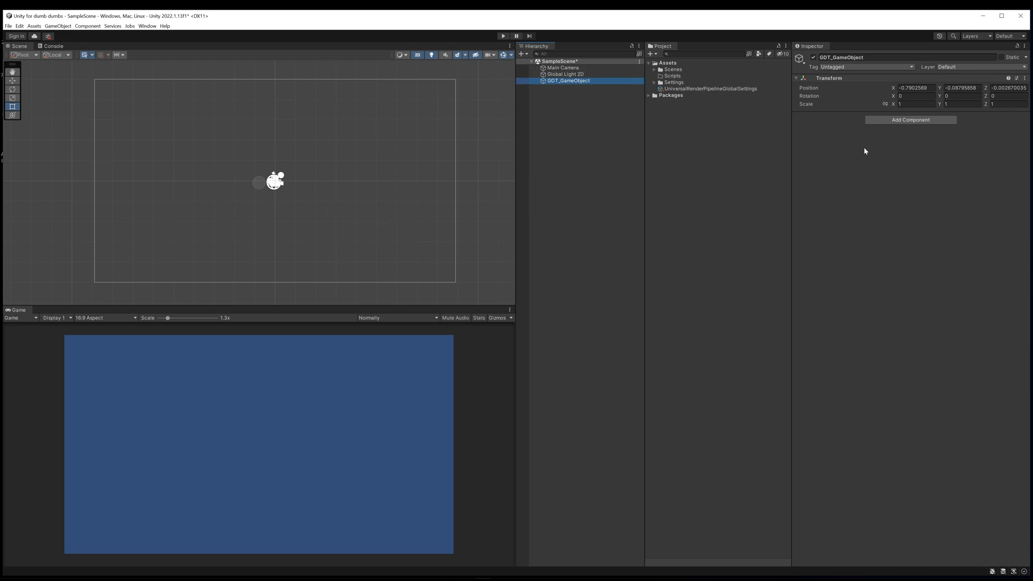
pyautogui.moveTo(818, 109)
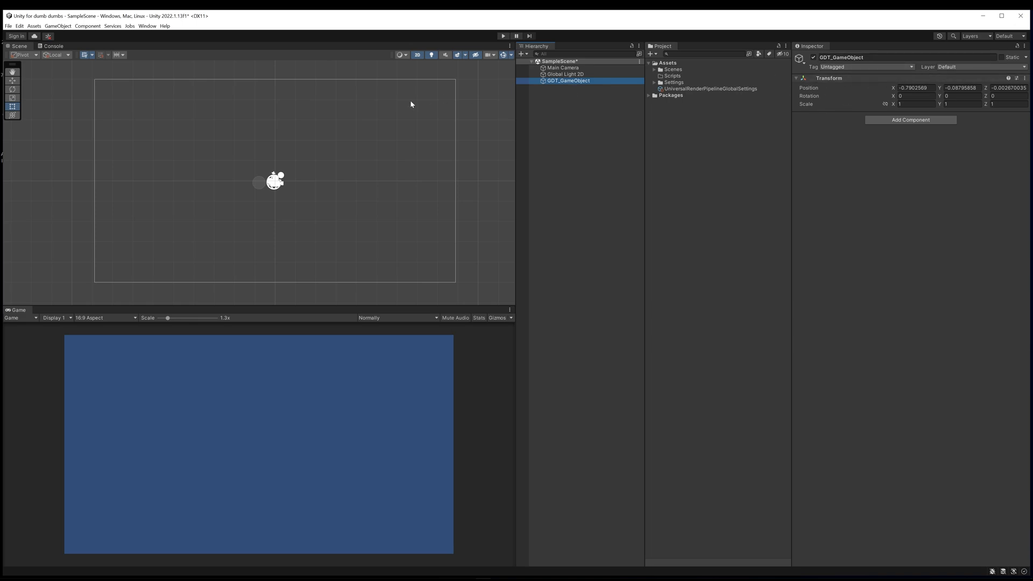
# Step: Drag GDT_GameObject with the Move tool to just left of centre and set Position Z to 0
pyautogui.click(11, 82)
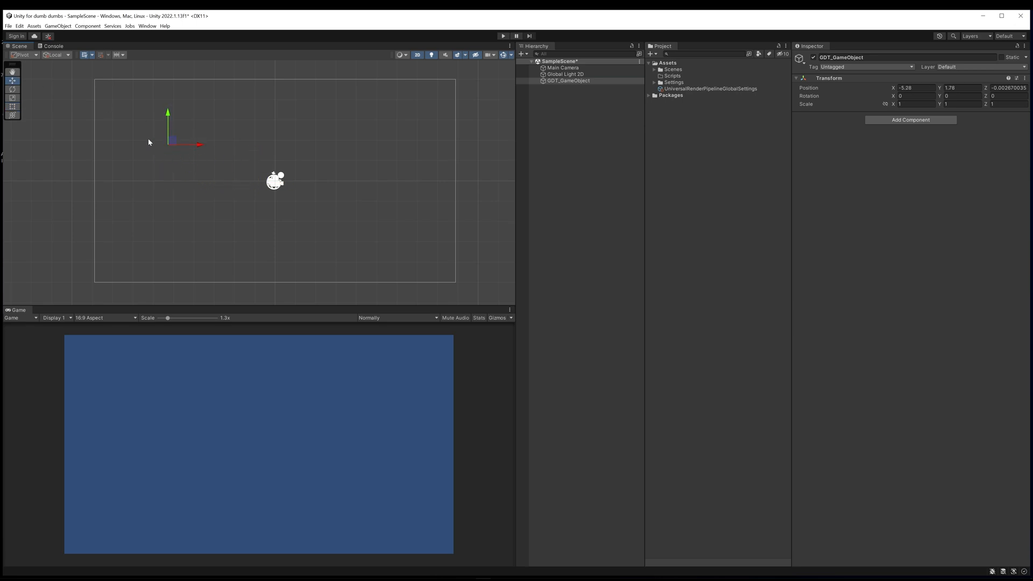
pyautogui.moveTo(167, 143); pyautogui.dragTo(305, 152)
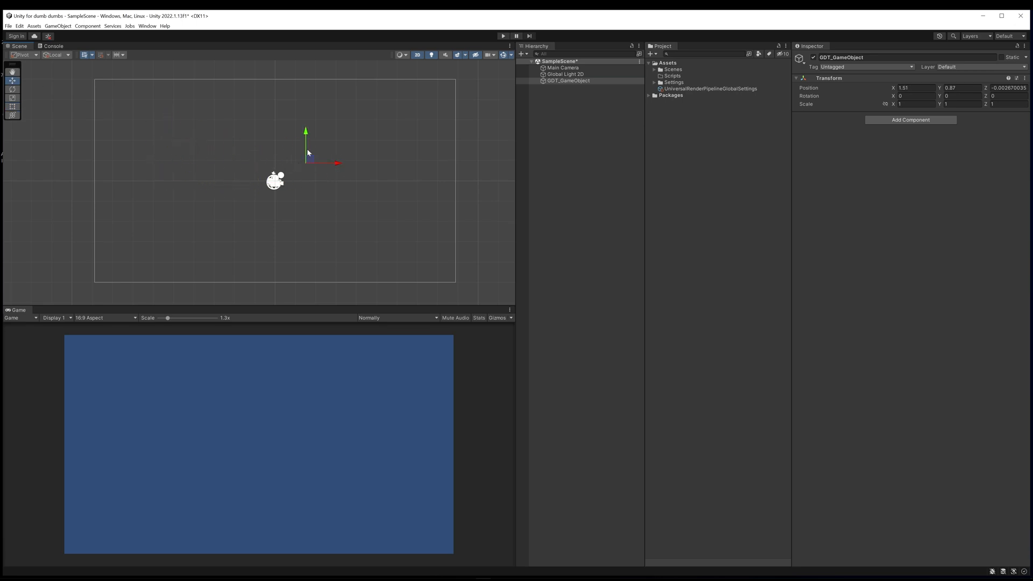
pyautogui.moveTo(305, 154); pyautogui.dragTo(400, 139)
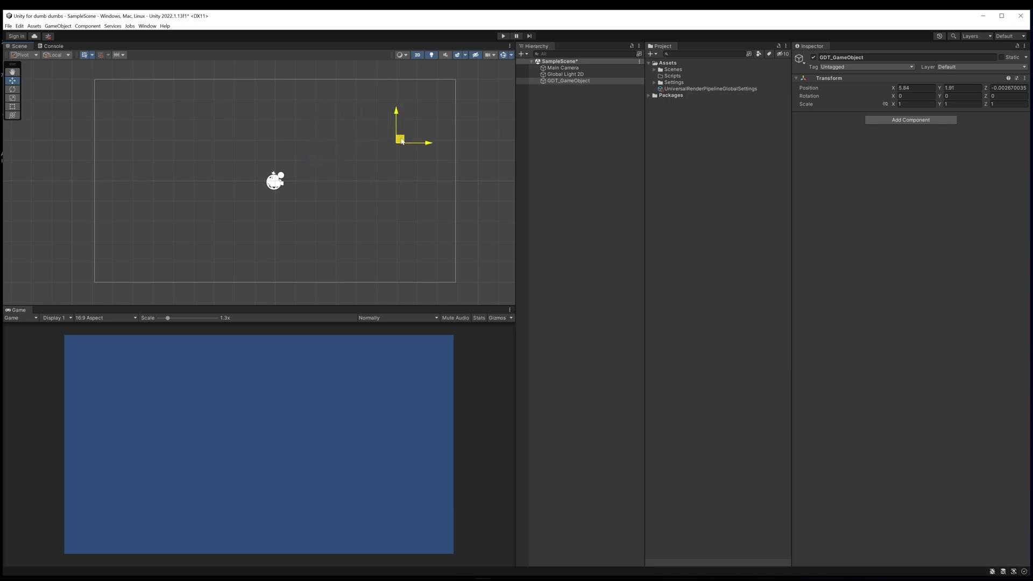
pyautogui.moveTo(400, 138); pyautogui.dragTo(227, 178)
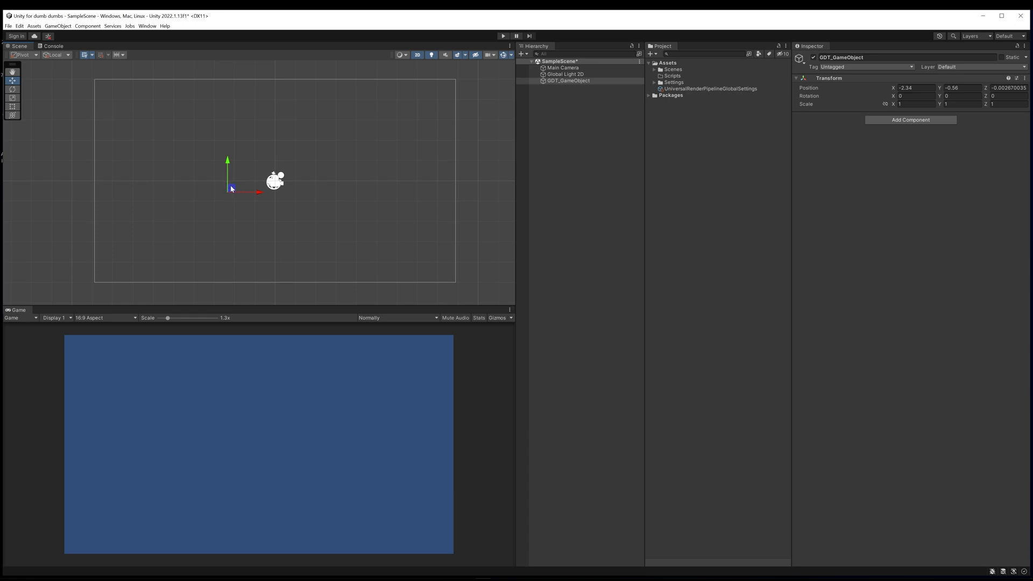
pyautogui.moveTo(228, 187); pyautogui.dragTo(371, 127)
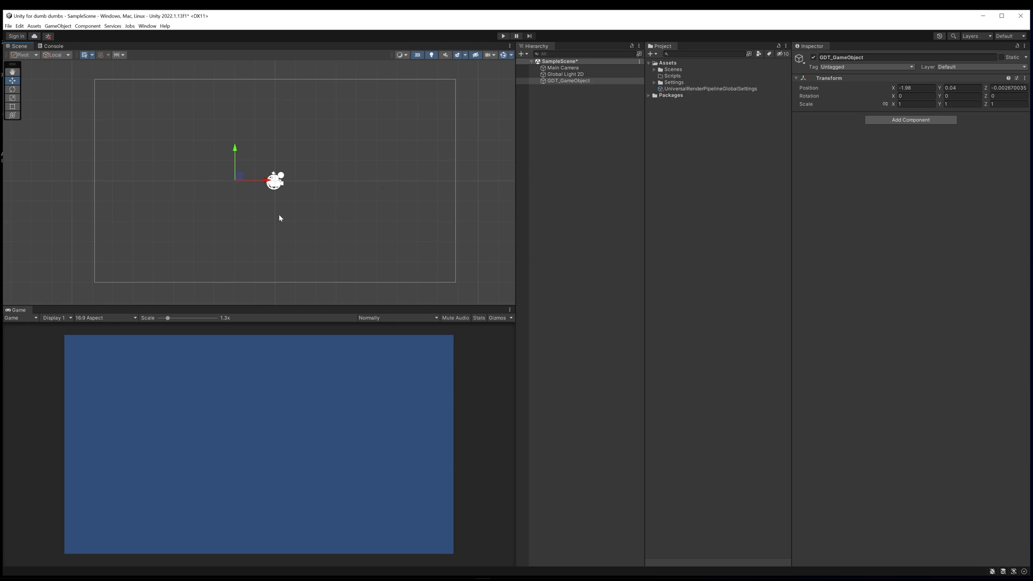
pyautogui.click(1011, 86)
pyautogui.write('0')
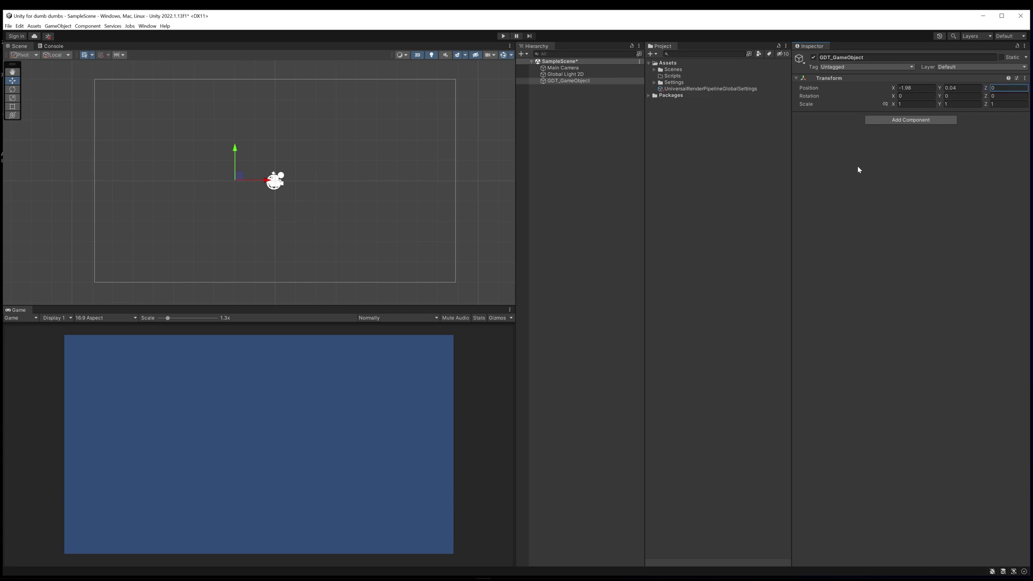
pyautogui.moveTo(309, 177)
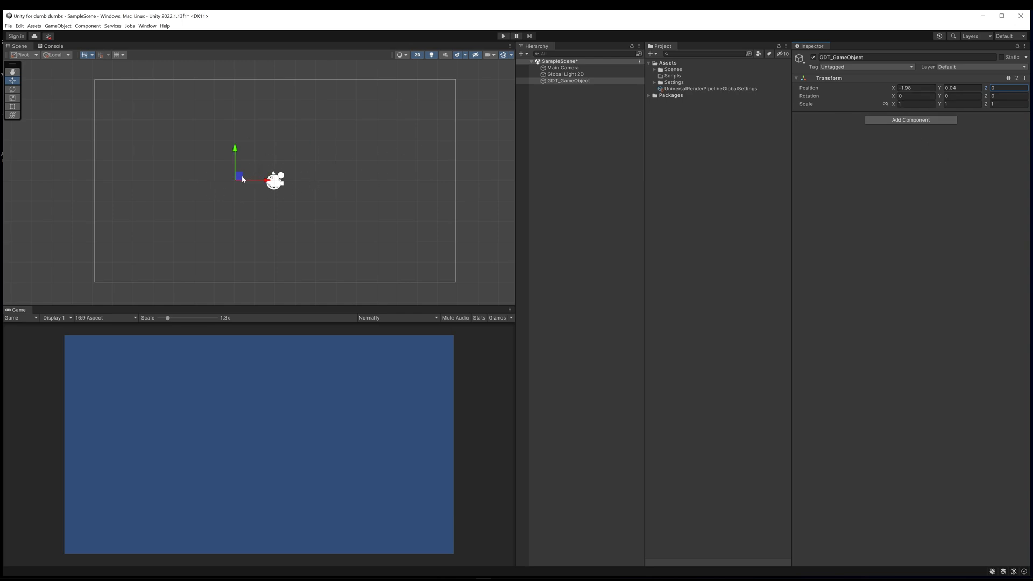
pyautogui.moveTo(315, 164)
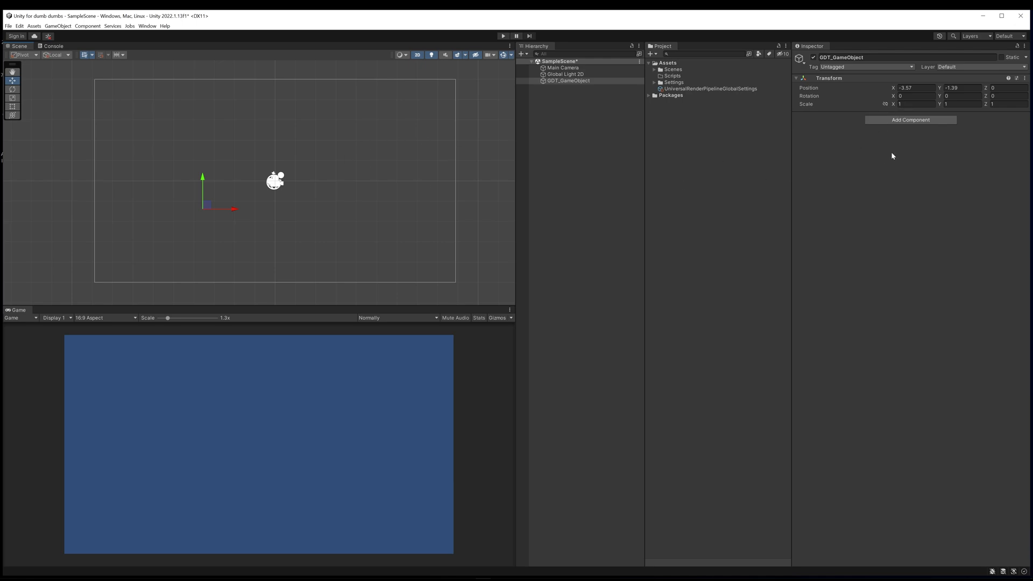
pyautogui.moveTo(913, 121)
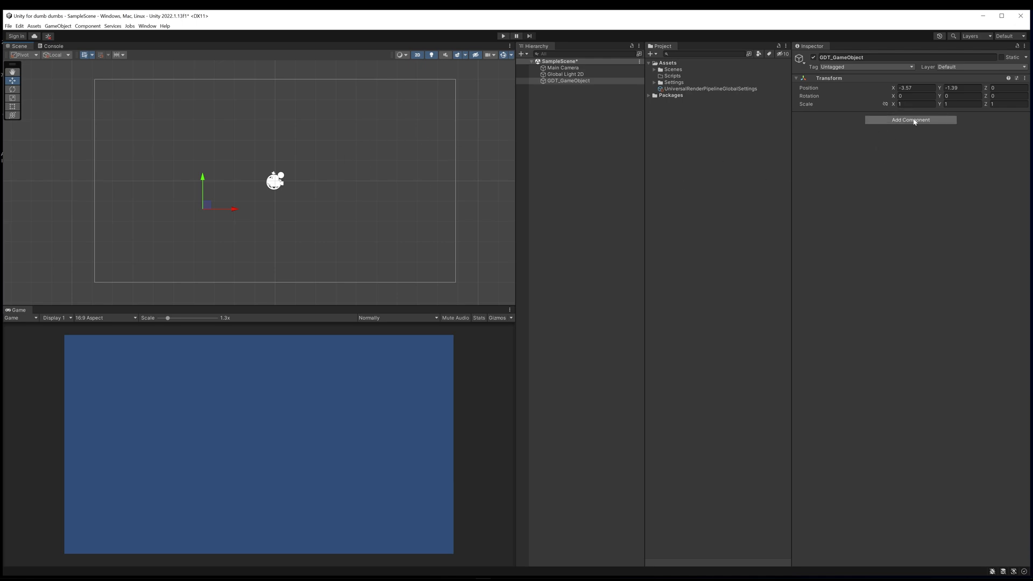
# Step: Add an Image component to GDT_GameObject via the component search
pyautogui.click(910, 119)
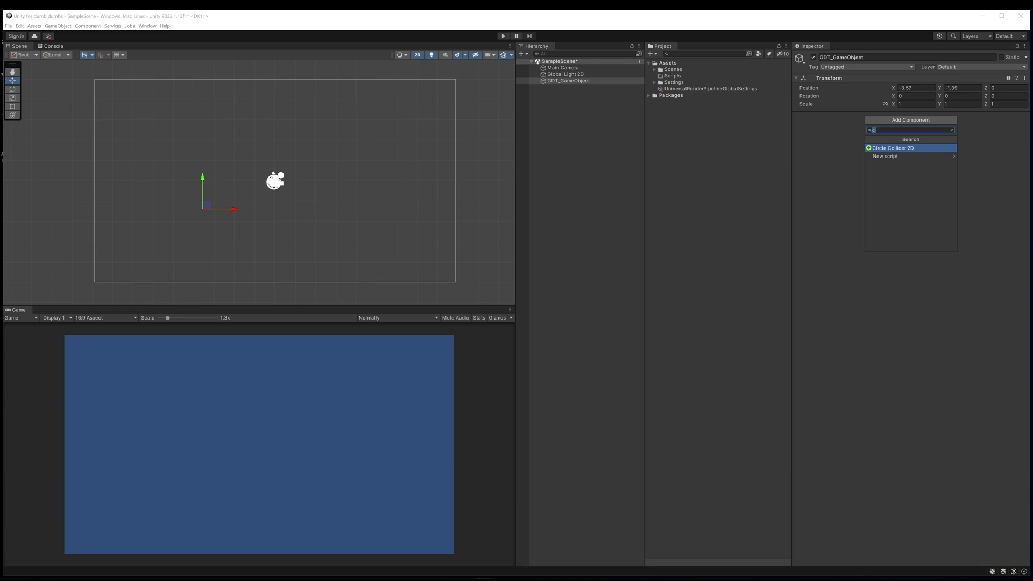
pyautogui.write('image')
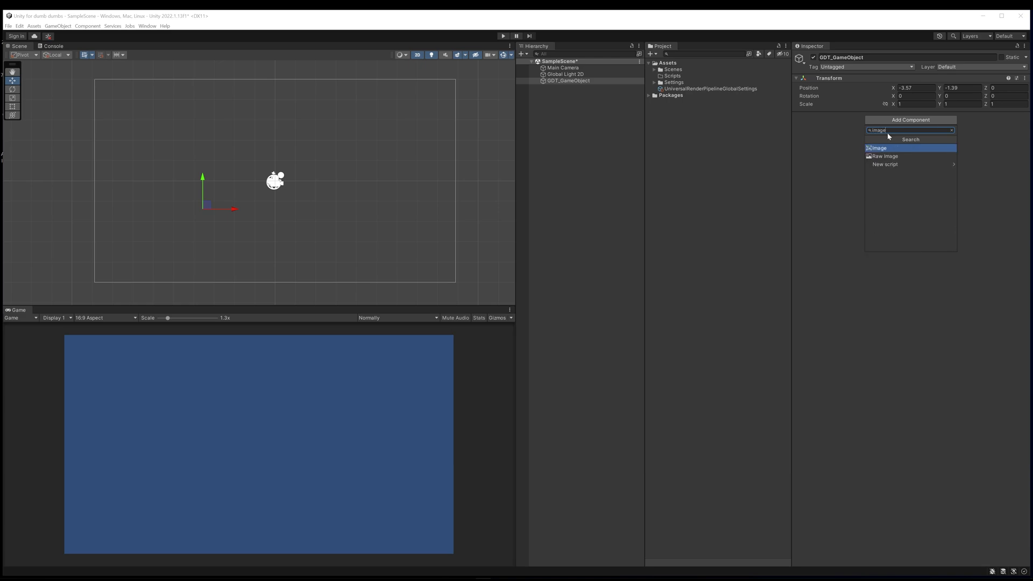
pyautogui.click(878, 147)
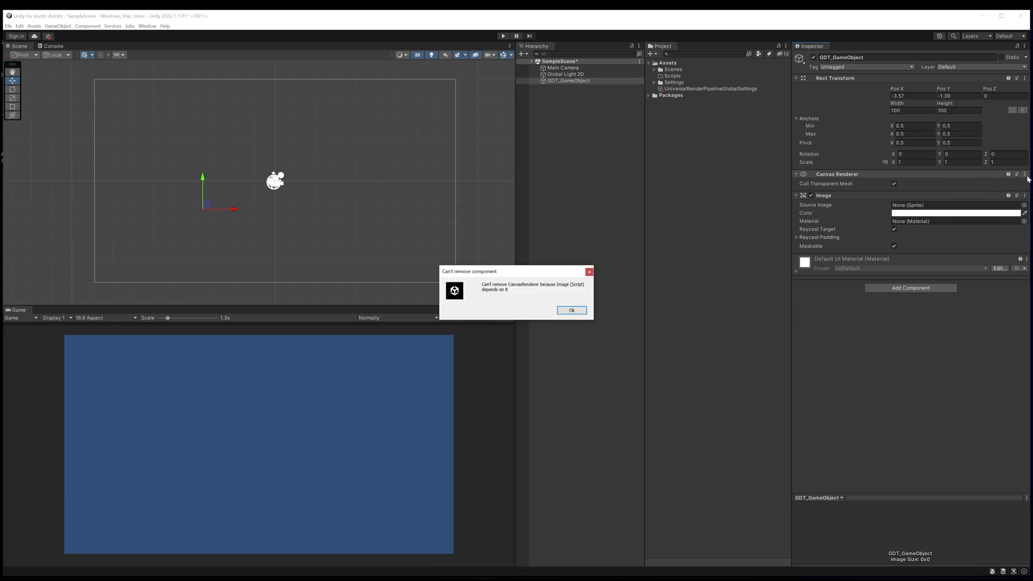
# Step: Dismiss the removal warning and remove the Canvas Renderer component from GDT_GameObject
pyautogui.click(572, 310)
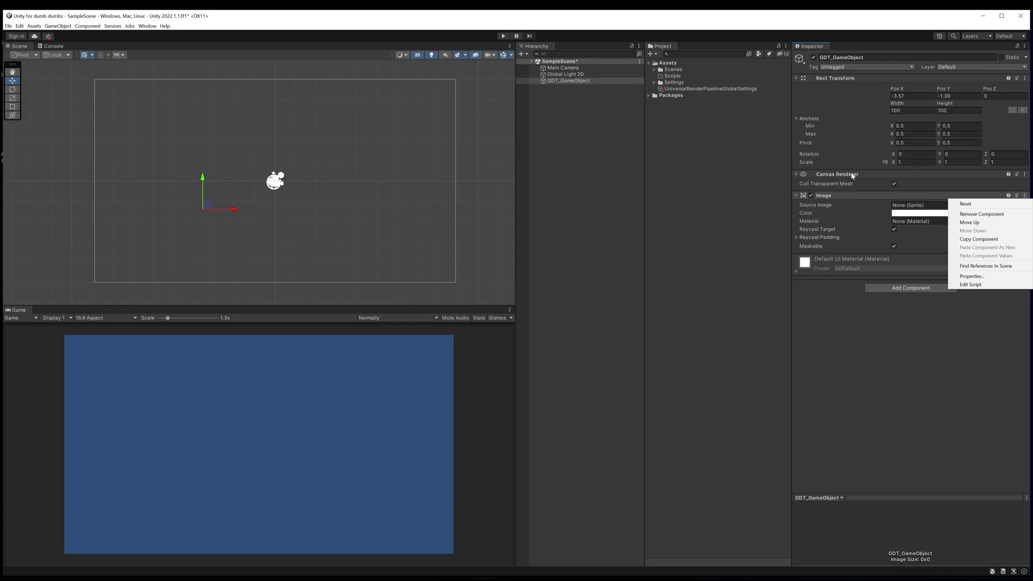
pyautogui.moveTo(853, 247)
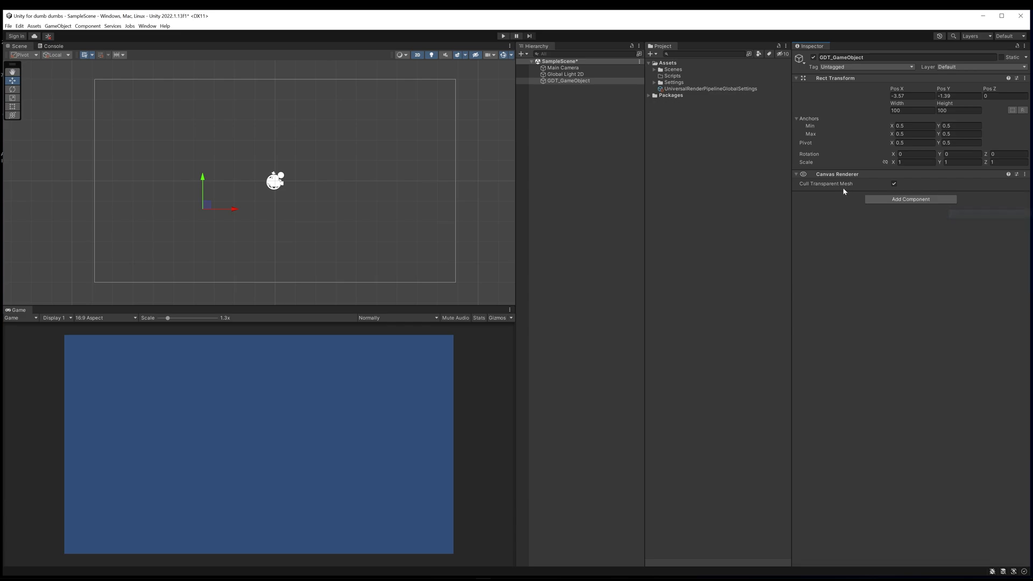
pyautogui.click(1029, 173)
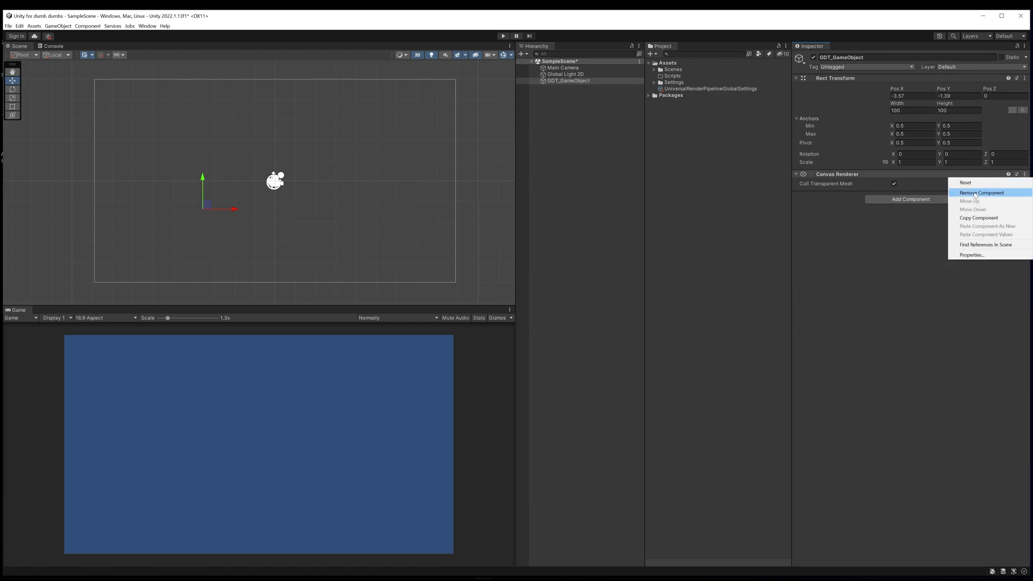
pyautogui.click(981, 193)
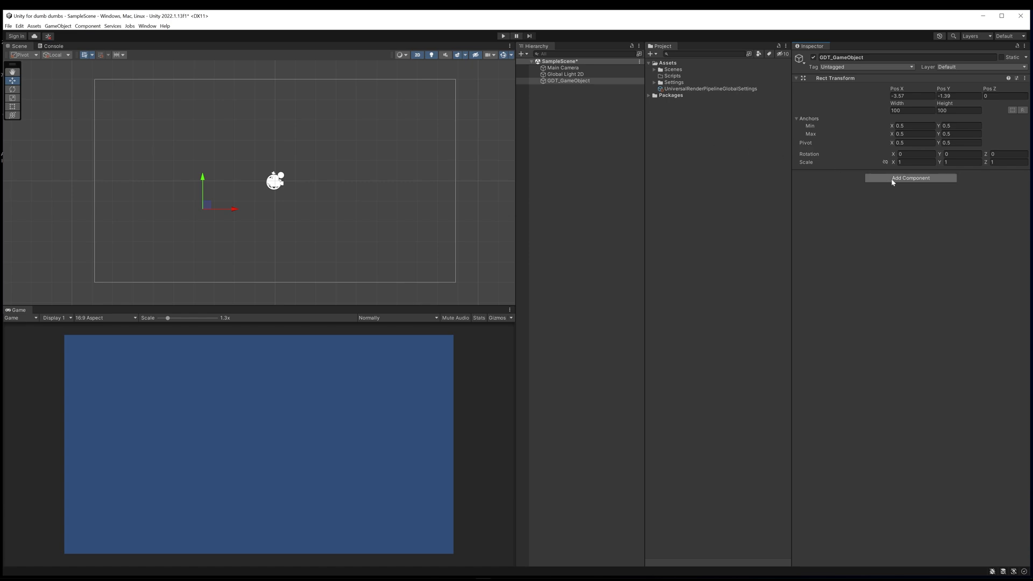
# Step: Add a Sprite Renderer component to GDT_GameObject by searching 'spr'
pyautogui.click(910, 179)
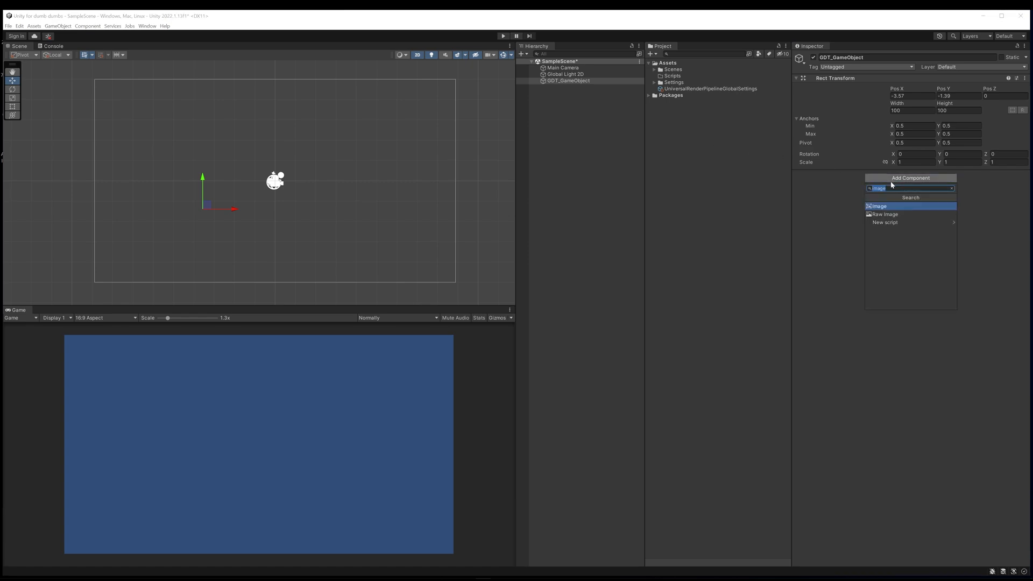
pyautogui.write('spri')
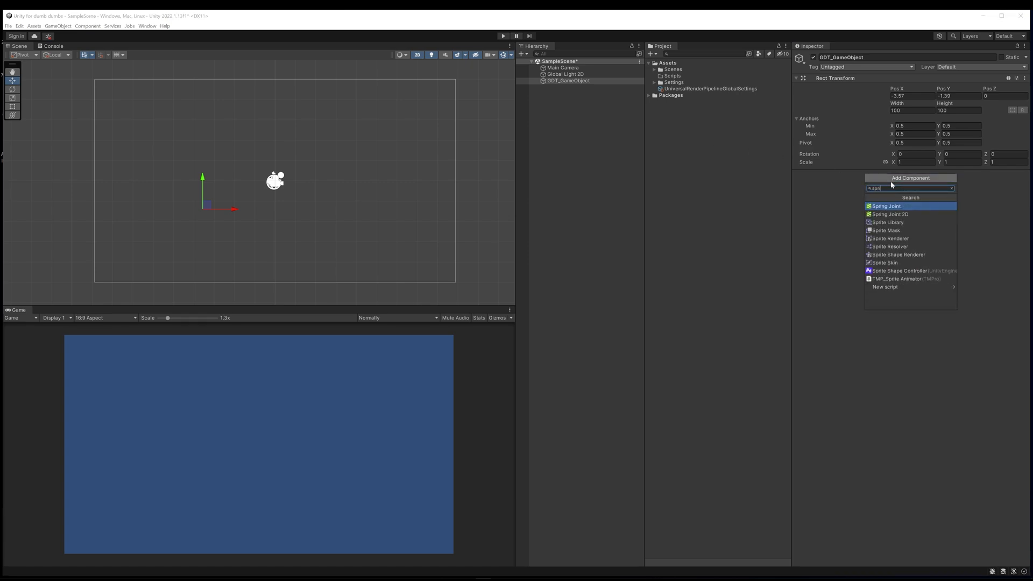
pyautogui.click(890, 238)
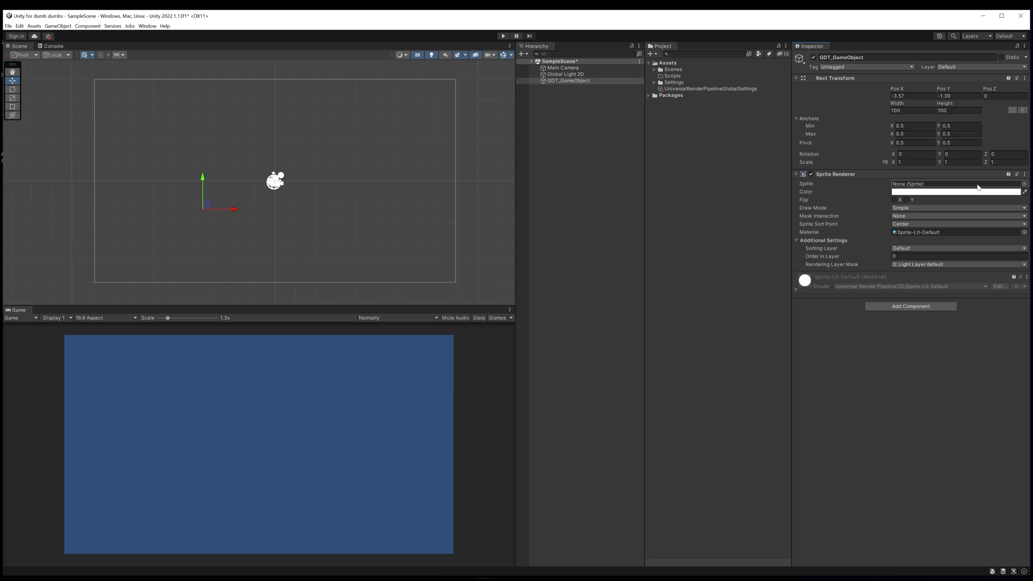
pyautogui.moveTo(909, 177)
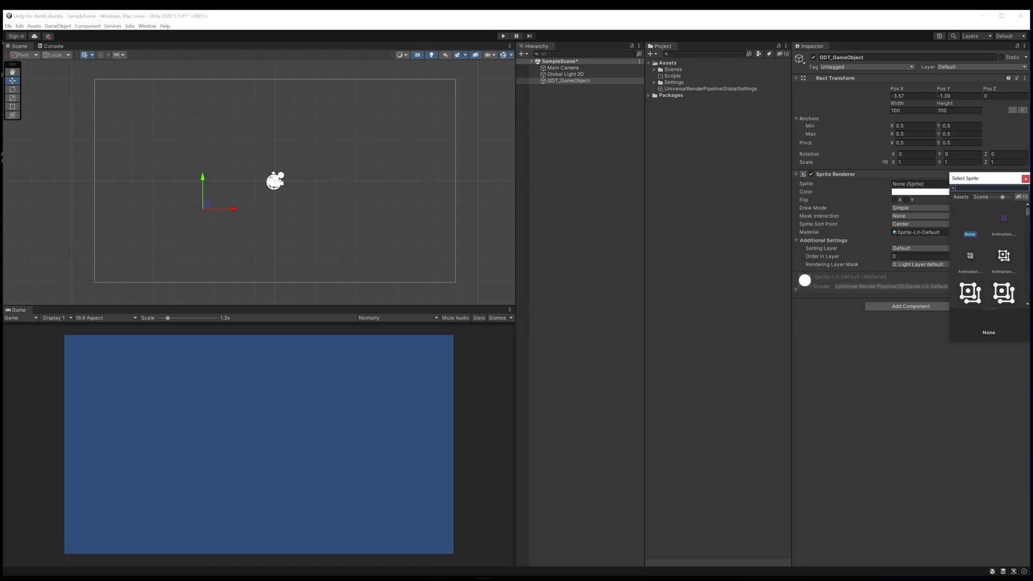
# Step: Search 'square' in the Select Sprite window, then close it without choosing a sprite
pyautogui.write('square')
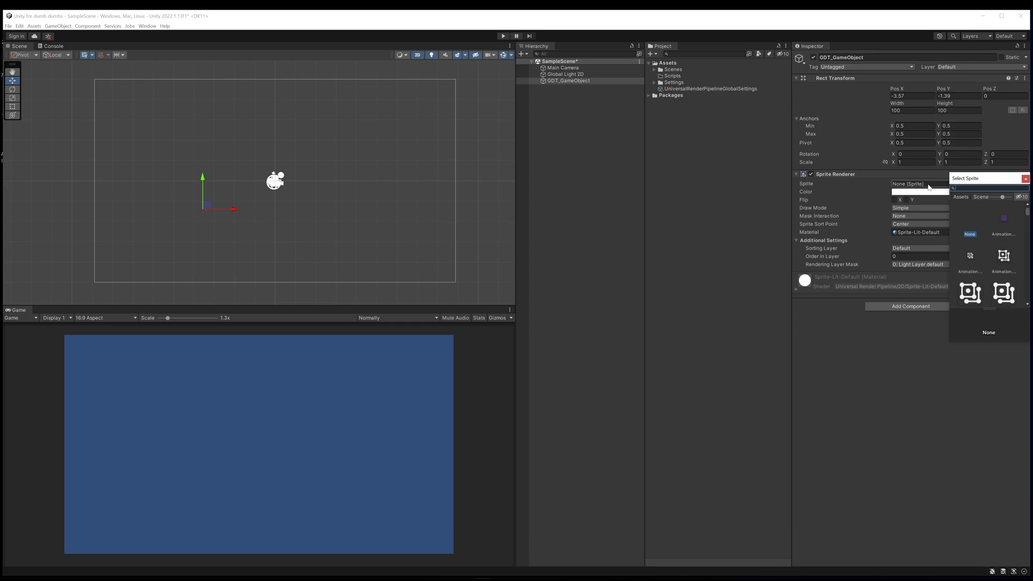
pyautogui.scroll(-3)
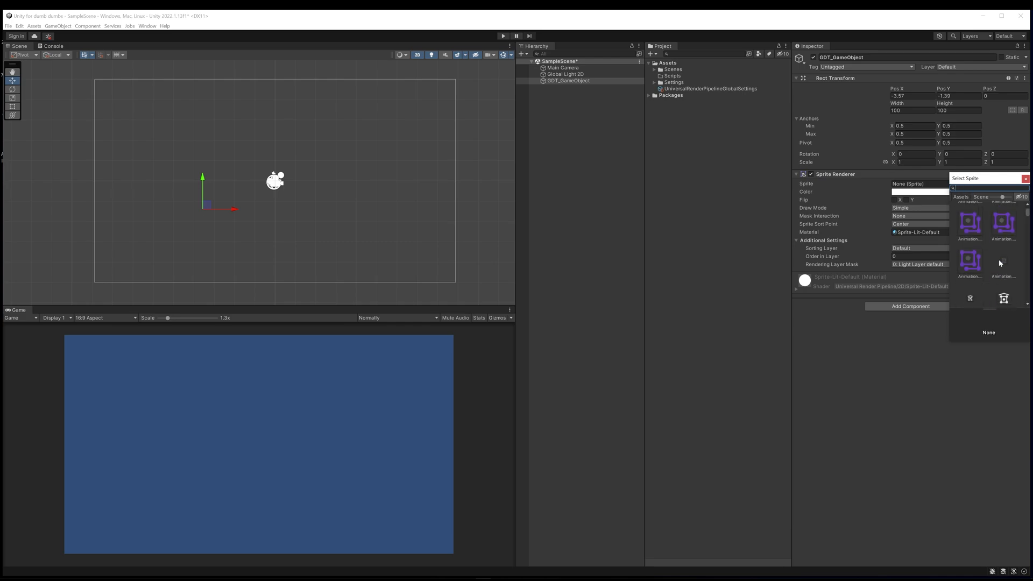
pyautogui.scroll(-3)
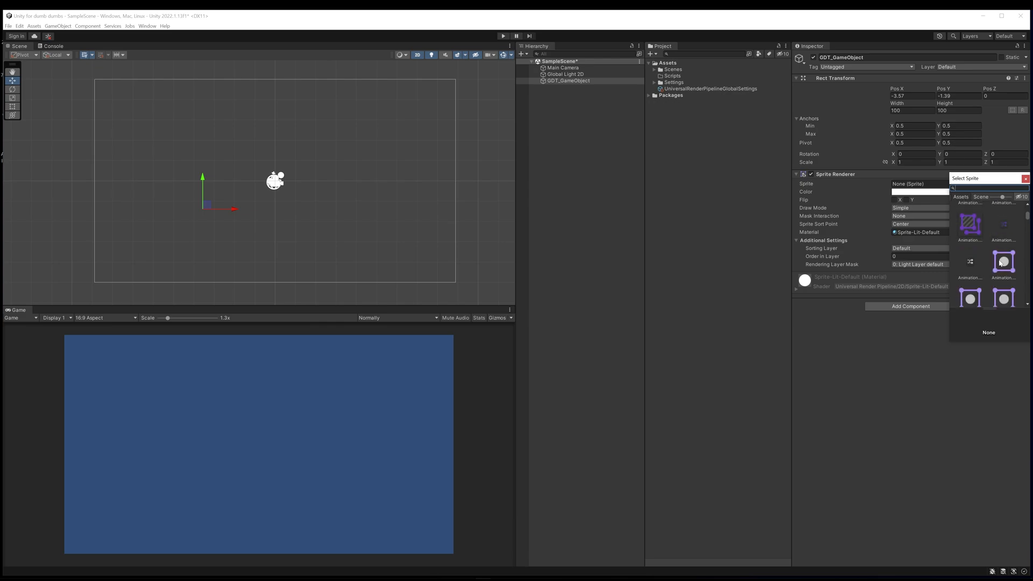
pyautogui.click(1026, 178)
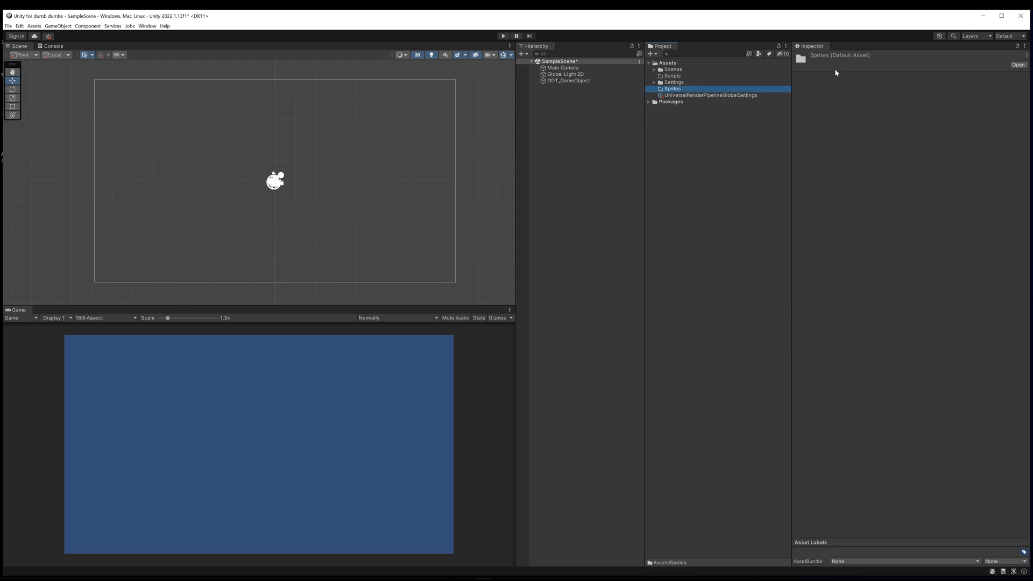
pyautogui.moveTo(708, 98)
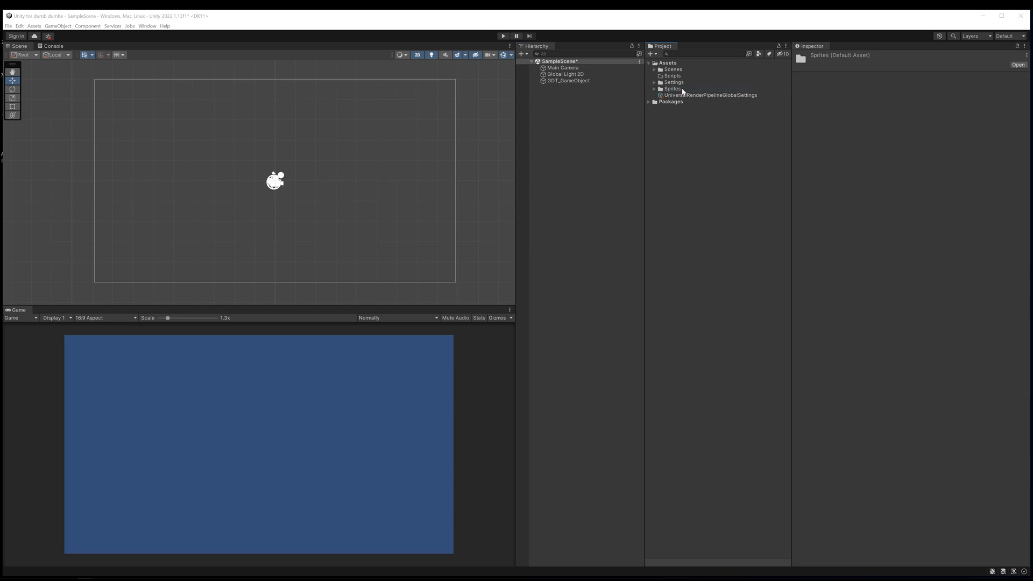
# Step: Expand the Sprites folder and view the Doom_slayer_32x32 image's import settings
pyautogui.click(655, 88)
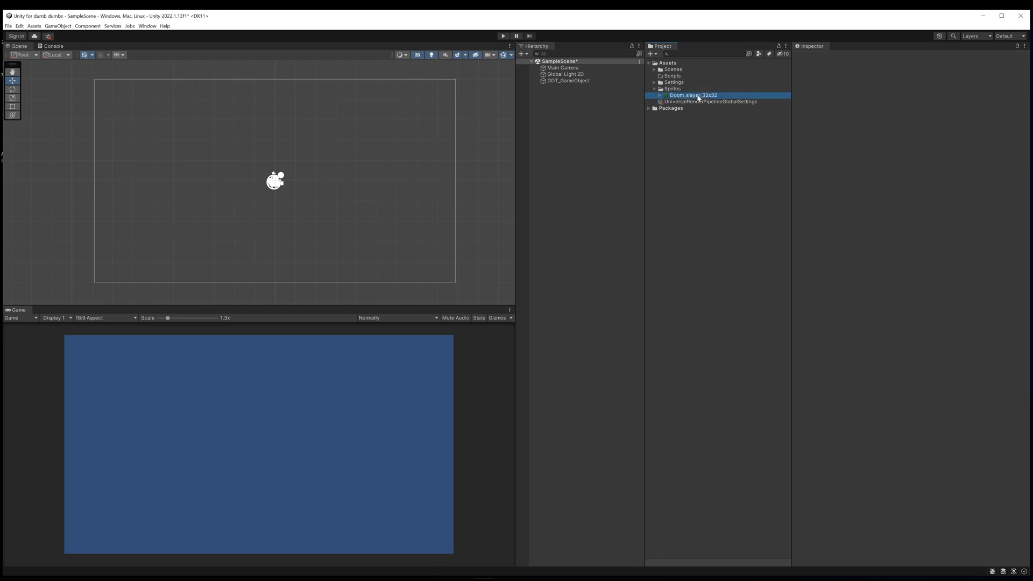
pyautogui.click(686, 94)
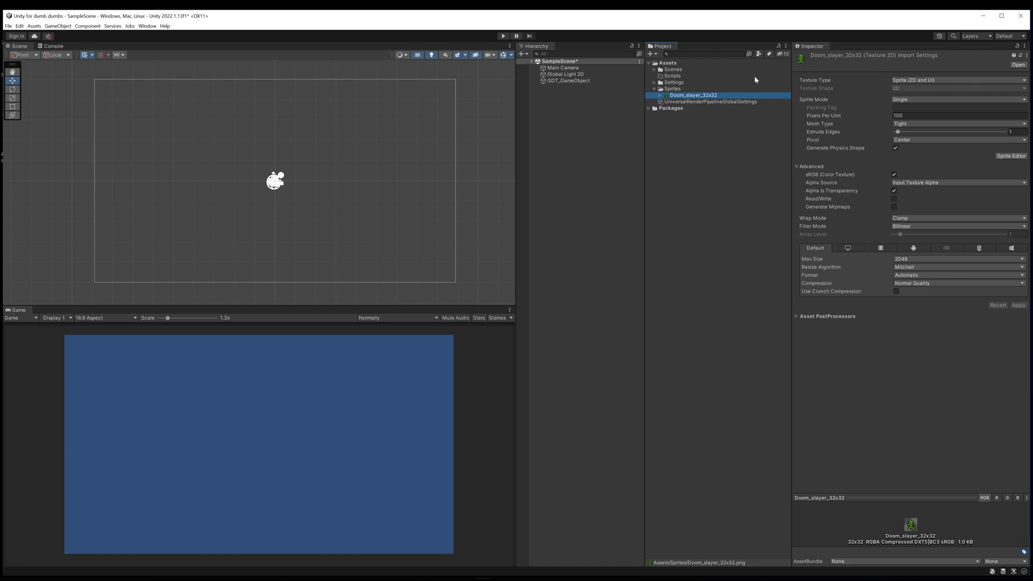
pyautogui.click(567, 81)
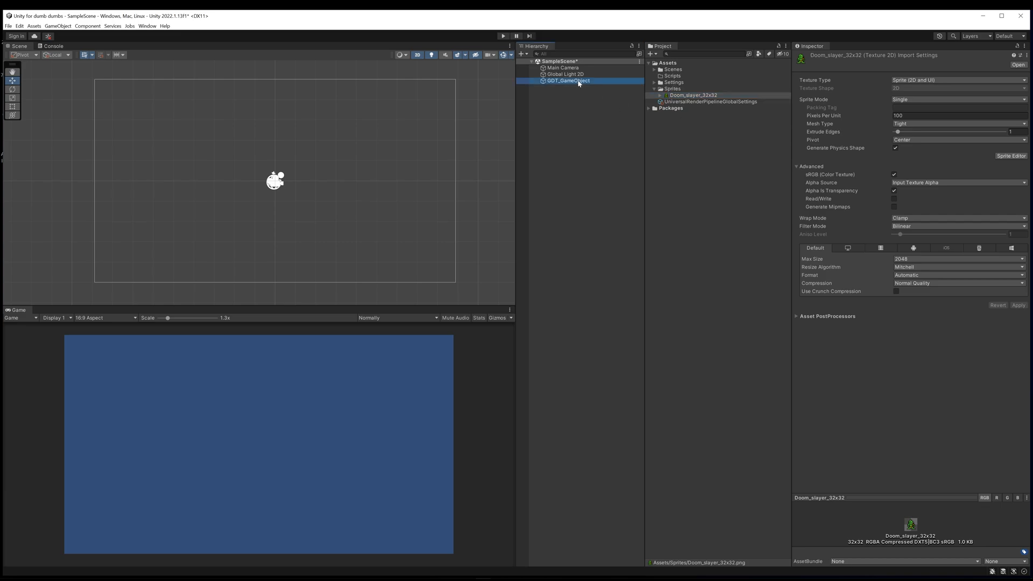
# Step: Assign the Doom_slayer_32x32 sprite to GDT_GameObject's Sprite Renderer and select the sprite asset
pyautogui.click(568, 81)
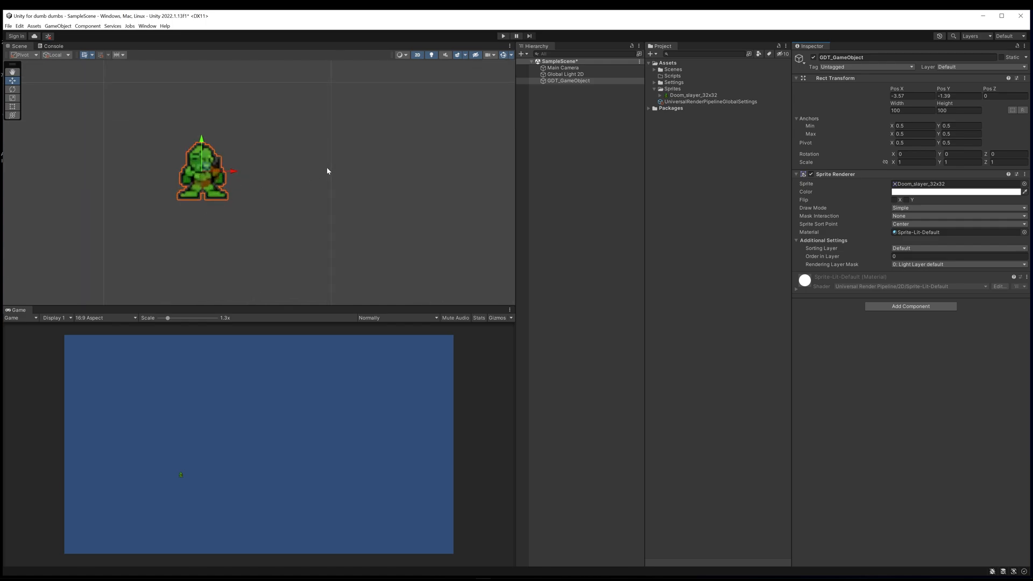
pyautogui.moveTo(210, 182)
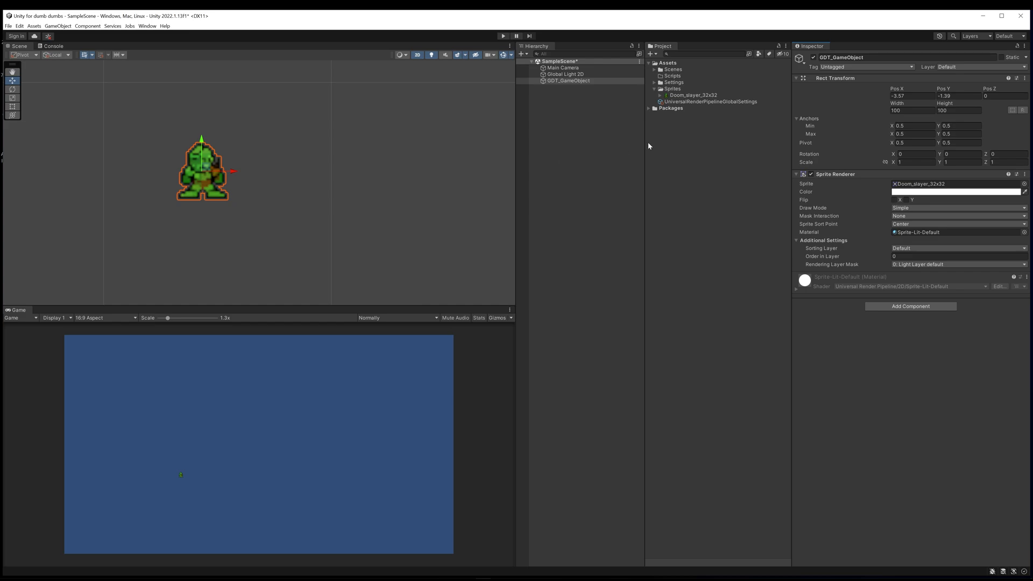
pyautogui.click(692, 94)
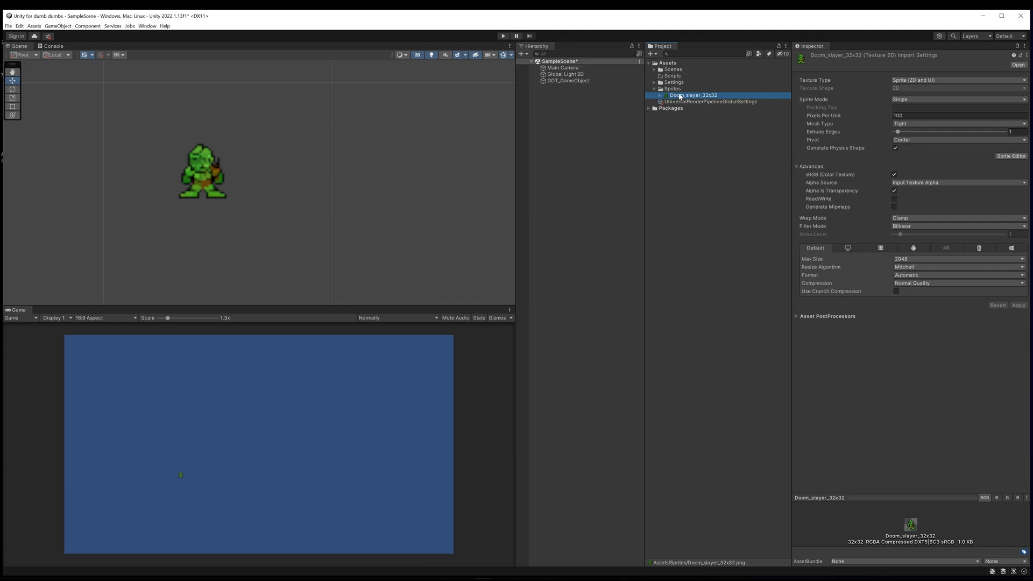
pyautogui.moveTo(411, 207)
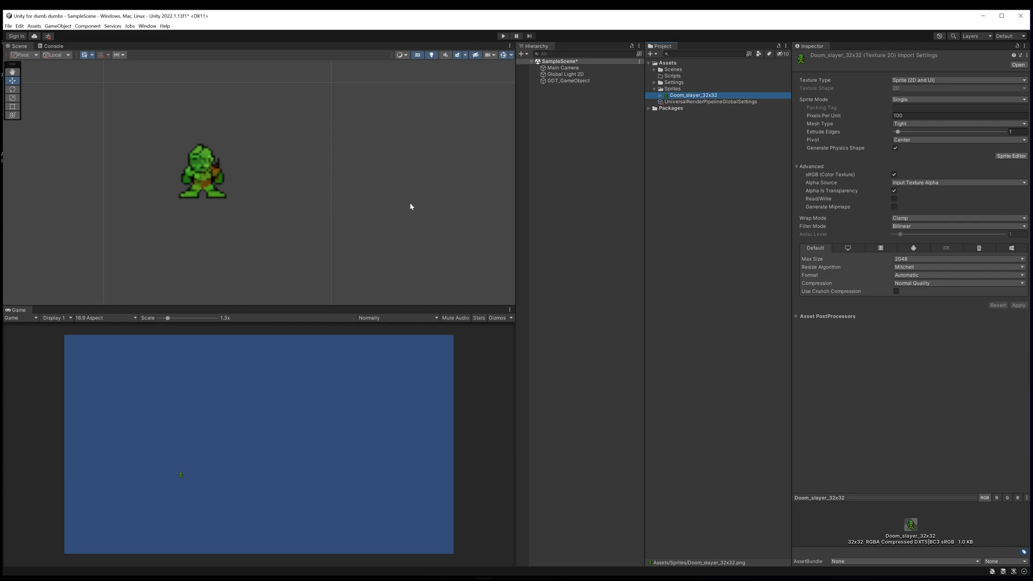
pyautogui.moveTo(930, 232)
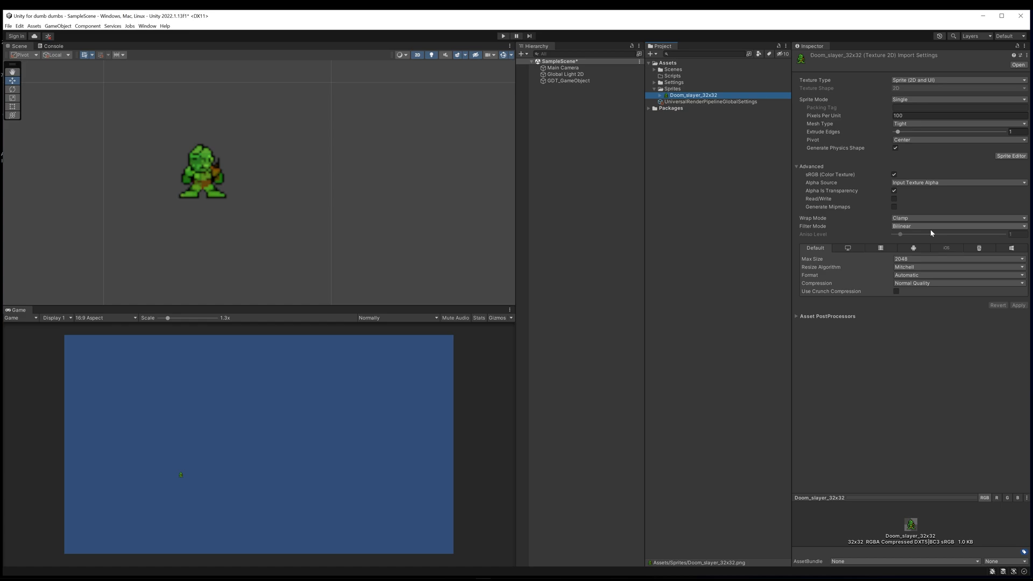
pyautogui.moveTo(665, 104)
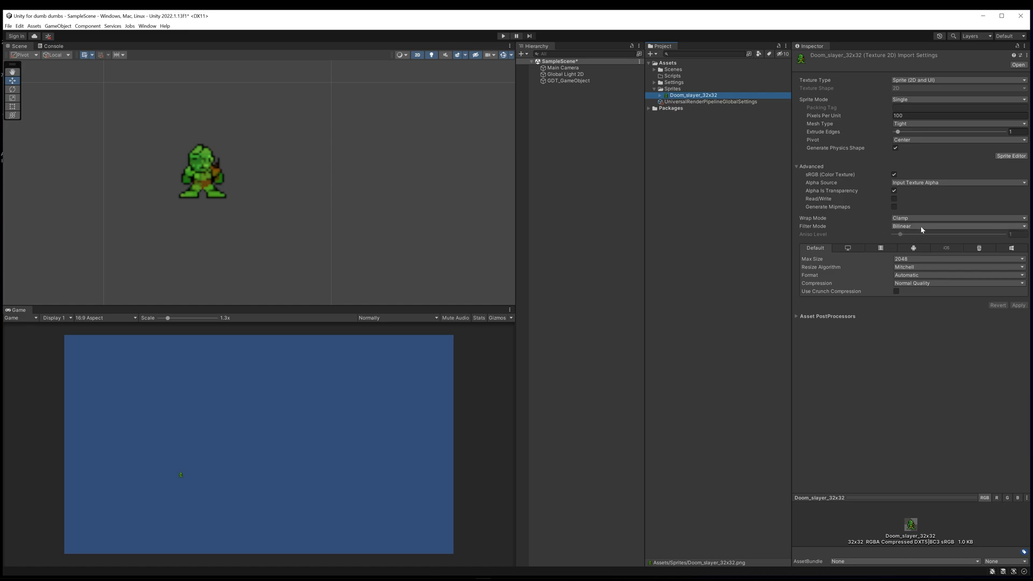
# Step: Set the sprite's Filter Mode to Point (no filter), then reselect the slayer in the scene
pyautogui.click(959, 226)
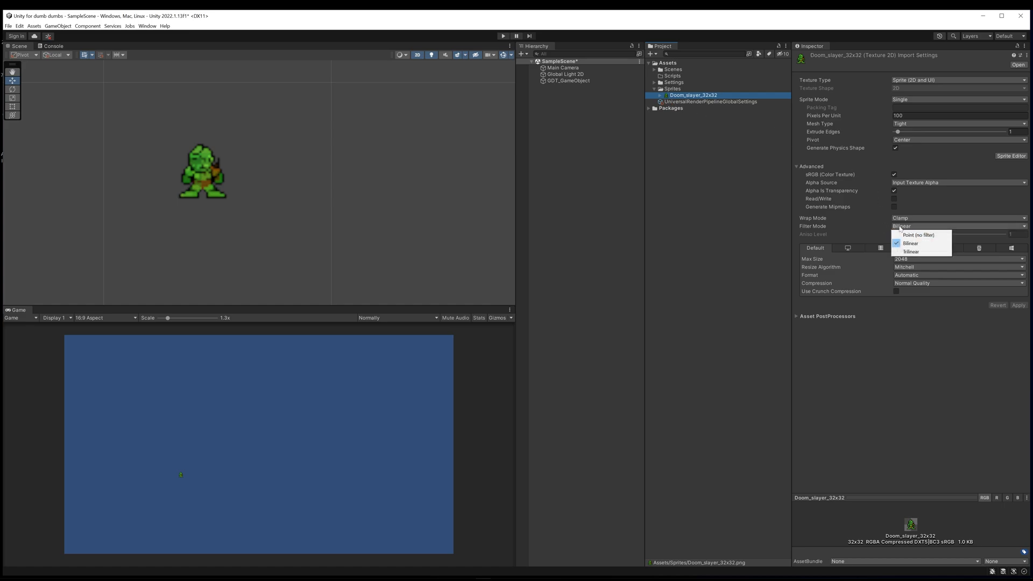
pyautogui.click(919, 235)
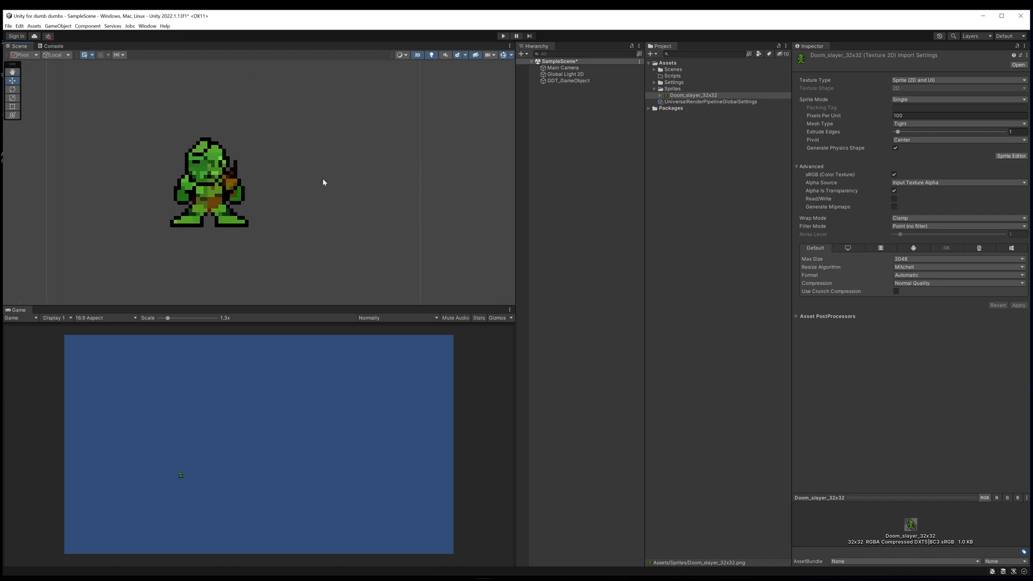
pyautogui.click(568, 81)
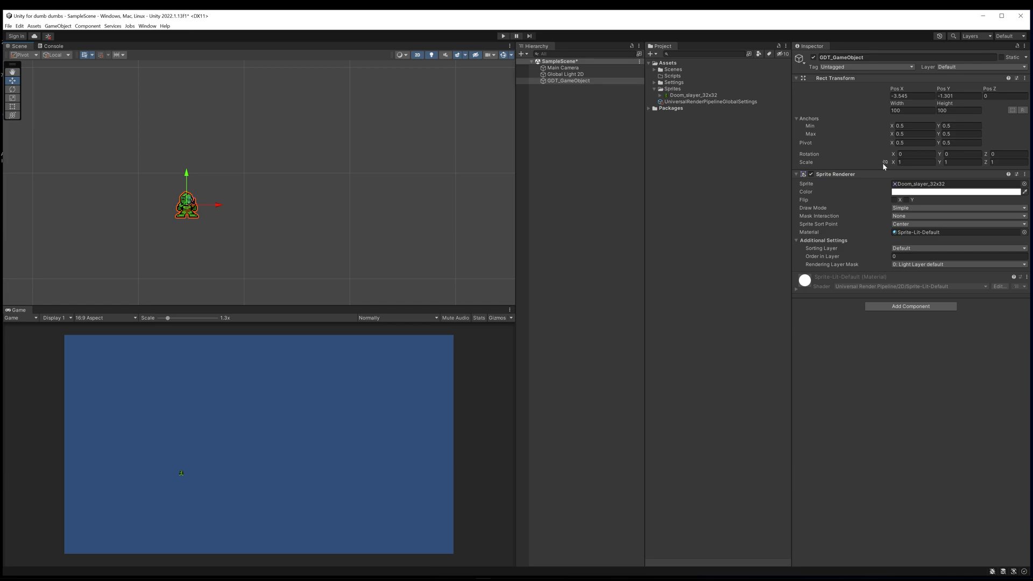
pyautogui.moveTo(890, 167)
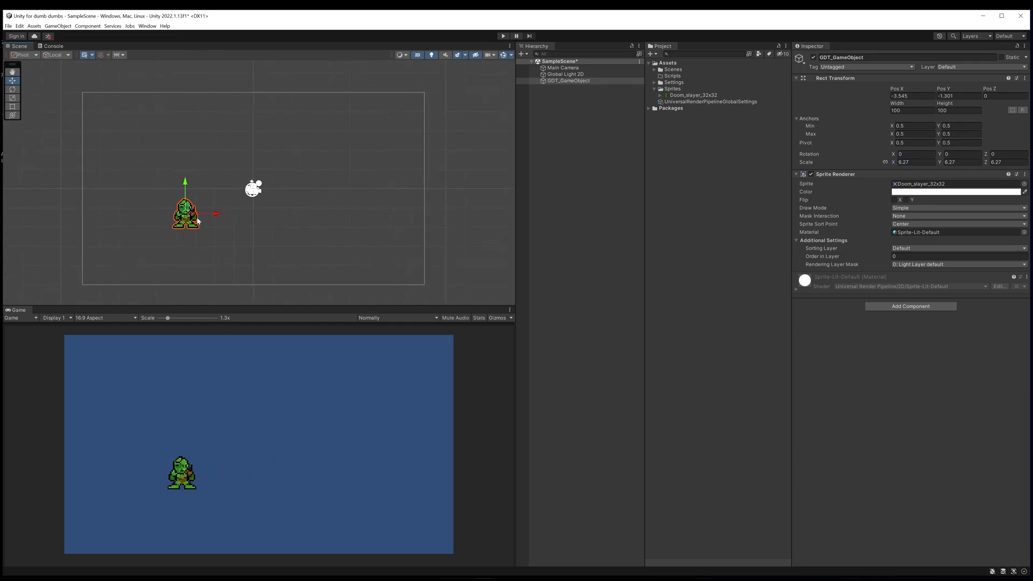
# Step: Drag the Doom Slayer sprite toward the lower-left of the camera frame, near X -5.77, Y -1.1
pyautogui.moveTo(186, 213); pyautogui.dragTo(136, 223)
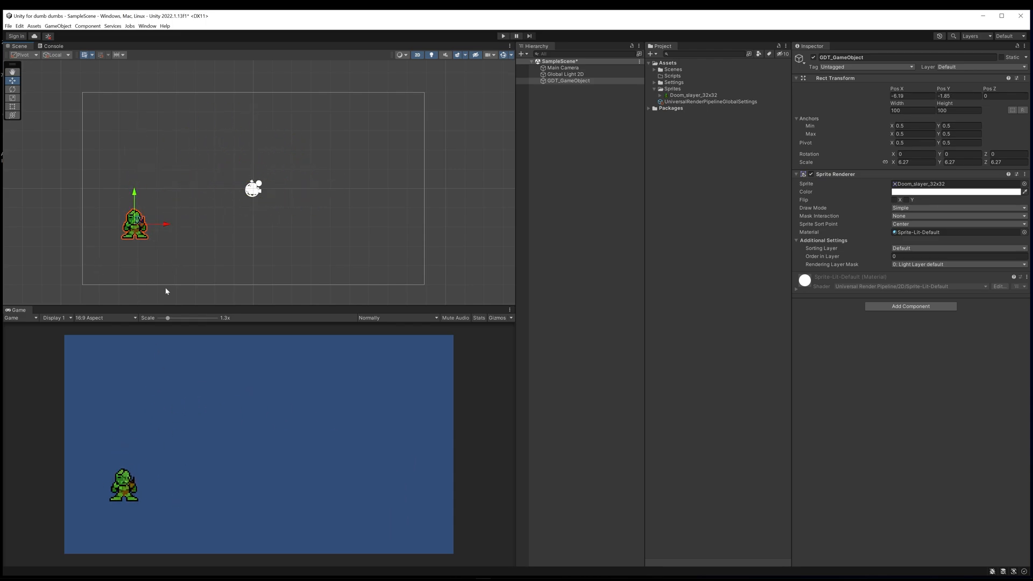
pyautogui.moveTo(259, 466)
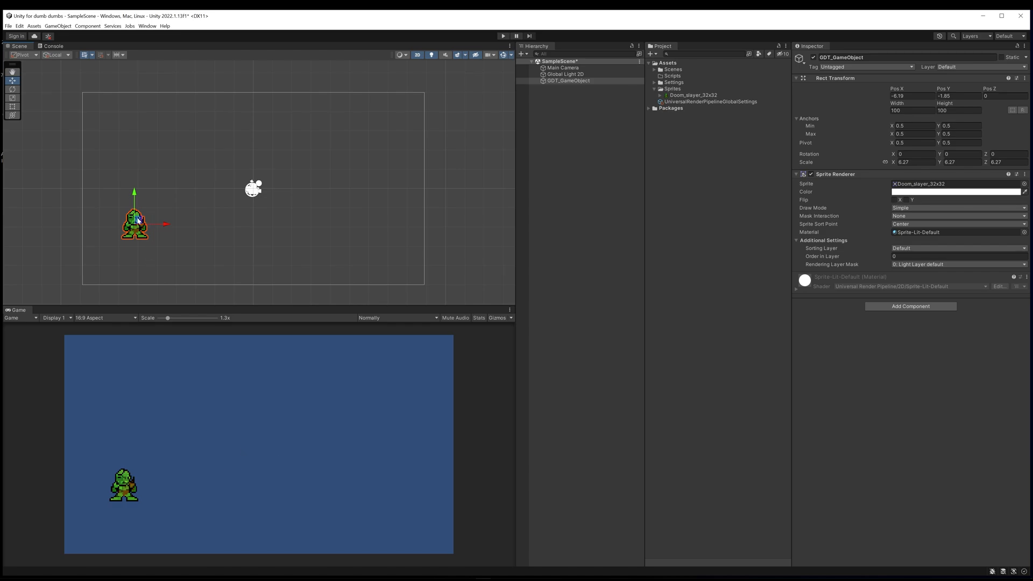
pyautogui.moveTo(135, 221); pyautogui.dragTo(127, 254)
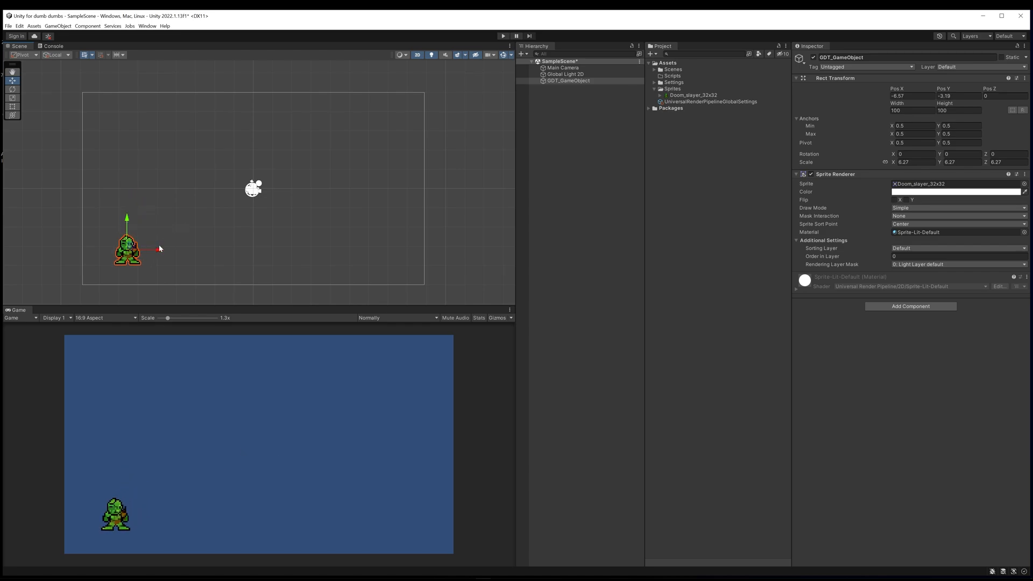
pyautogui.moveTo(165, 540)
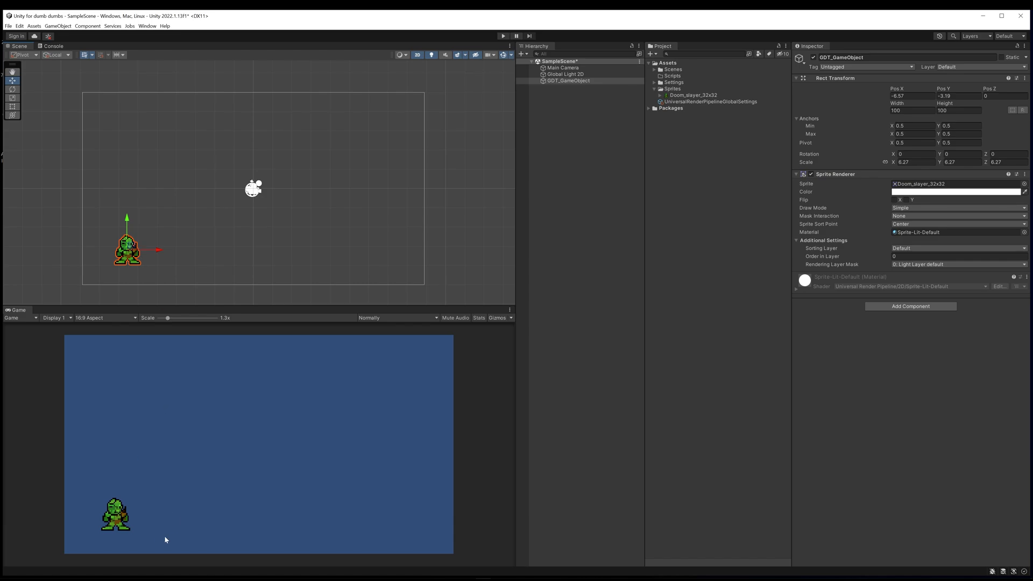
pyautogui.moveTo(133, 254)
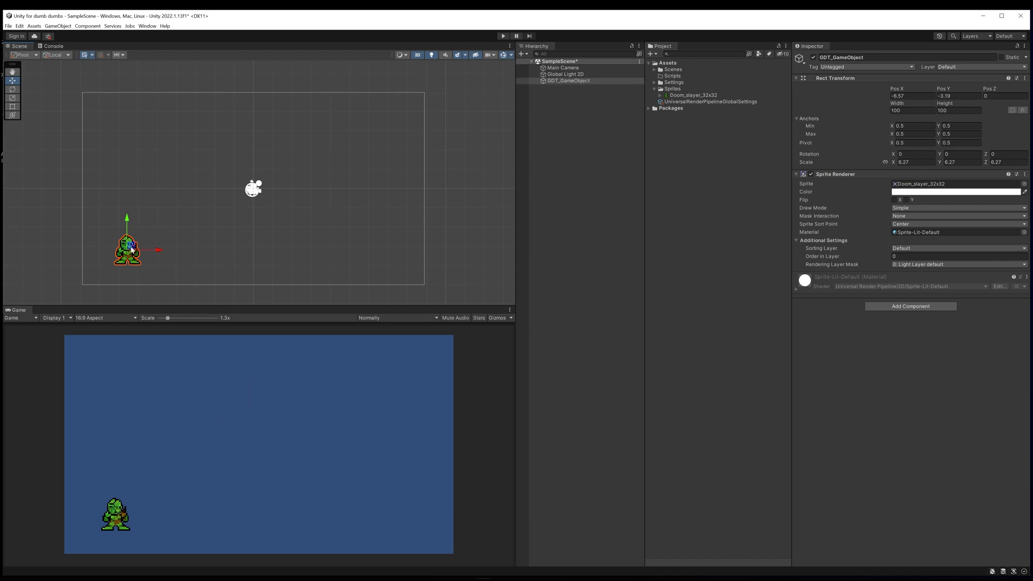
pyautogui.moveTo(127, 248); pyautogui.dragTo(122, 239)
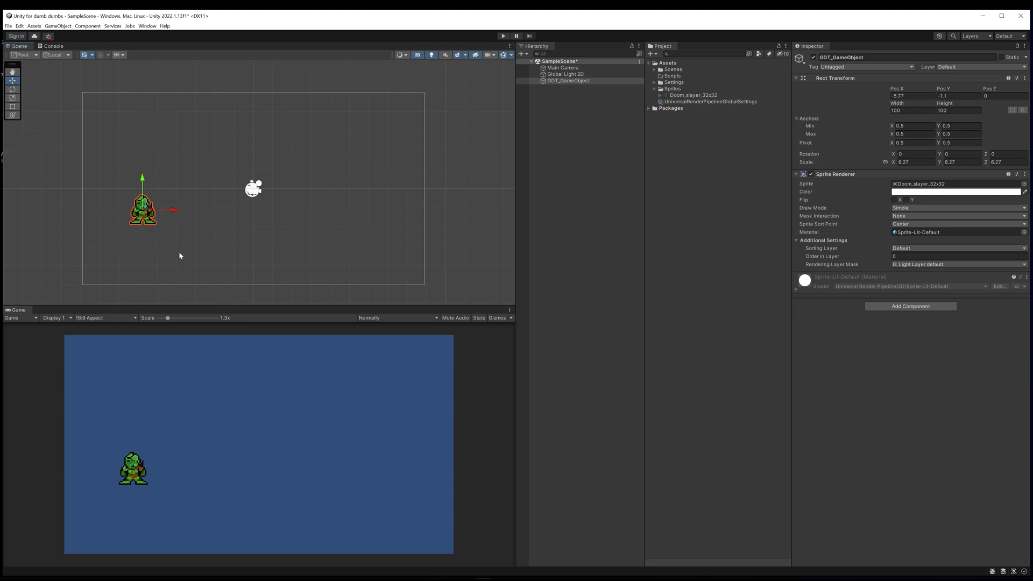
pyautogui.moveTo(174, 235)
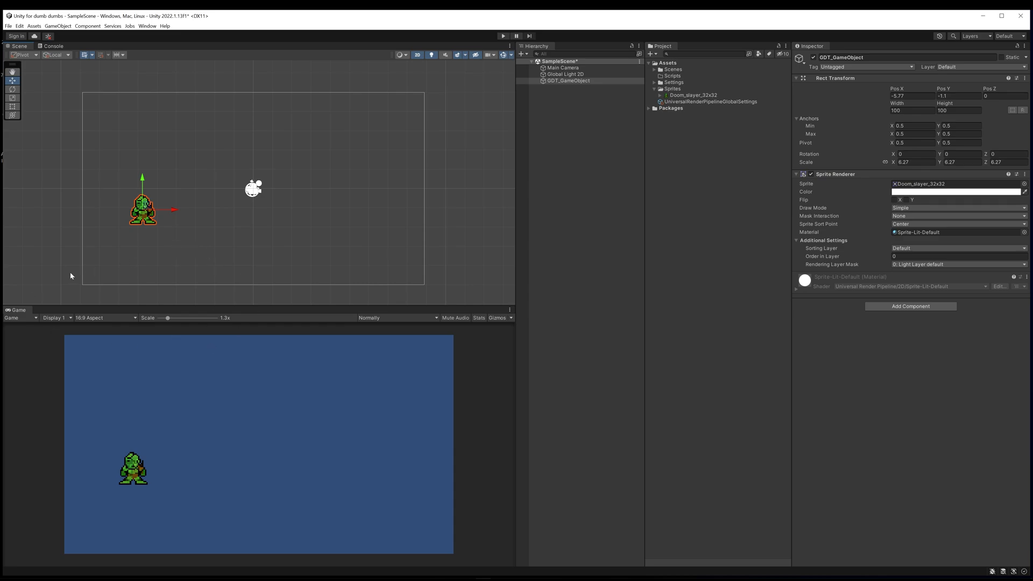
pyautogui.moveTo(829, 181)
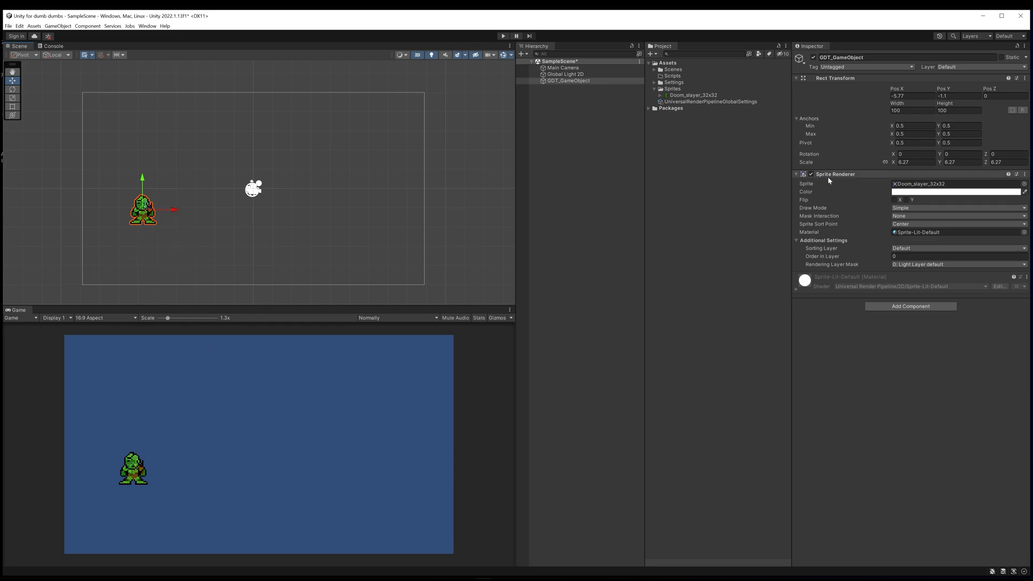
pyautogui.moveTo(875, 178)
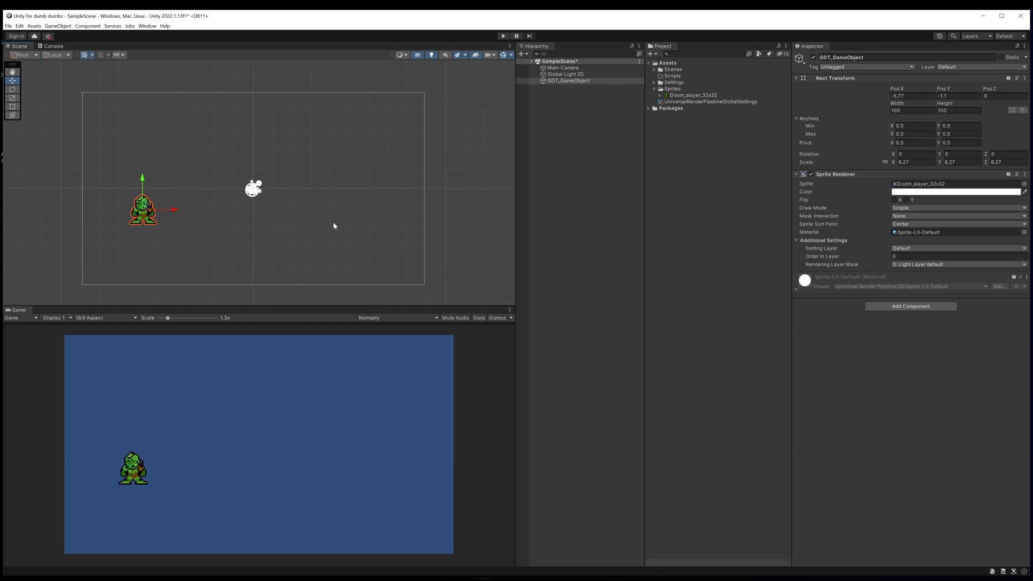
pyautogui.moveTo(829, 183)
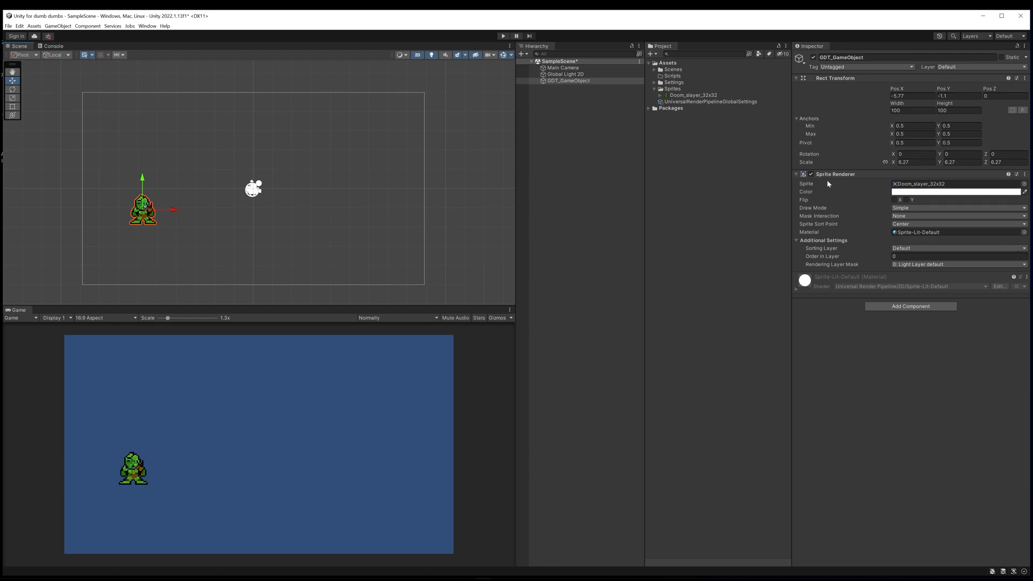
pyautogui.moveTo(880, 189)
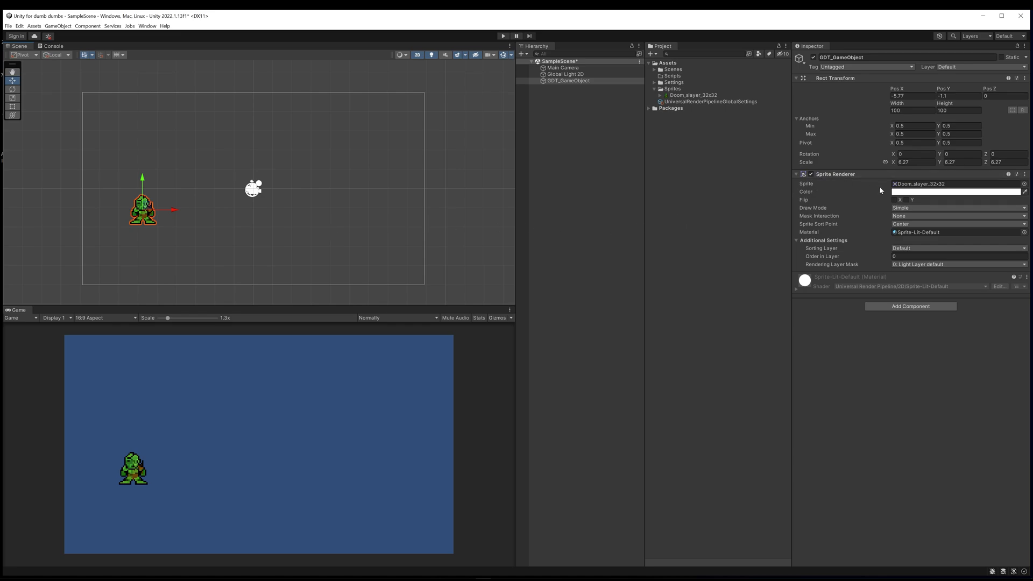
pyautogui.click(910, 305)
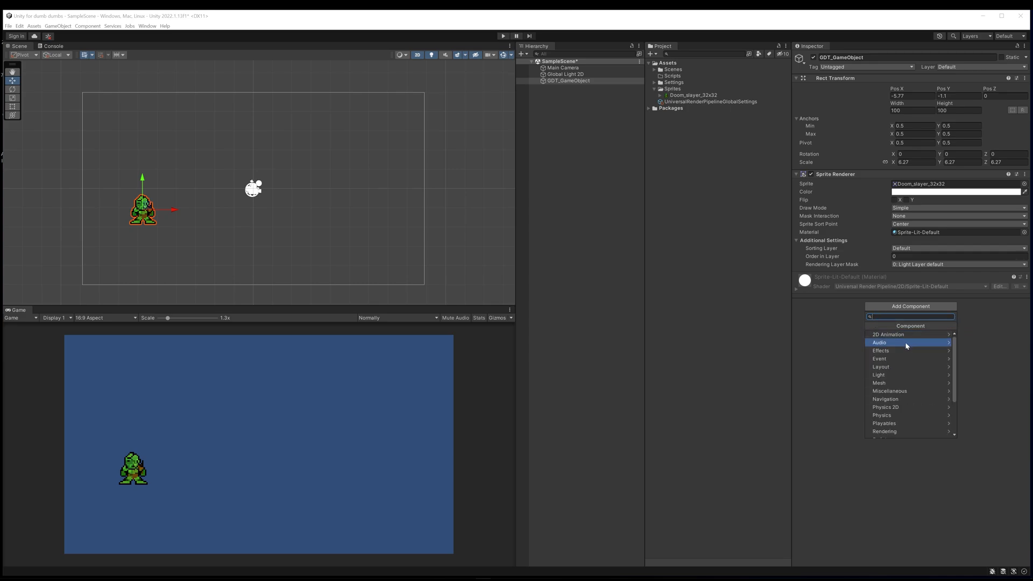
pyautogui.moveTo(897, 435)
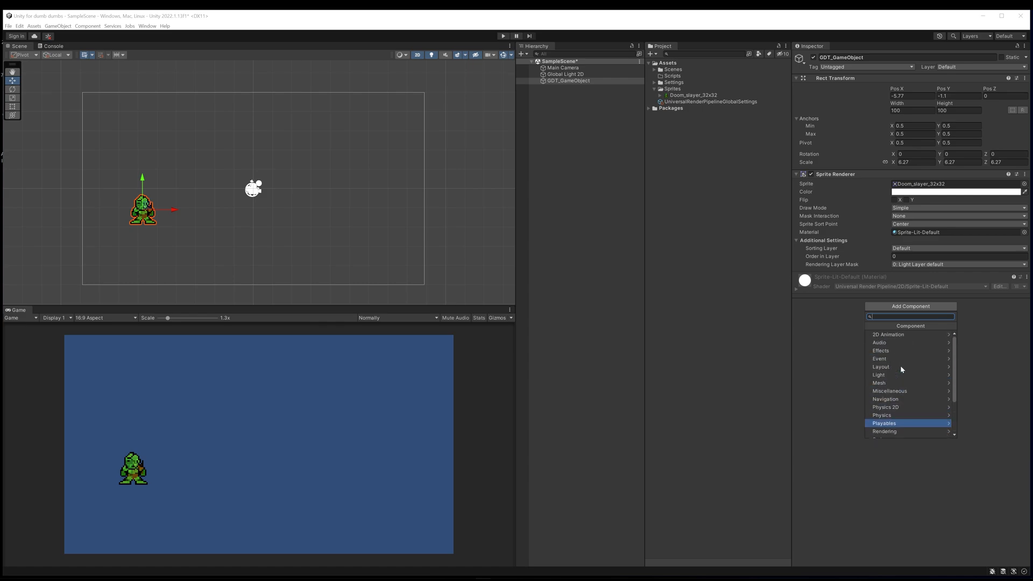
# Step: Choose New script at the bottom of the Add Component list for GDT_GameObject
pyautogui.scroll(-3)
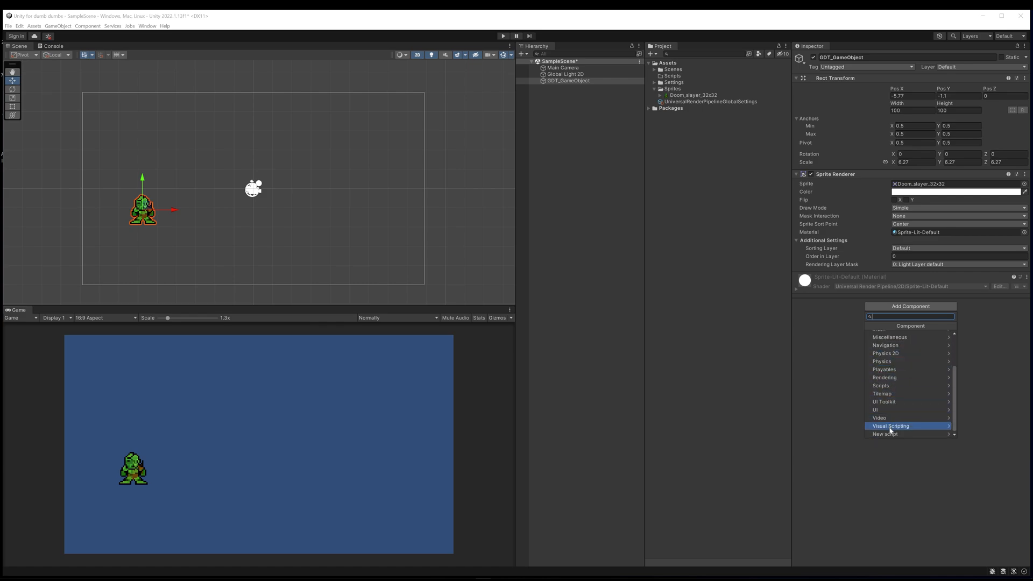
pyautogui.moveTo(905, 362)
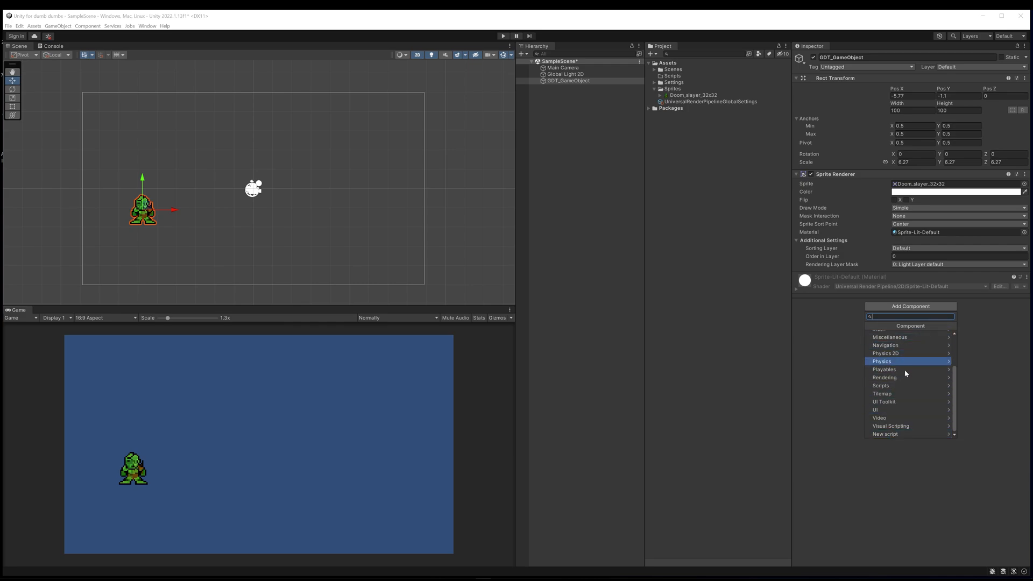
pyautogui.click(885, 433)
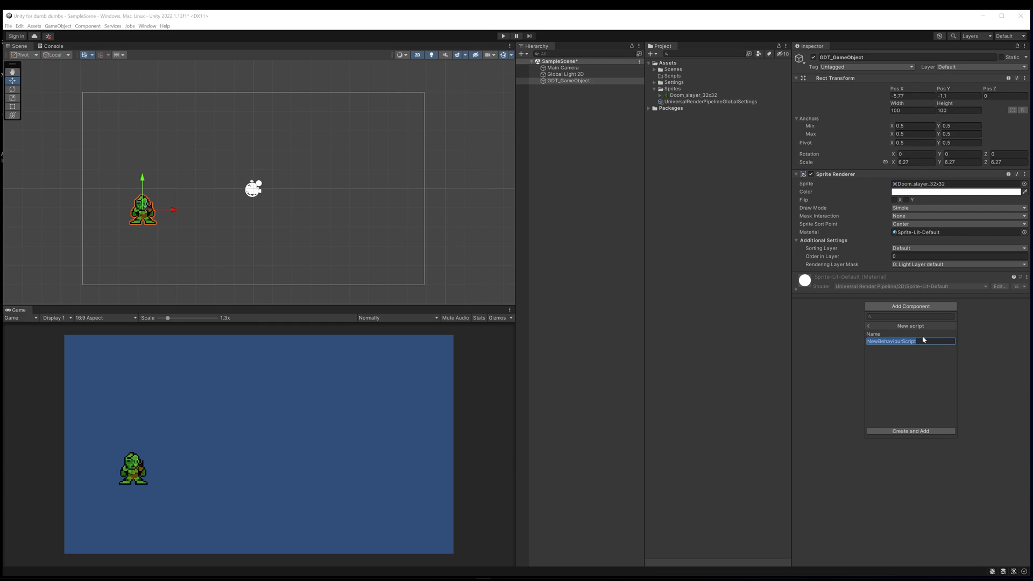
# Step: Create and add the PlayerController script, then move it into the Scripts folder
pyautogui.write('PlayerC')
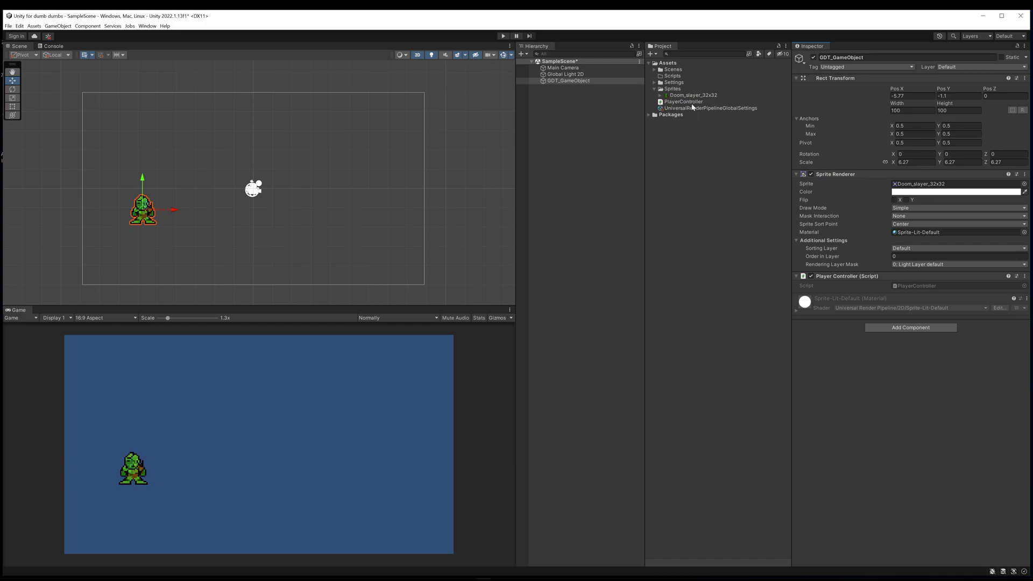
pyautogui.click(682, 101)
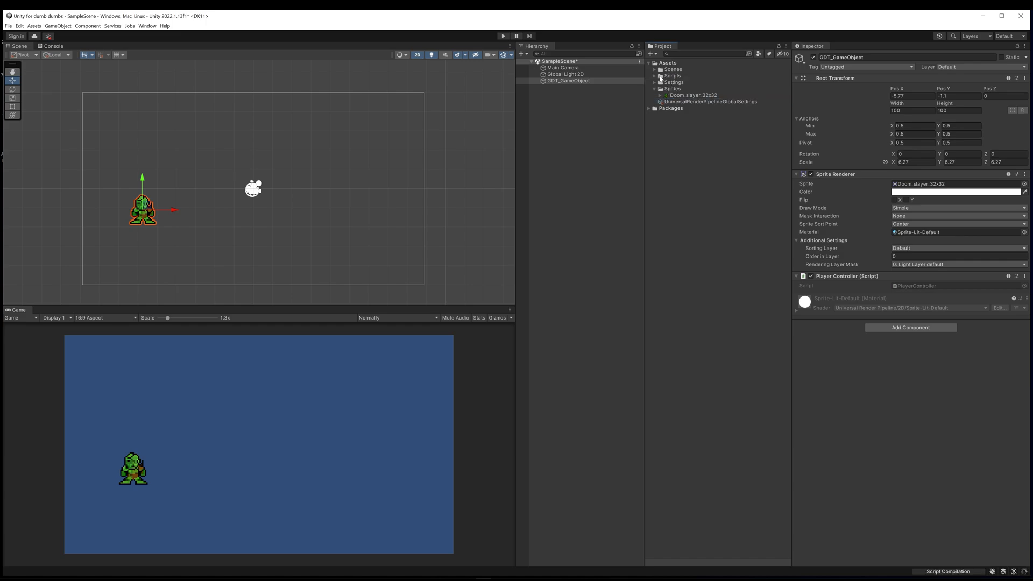
pyautogui.click(654, 75)
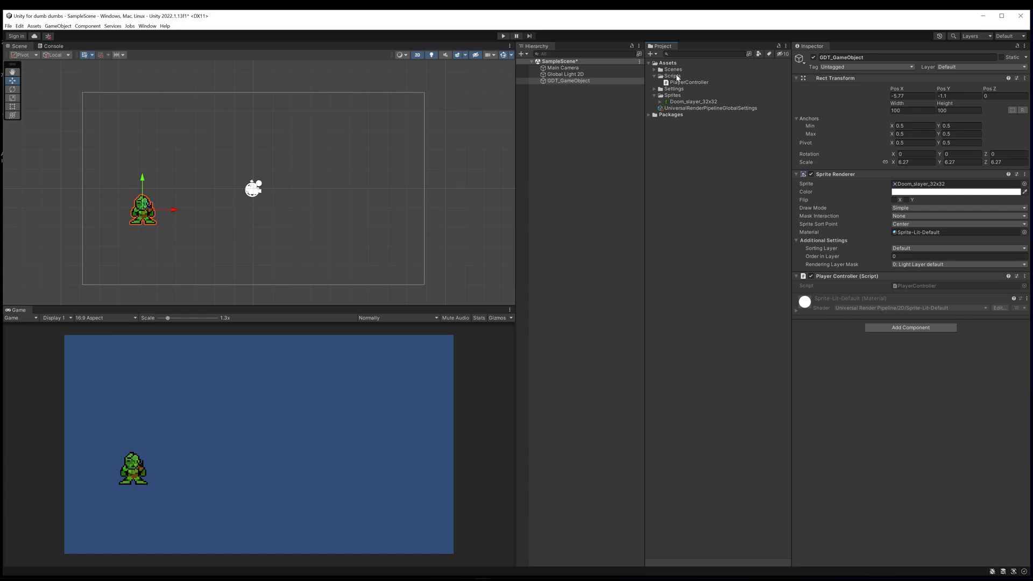
# Step: Create a new C# script in the Scripts folder named OtherPlayerController
pyautogui.rightClick(671, 75)
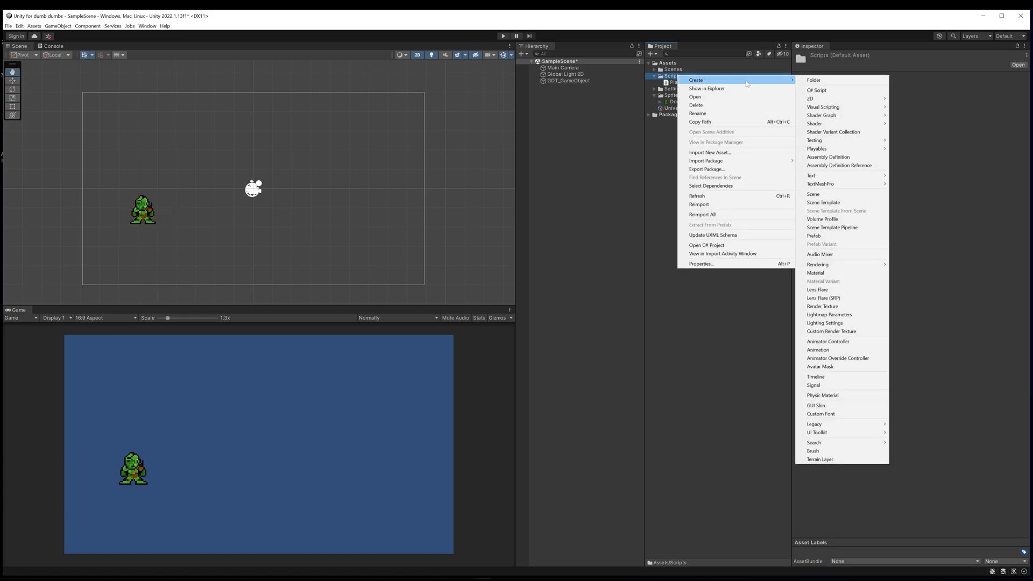
pyautogui.moveTo(817, 90)
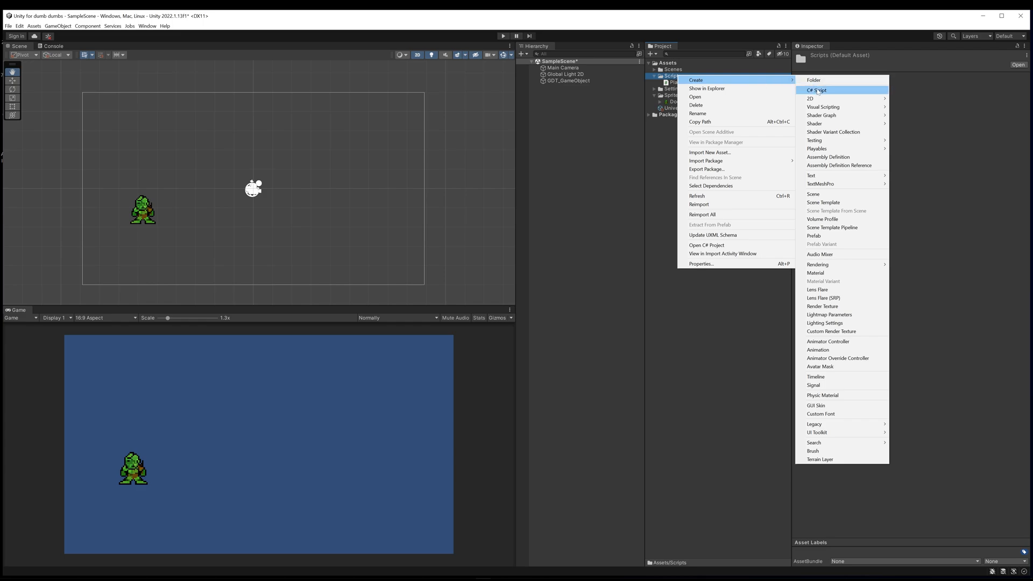
pyautogui.click(815, 90)
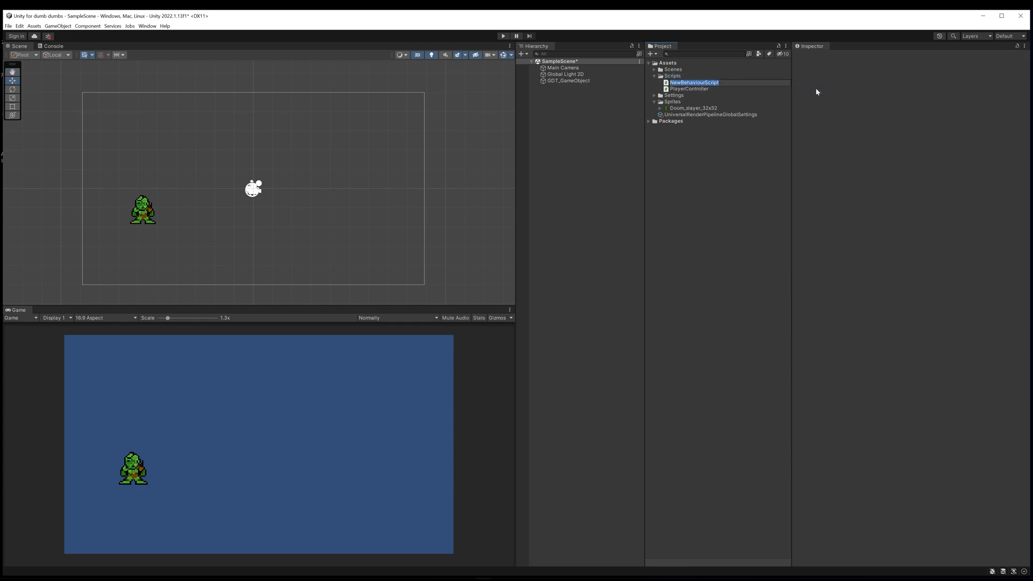
pyautogui.write('OtherPlay')
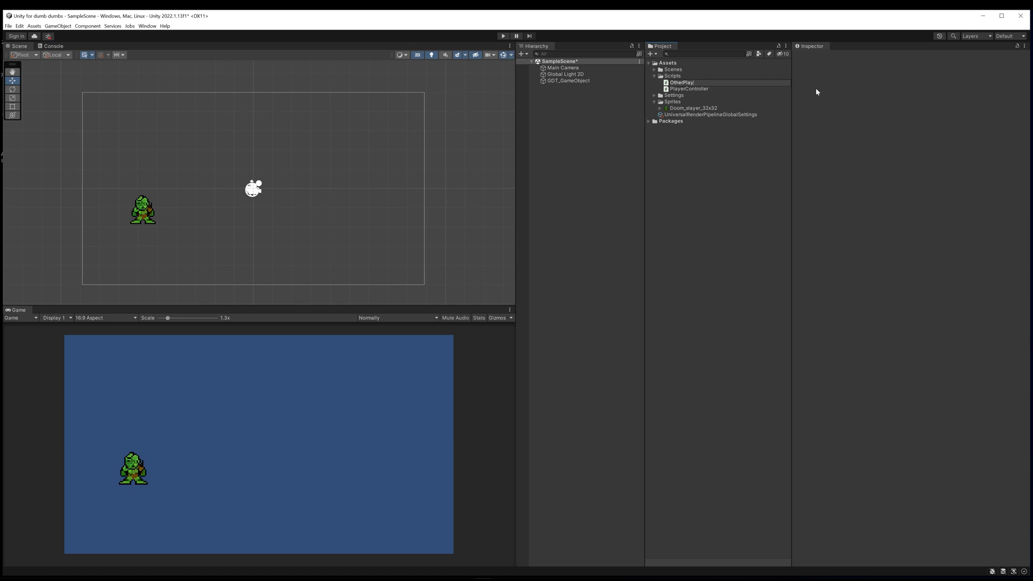
pyautogui.write('PlayerController')
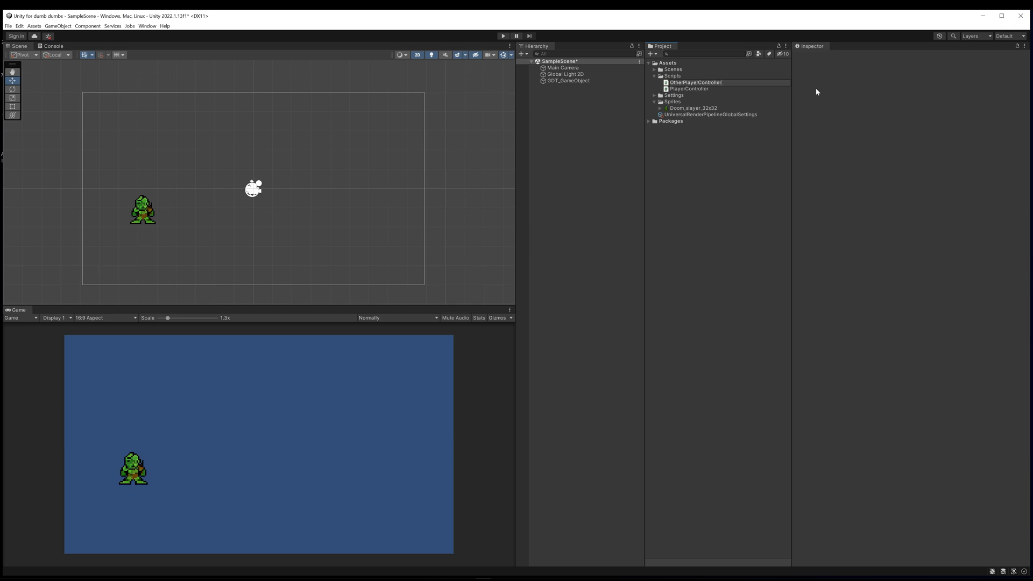
pyautogui.click(695, 82)
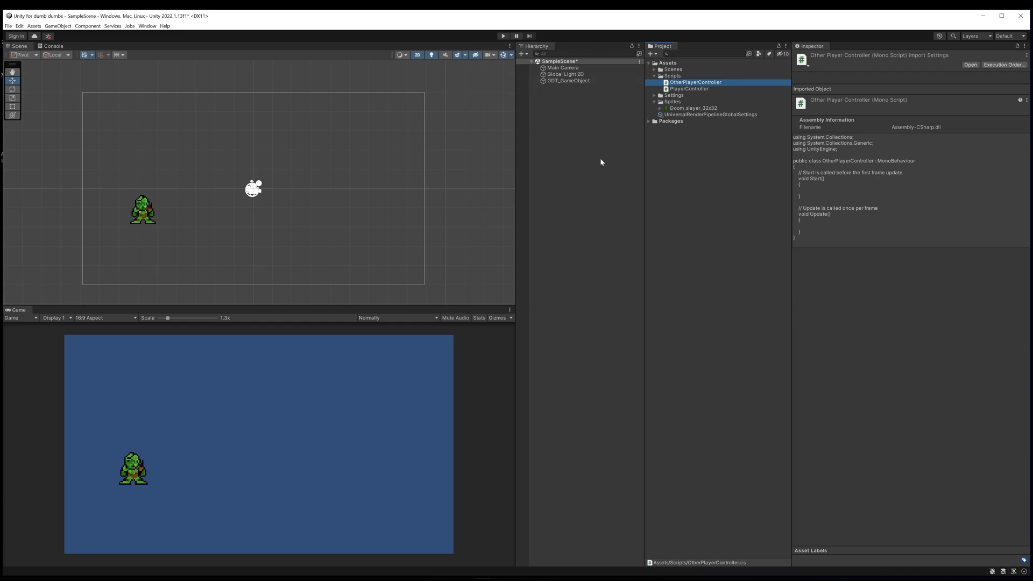
pyautogui.moveTo(674, 239)
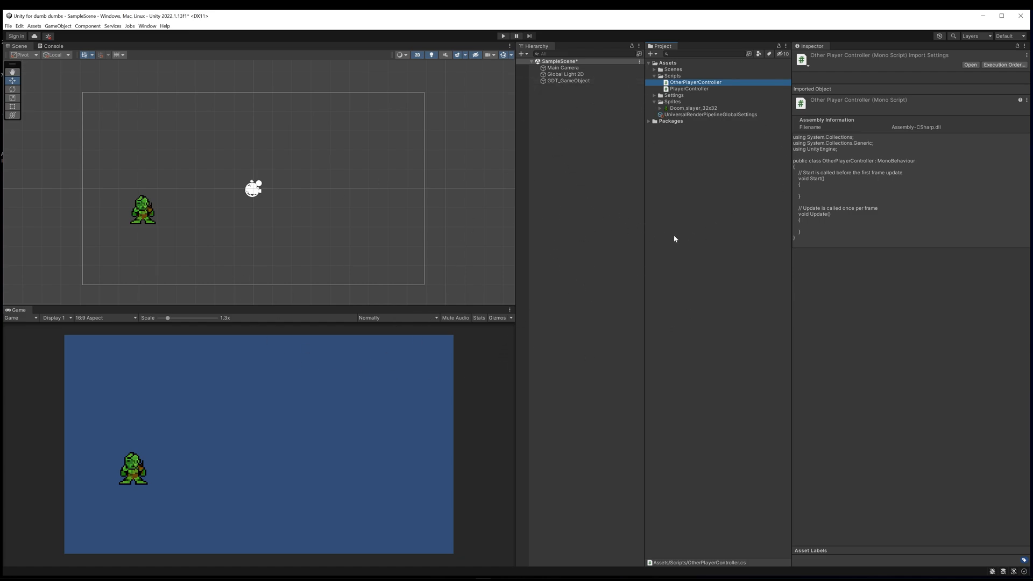
pyautogui.moveTo(652, 235)
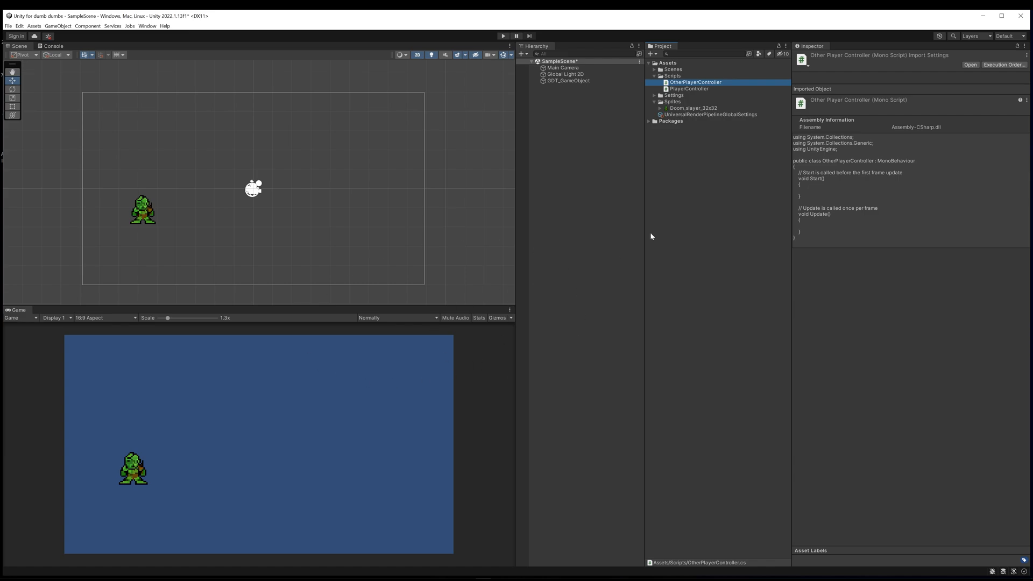
pyautogui.click(568, 81)
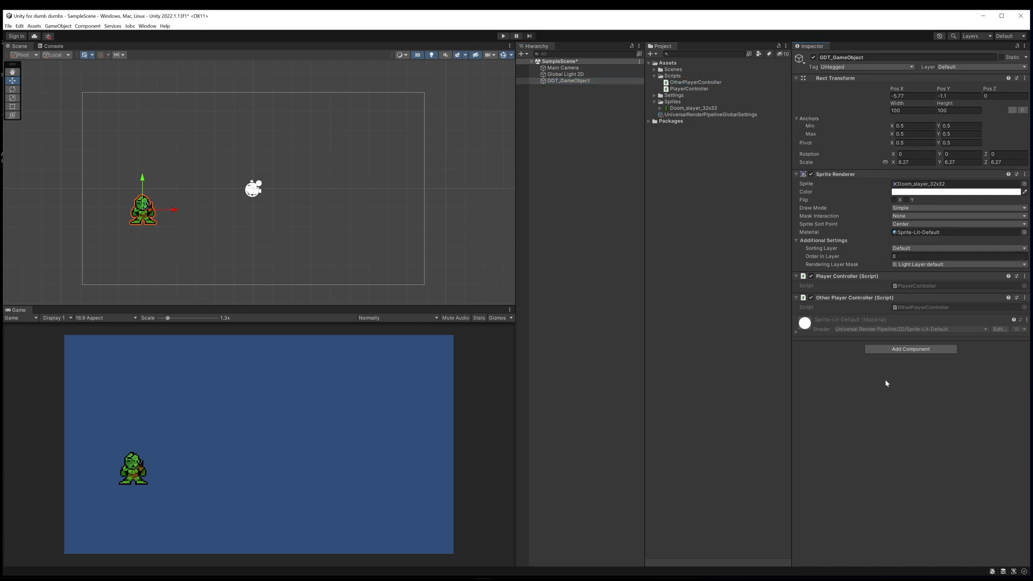
pyautogui.moveTo(906, 307)
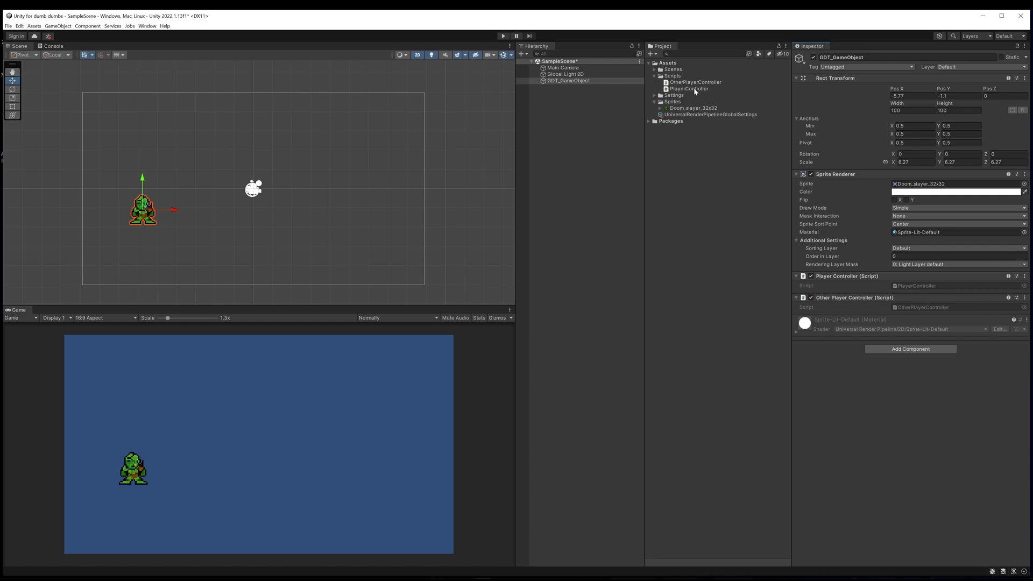
pyautogui.moveTo(688, 90)
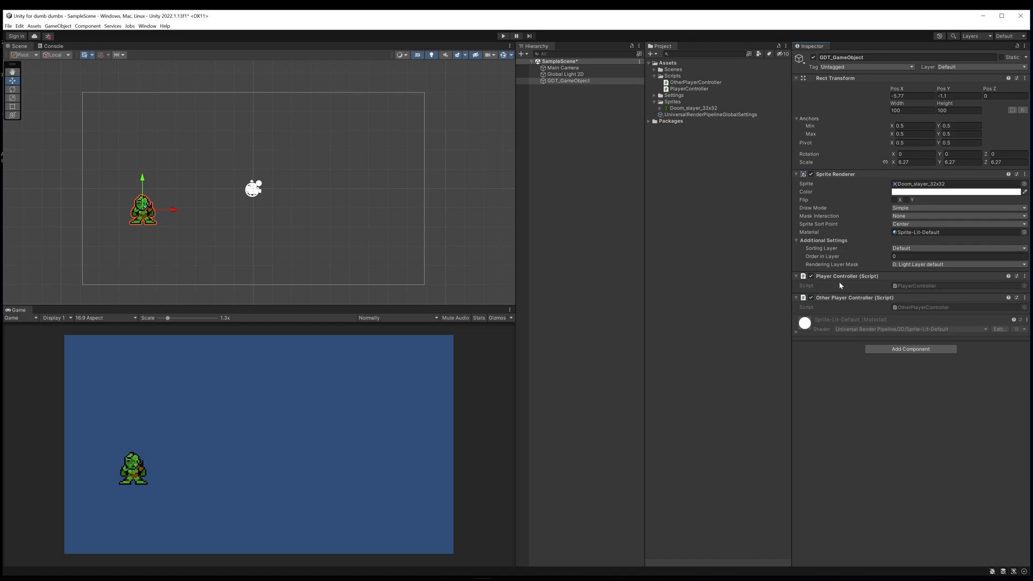
pyautogui.moveTo(846, 90)
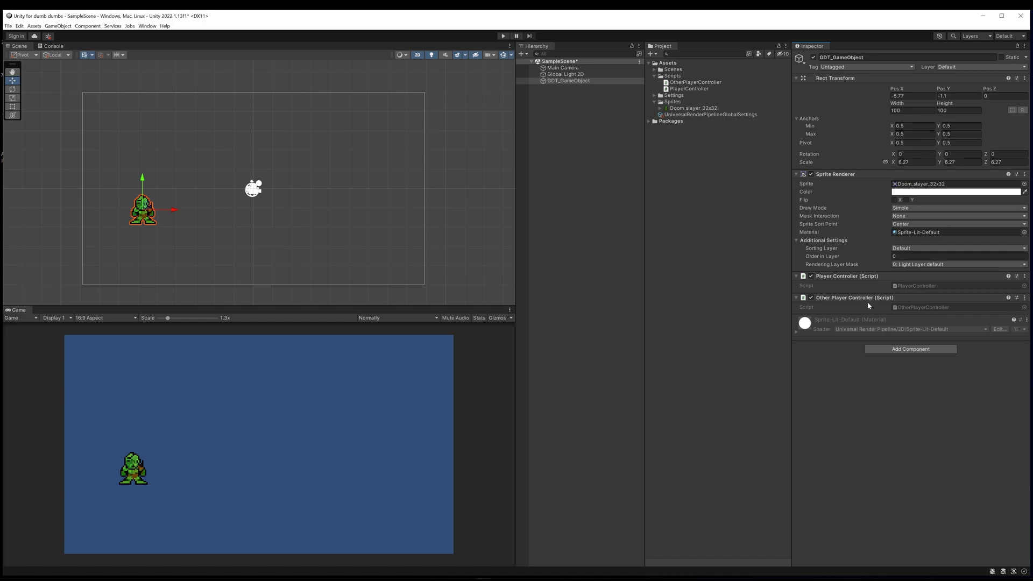
pyautogui.moveTo(733, 192)
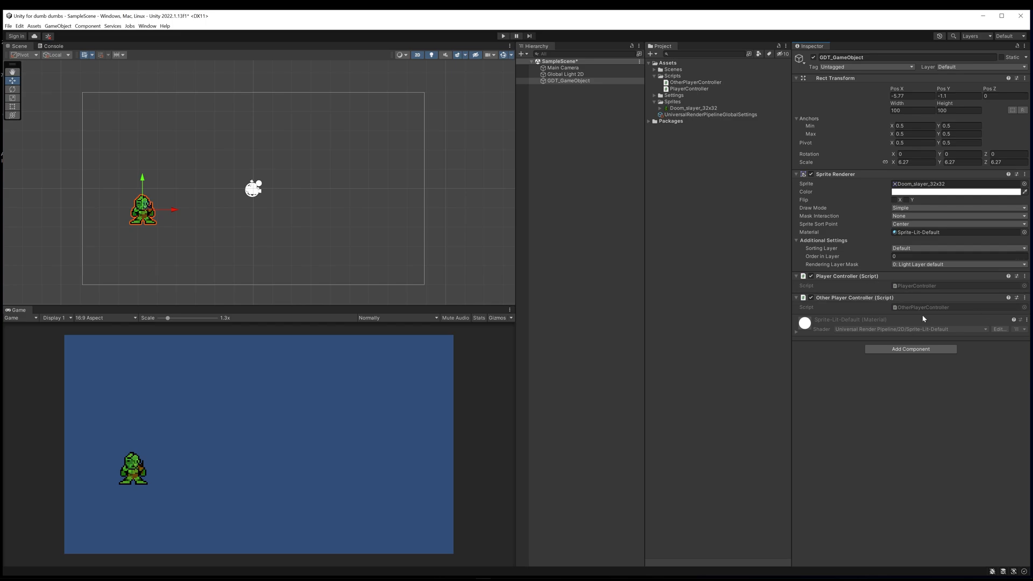
pyautogui.moveTo(604, 336)
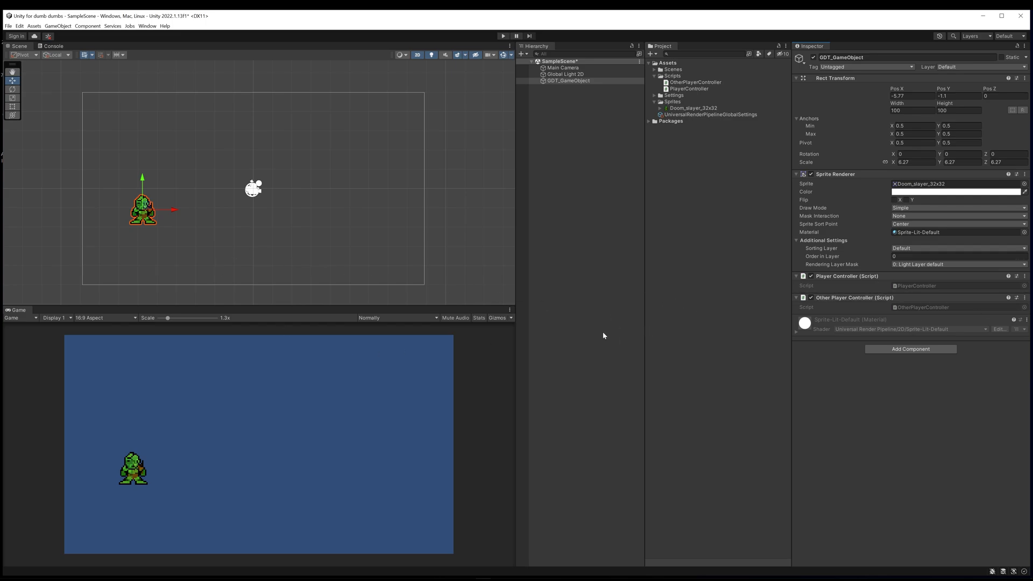
pyautogui.moveTo(356, 407)
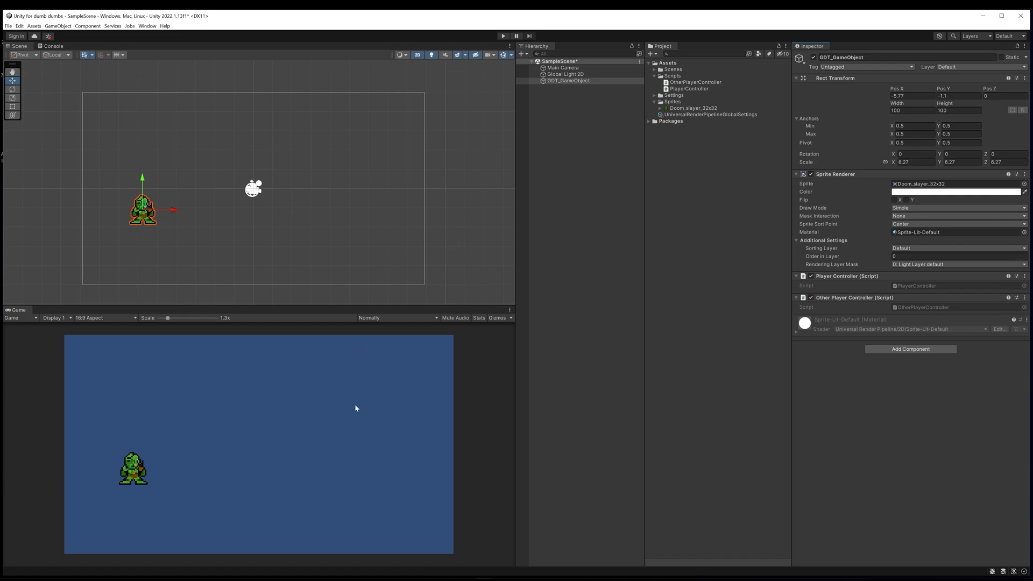
pyautogui.moveTo(329, 432)
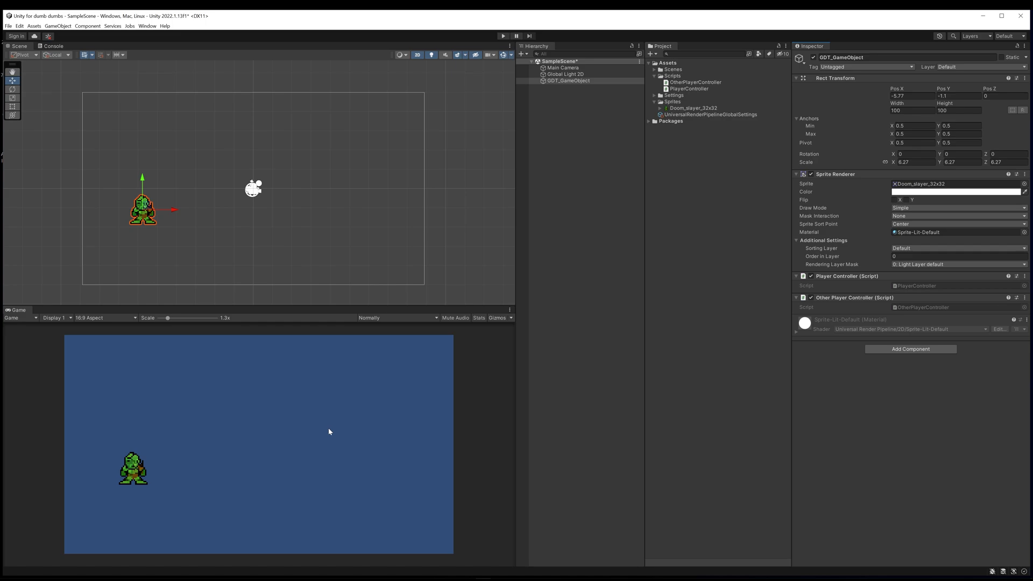
pyautogui.moveTo(579, 274)
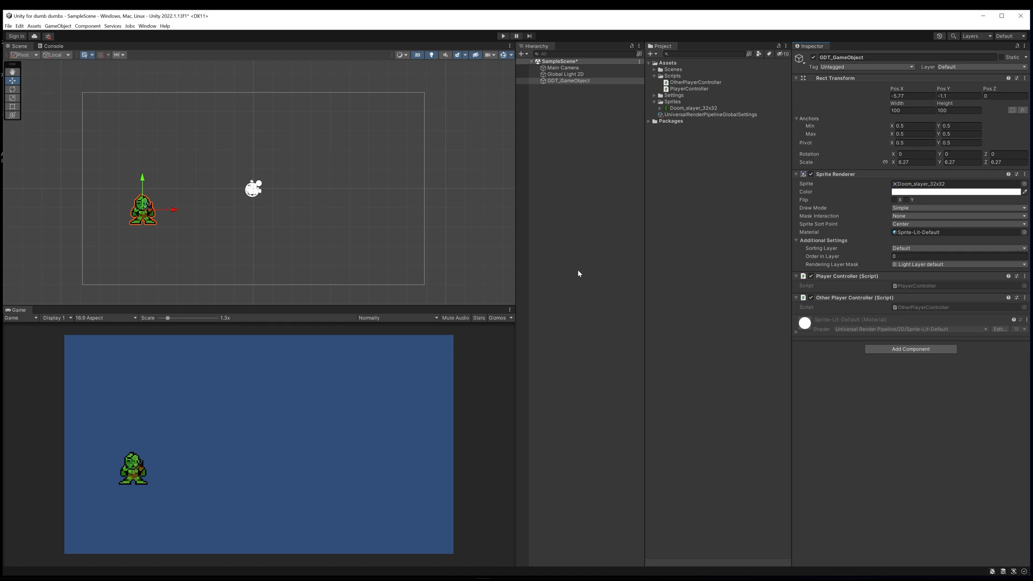
pyautogui.moveTo(286, 244)
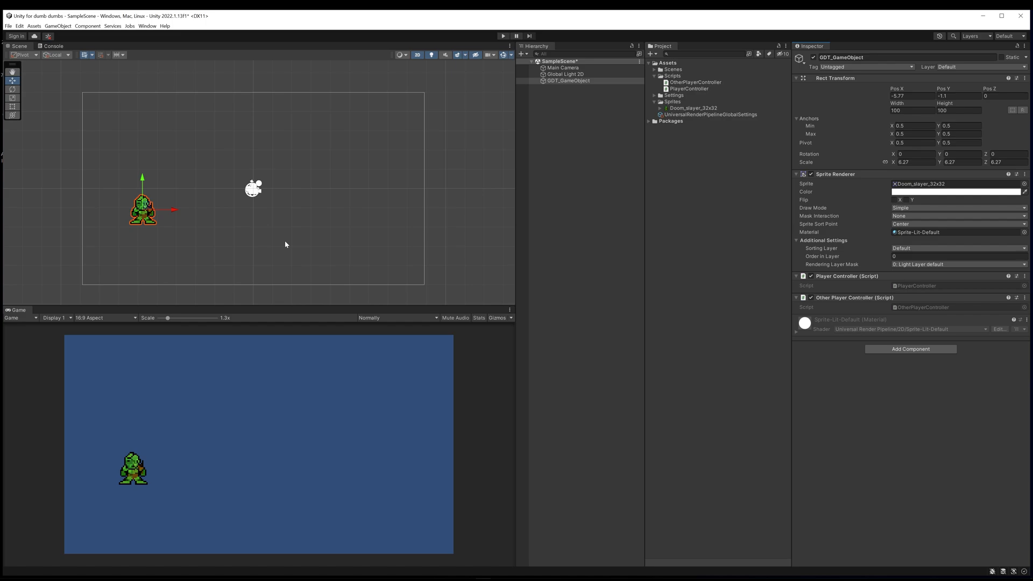
pyautogui.moveTo(365, 357)
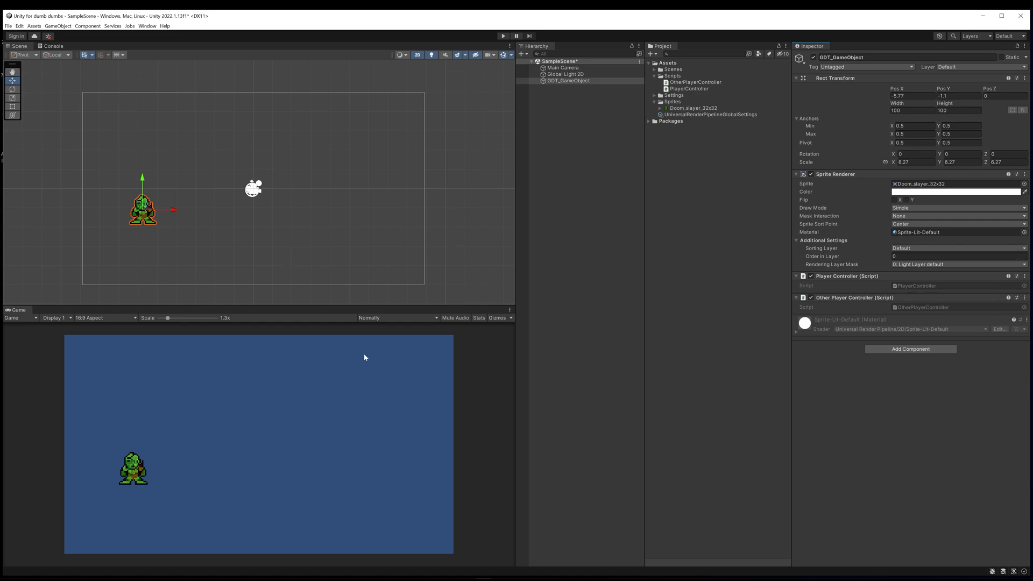
pyautogui.moveTo(674, 305)
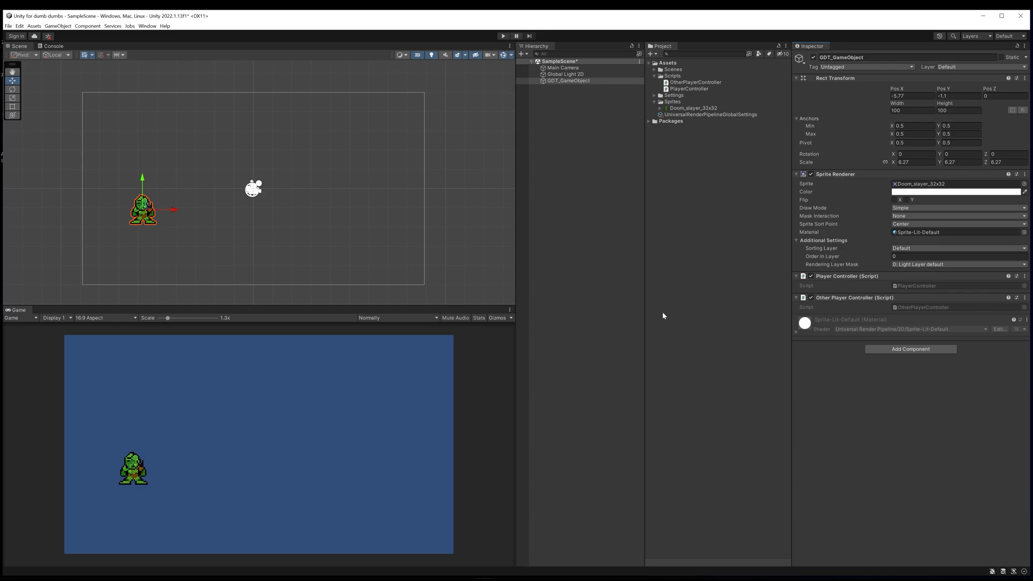
pyautogui.moveTo(253, 383)
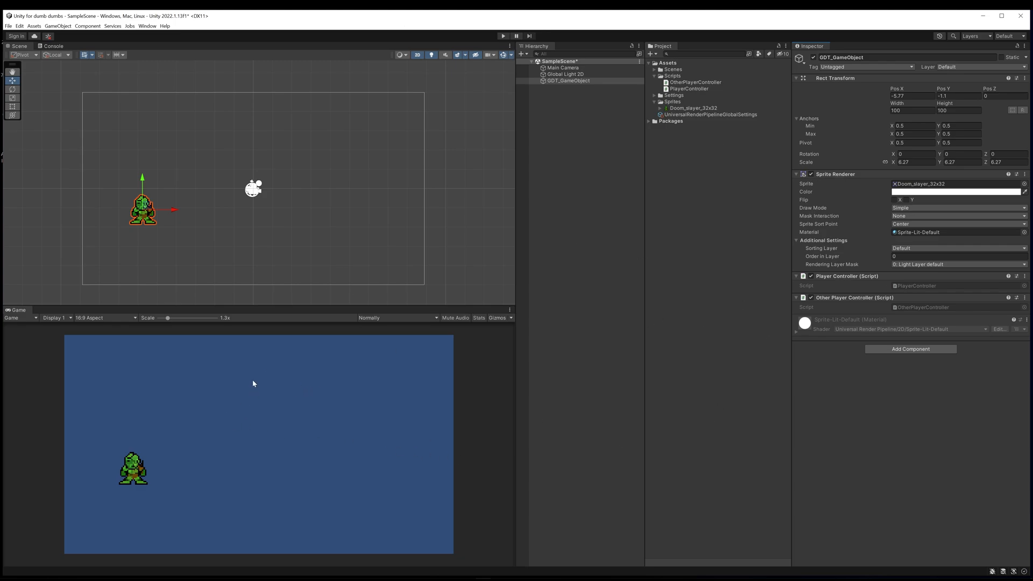
pyautogui.moveTo(162, 364)
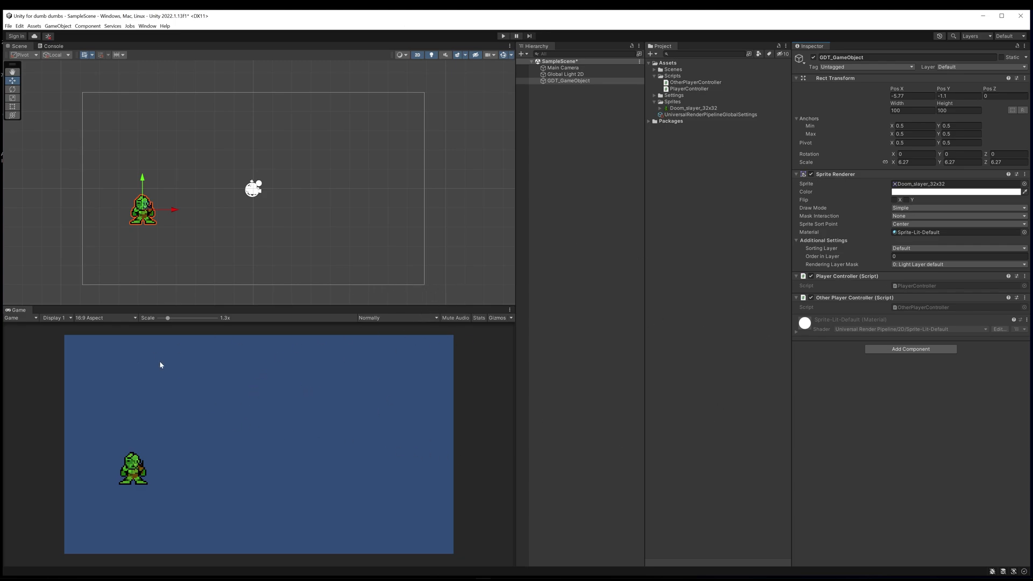
pyautogui.moveTo(325, 417)
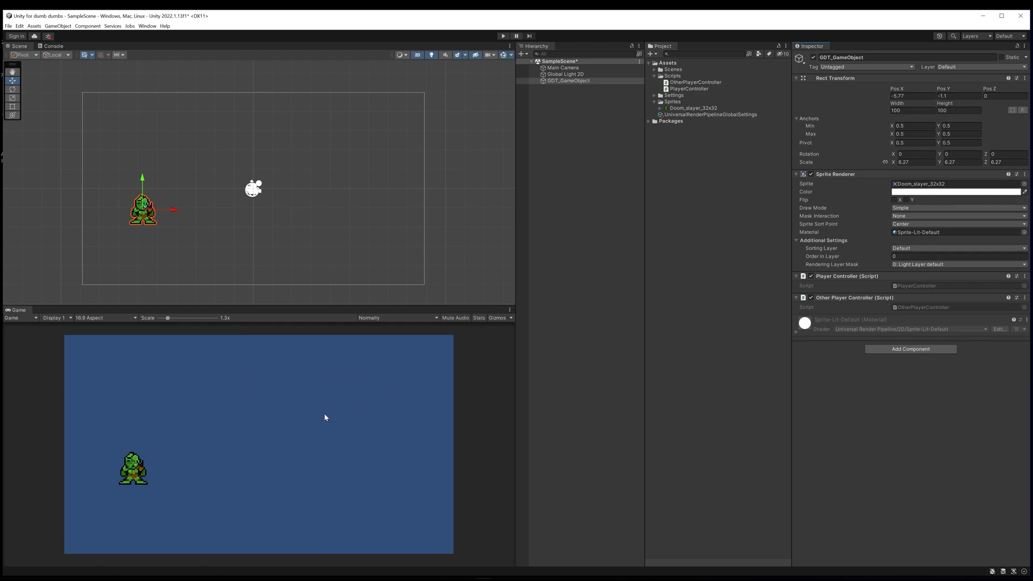
pyautogui.moveTo(342, 170)
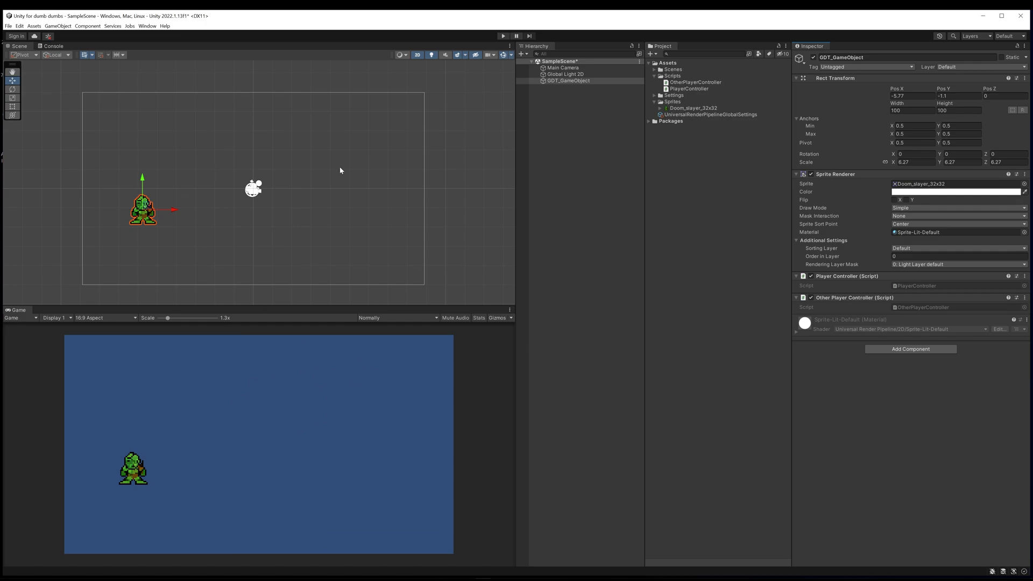
pyautogui.moveTo(166, 205)
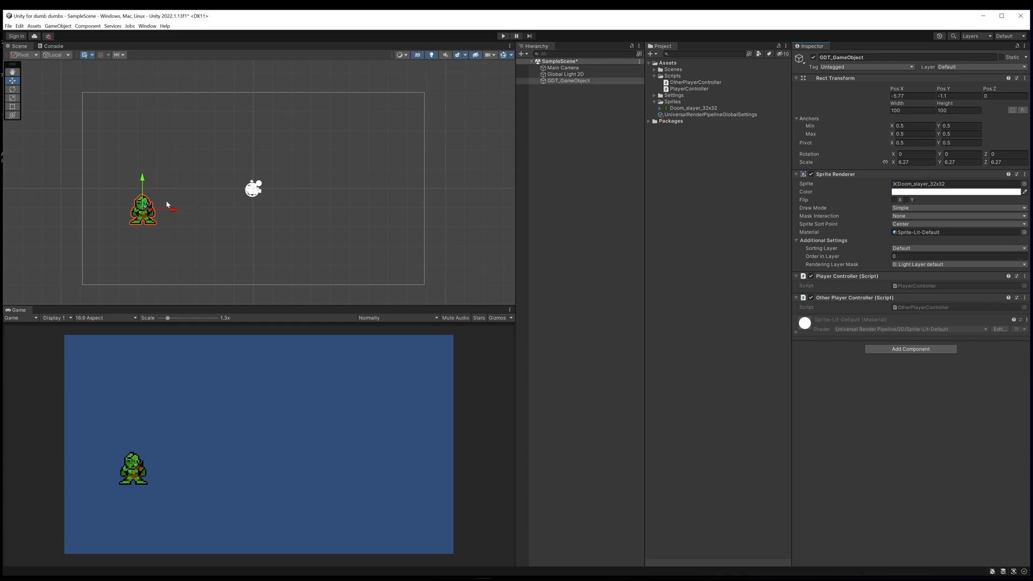
pyautogui.moveTo(226, 249)
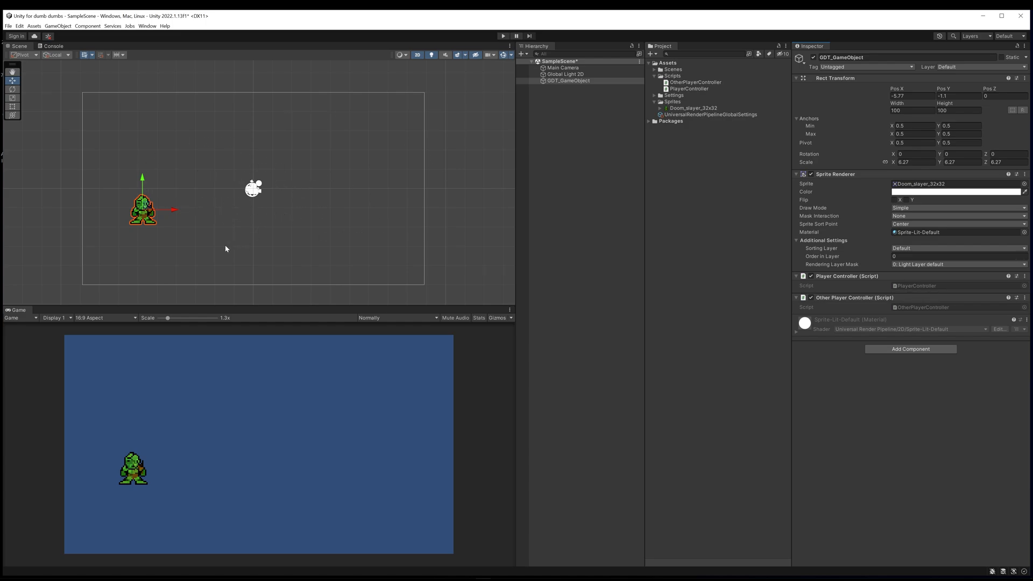
pyautogui.moveTo(185, 427)
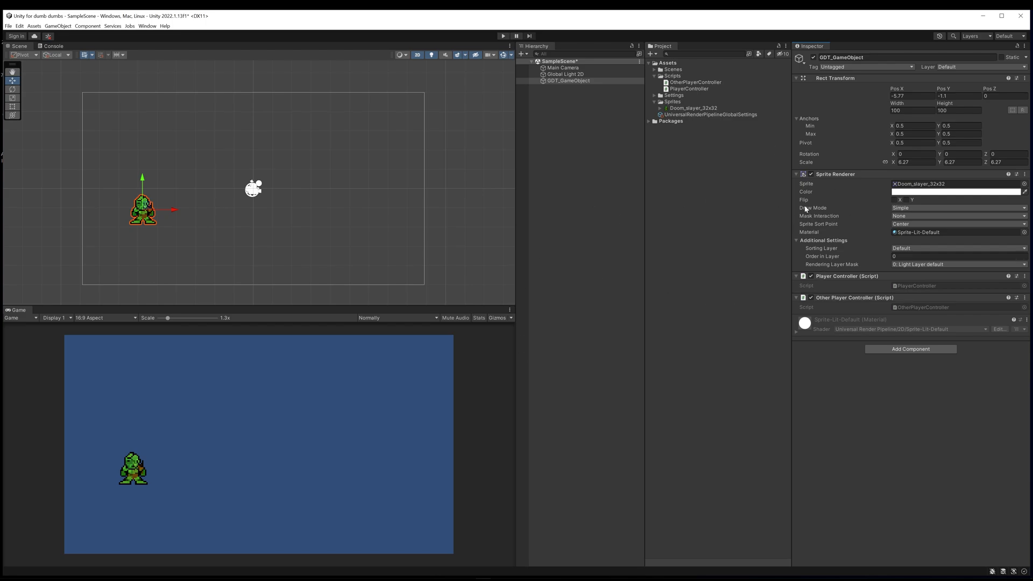
pyautogui.moveTo(465, 283)
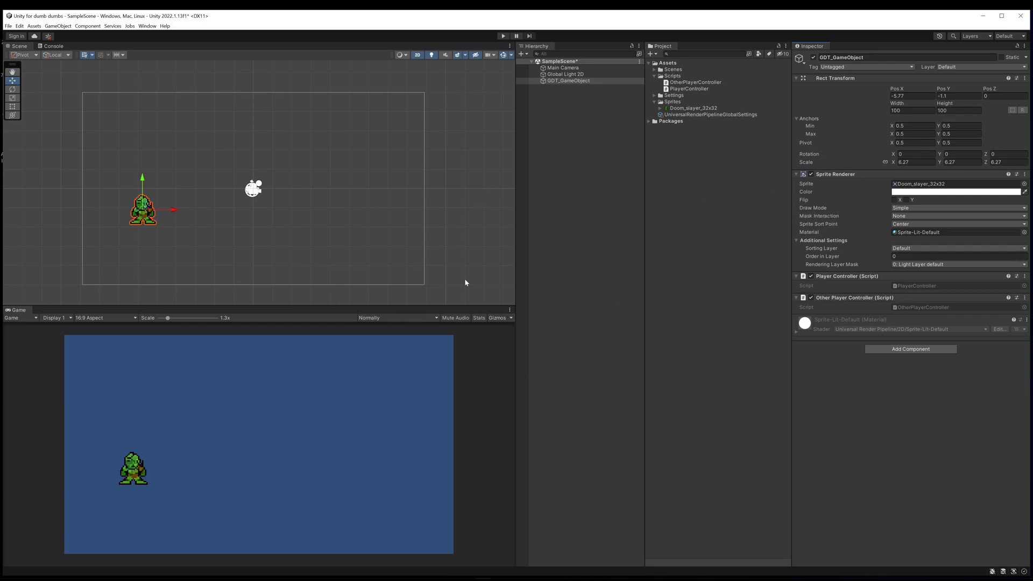
pyautogui.moveTo(778, 256)
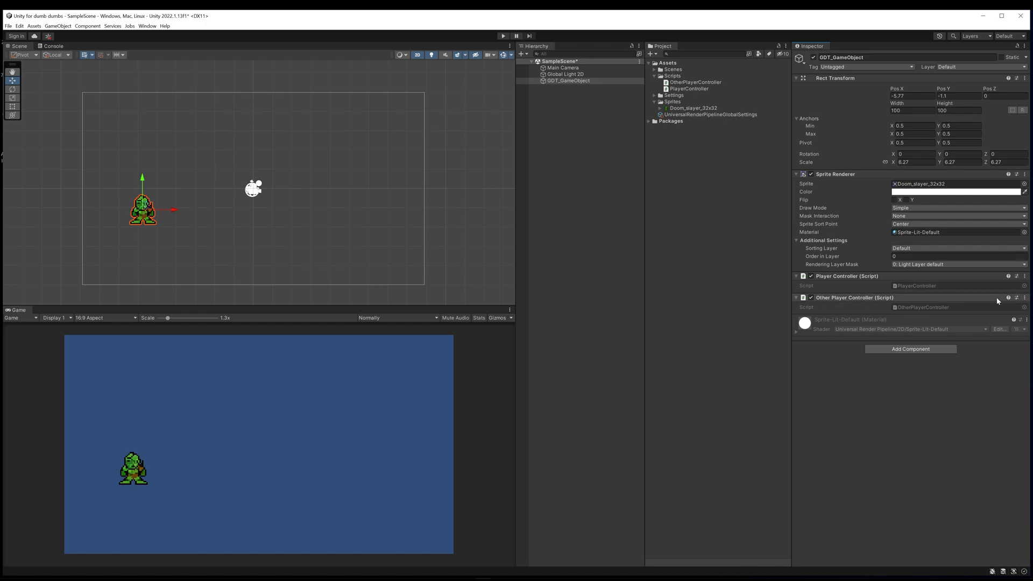
# Step: Delete the OtherPlayerController script, confirming the deletion dialog
pyautogui.click(1024, 297)
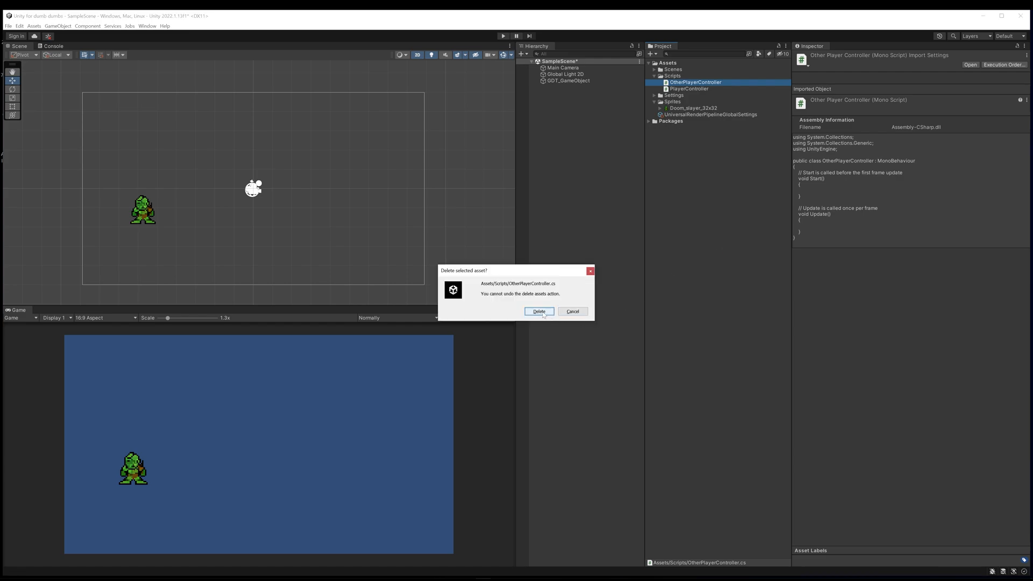
pyautogui.click(538, 312)
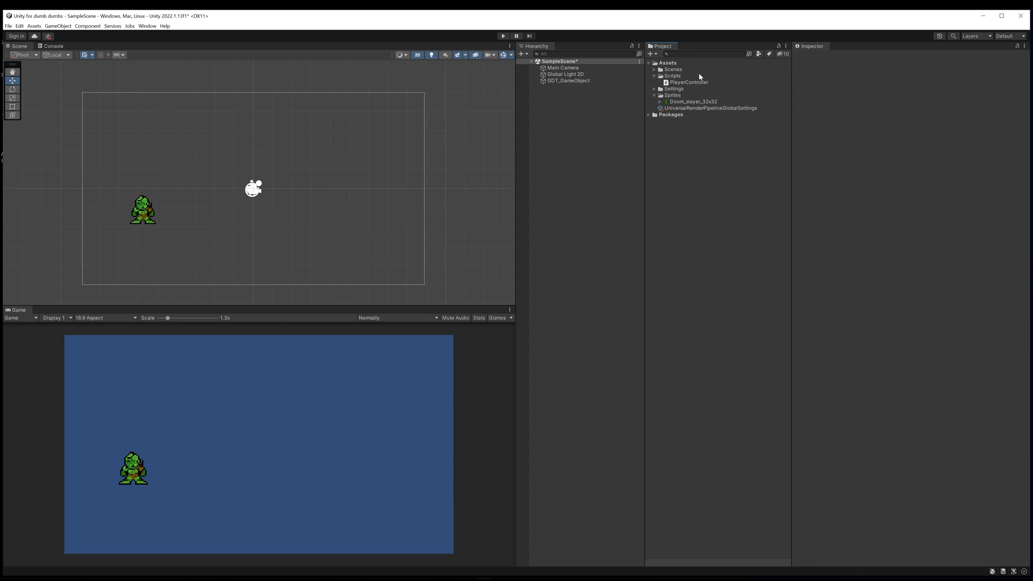
pyautogui.moveTo(168, 209)
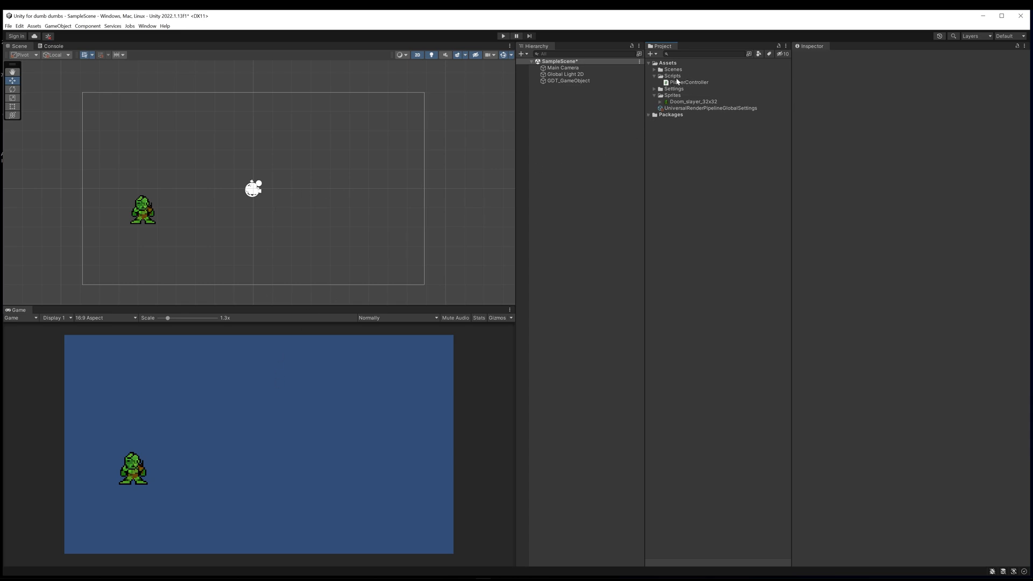
# Step: Select PlayerController in the Scripts folder to preview its Start and Update template
pyautogui.click(688, 81)
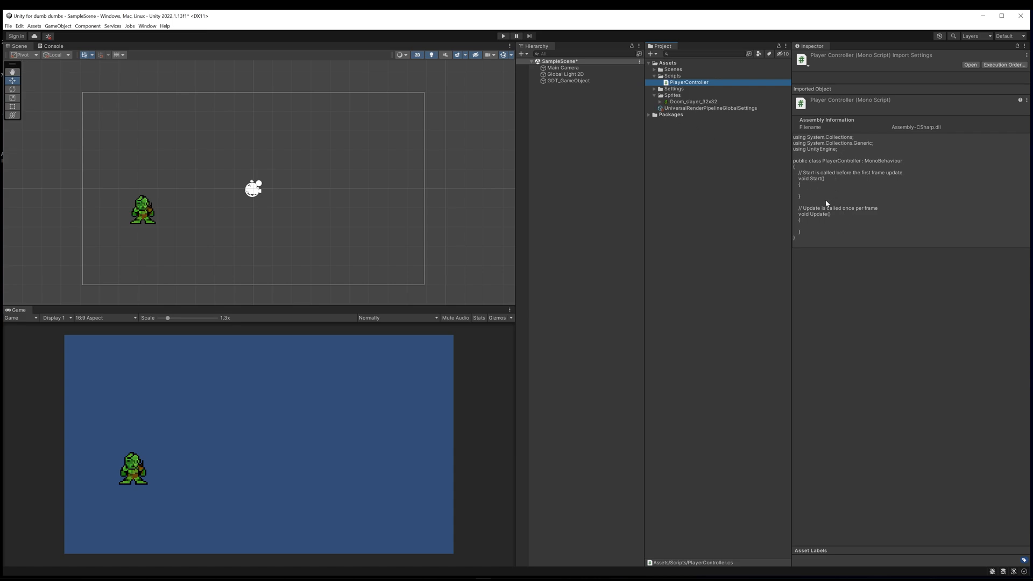
pyautogui.moveTo(808, 235)
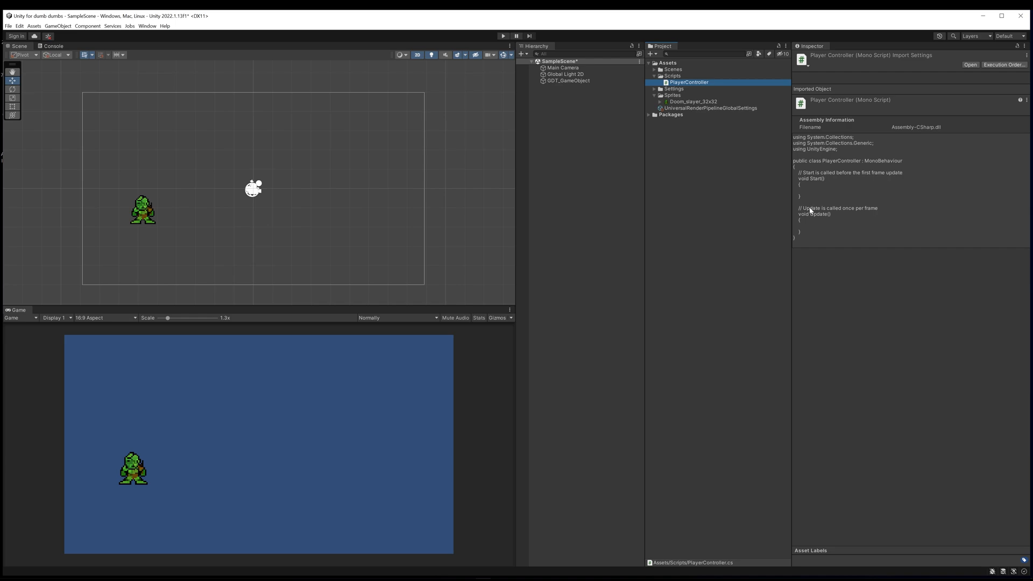
pyautogui.moveTo(808, 235)
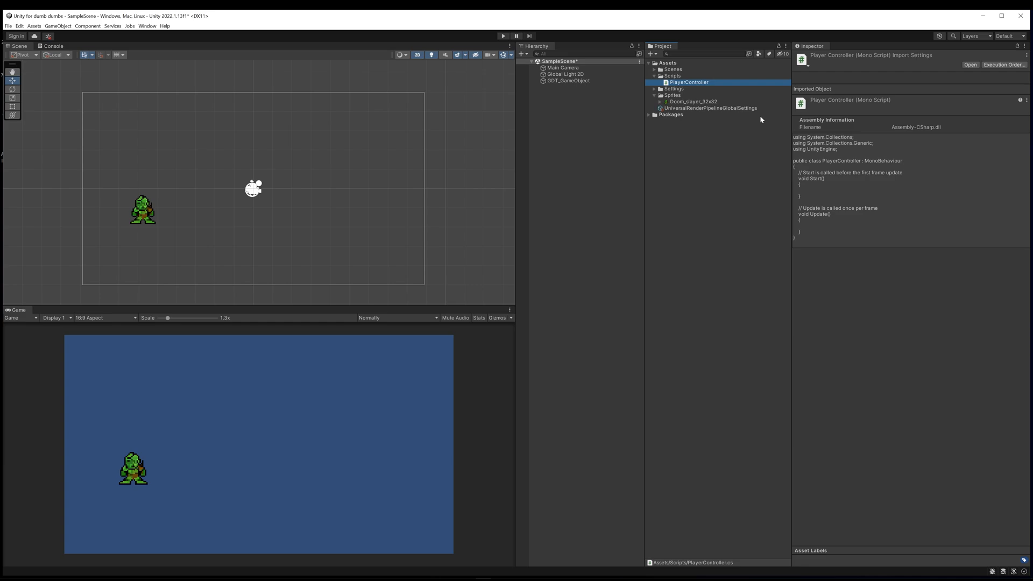
pyautogui.moveTo(695, 141)
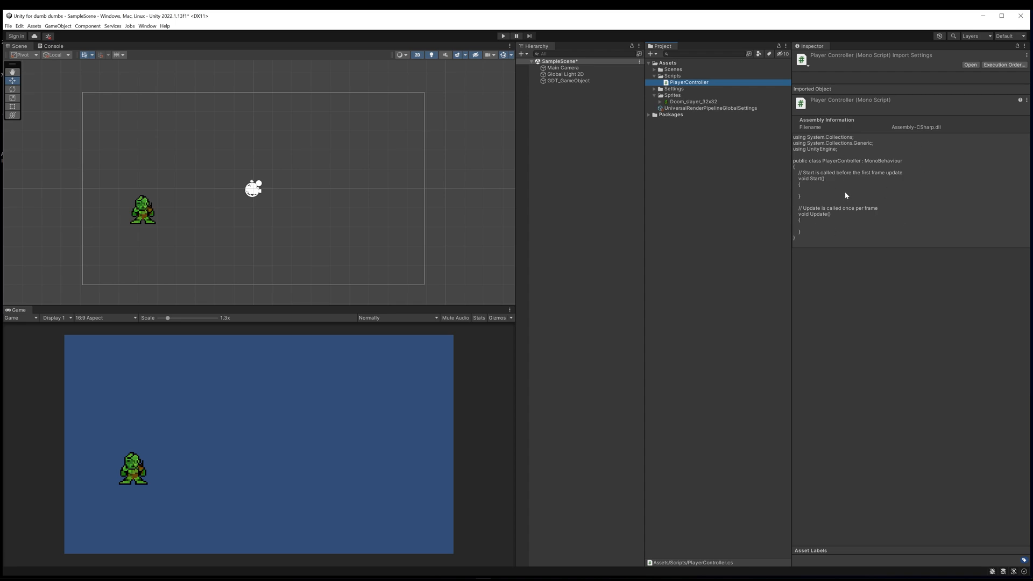
pyautogui.moveTo(355, 317)
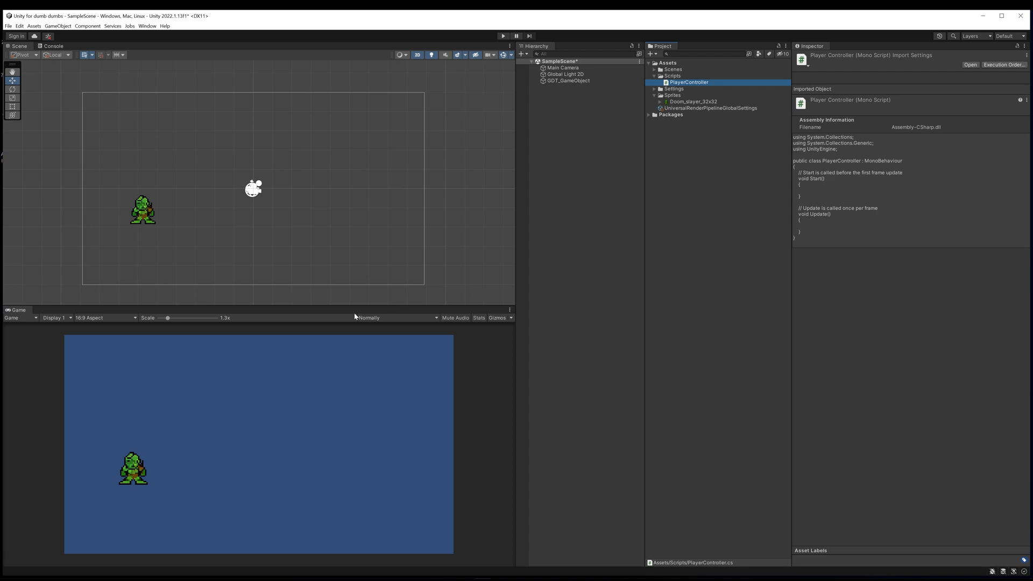
pyautogui.moveTo(558, 192)
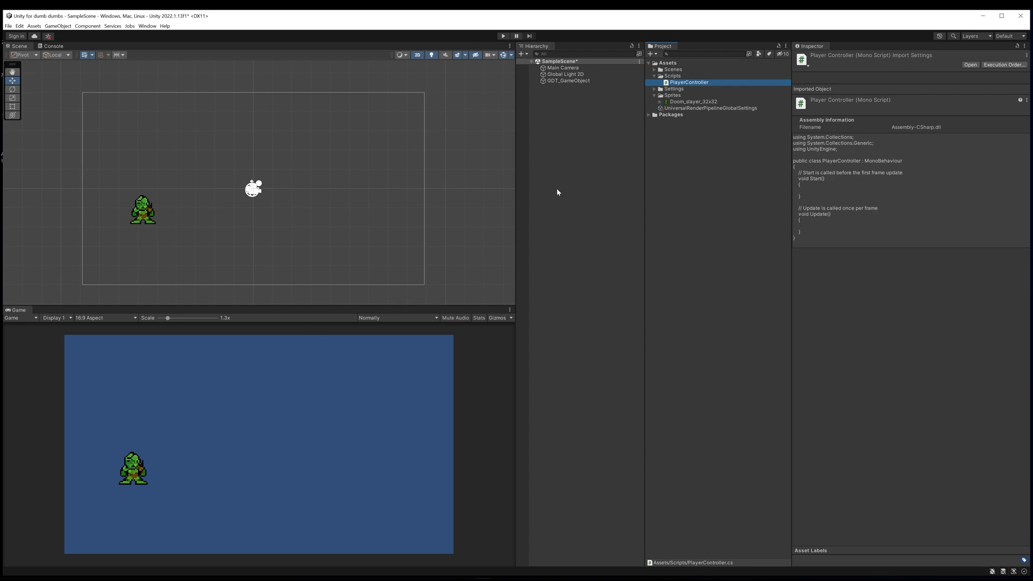